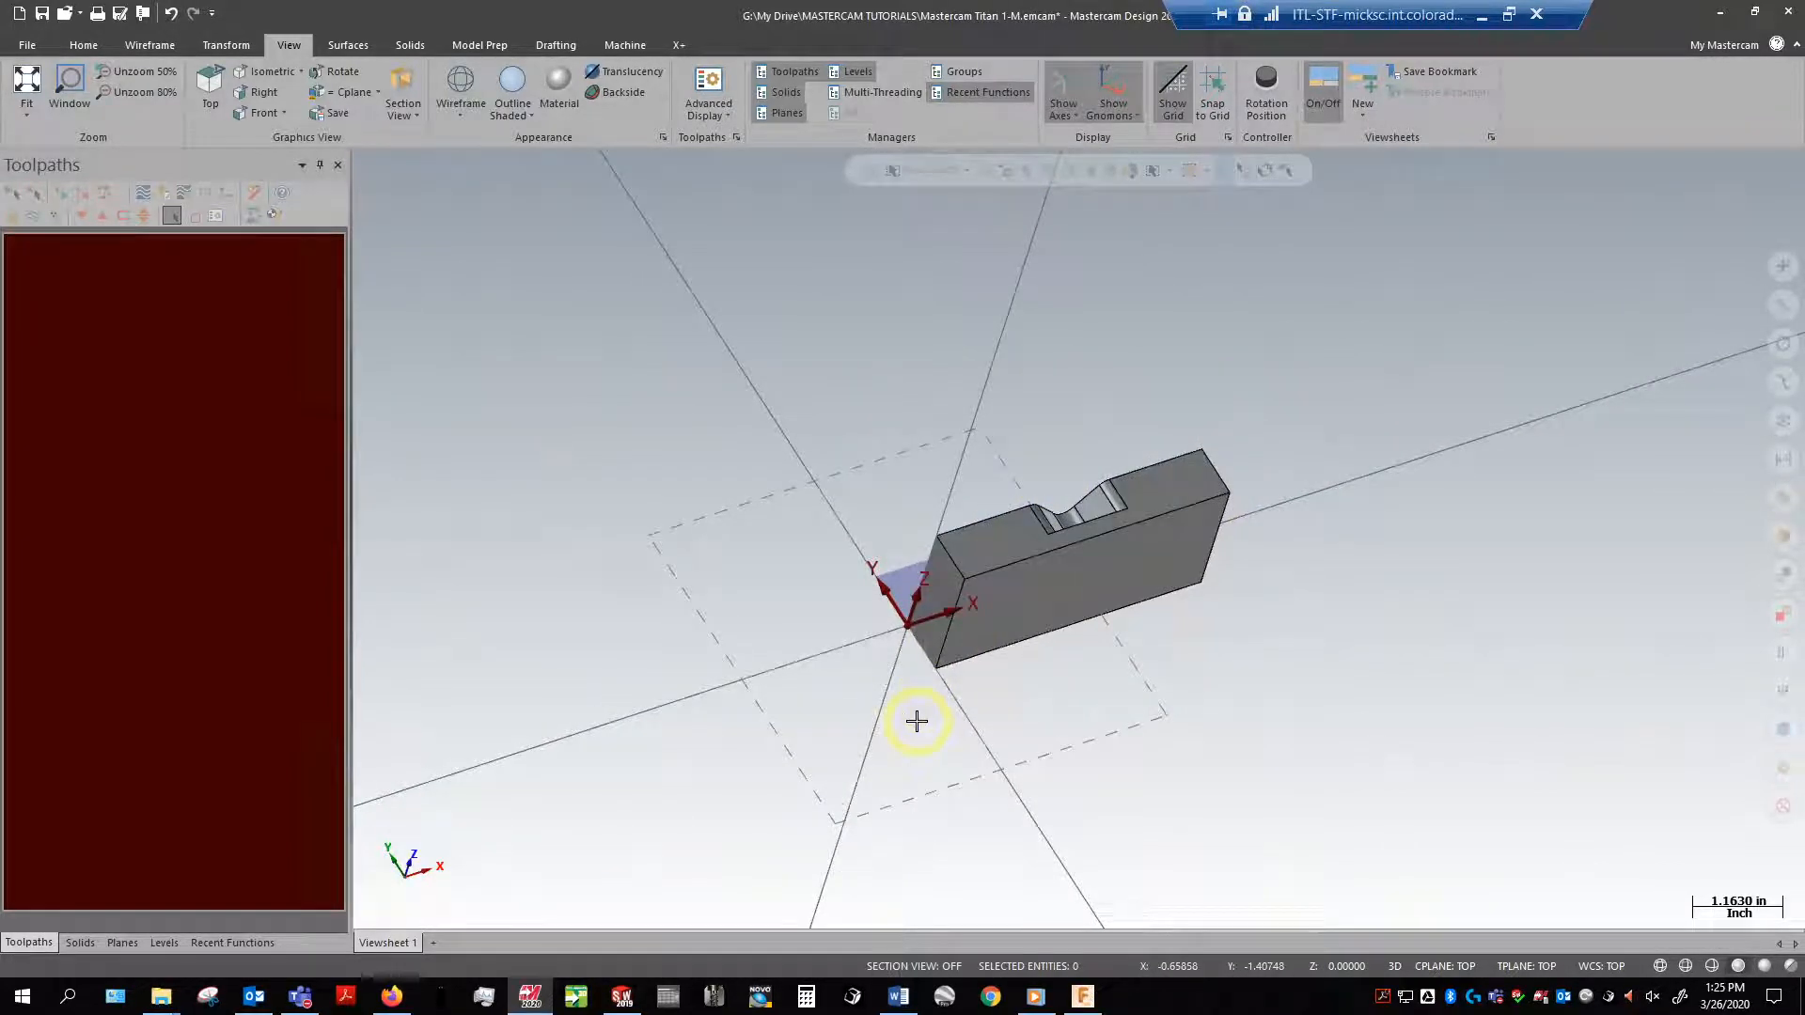
mouse_move(987, 722)
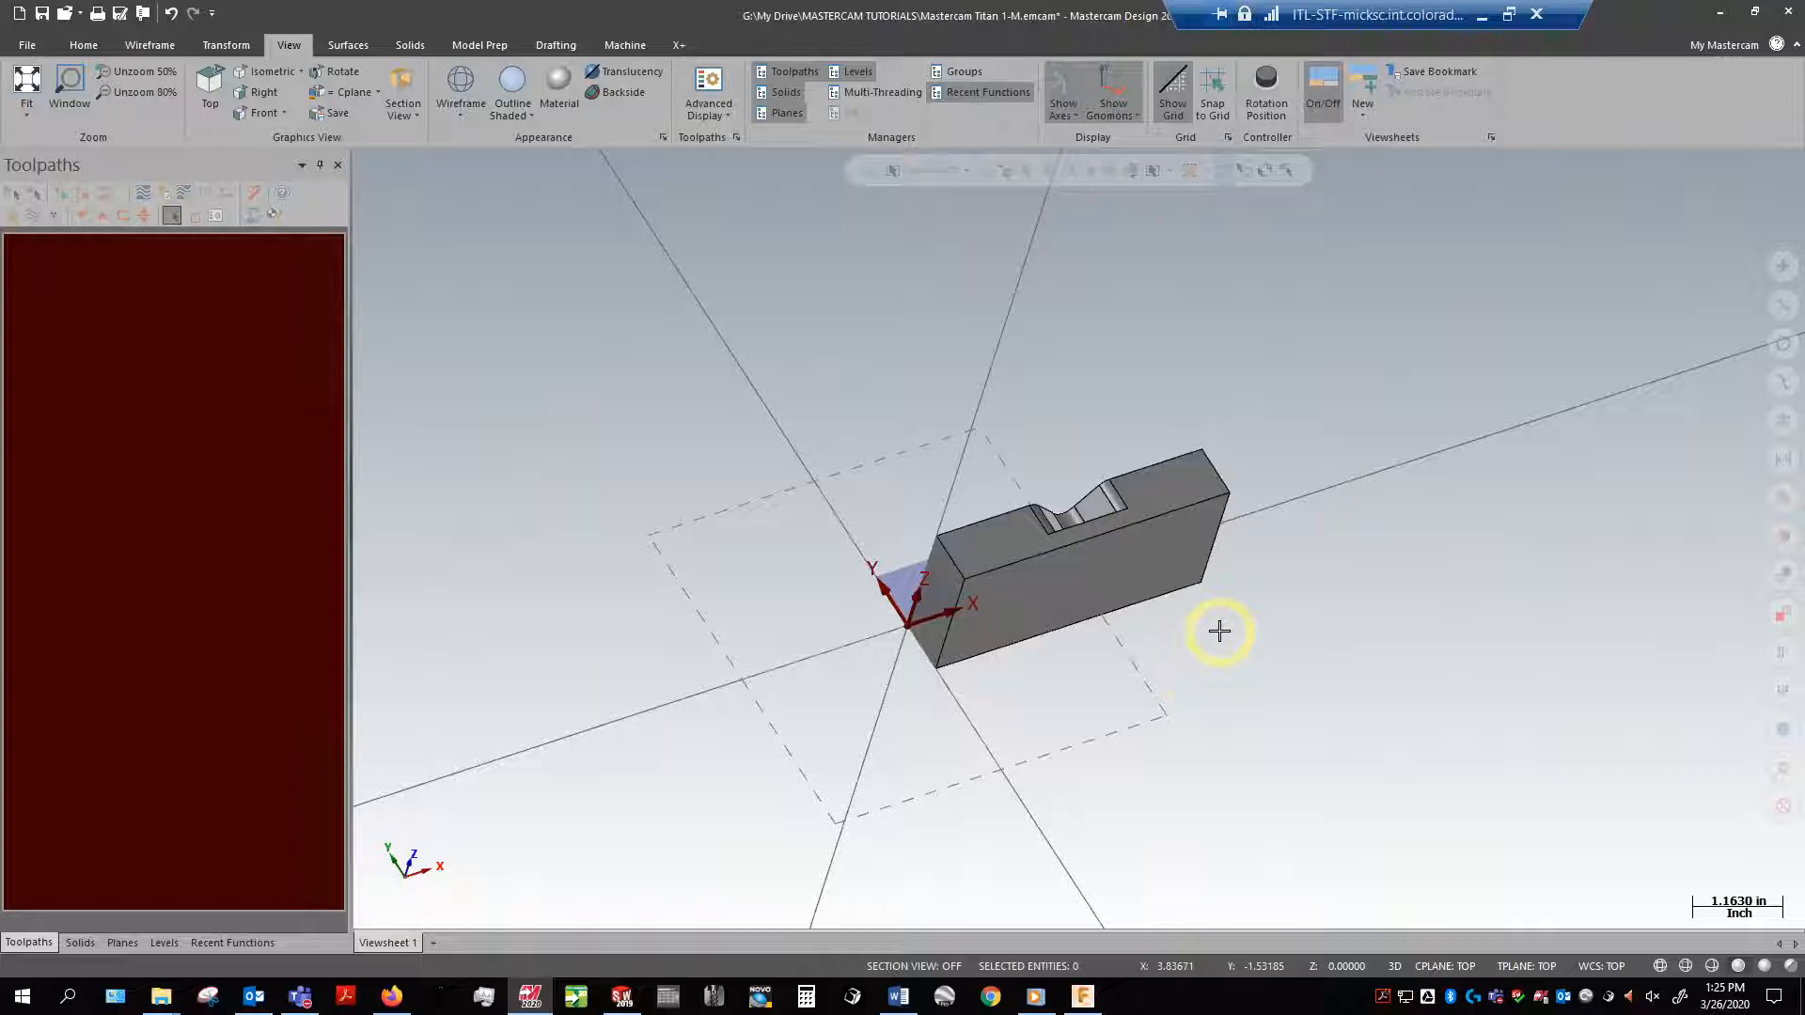
mouse_move(1402, 269)
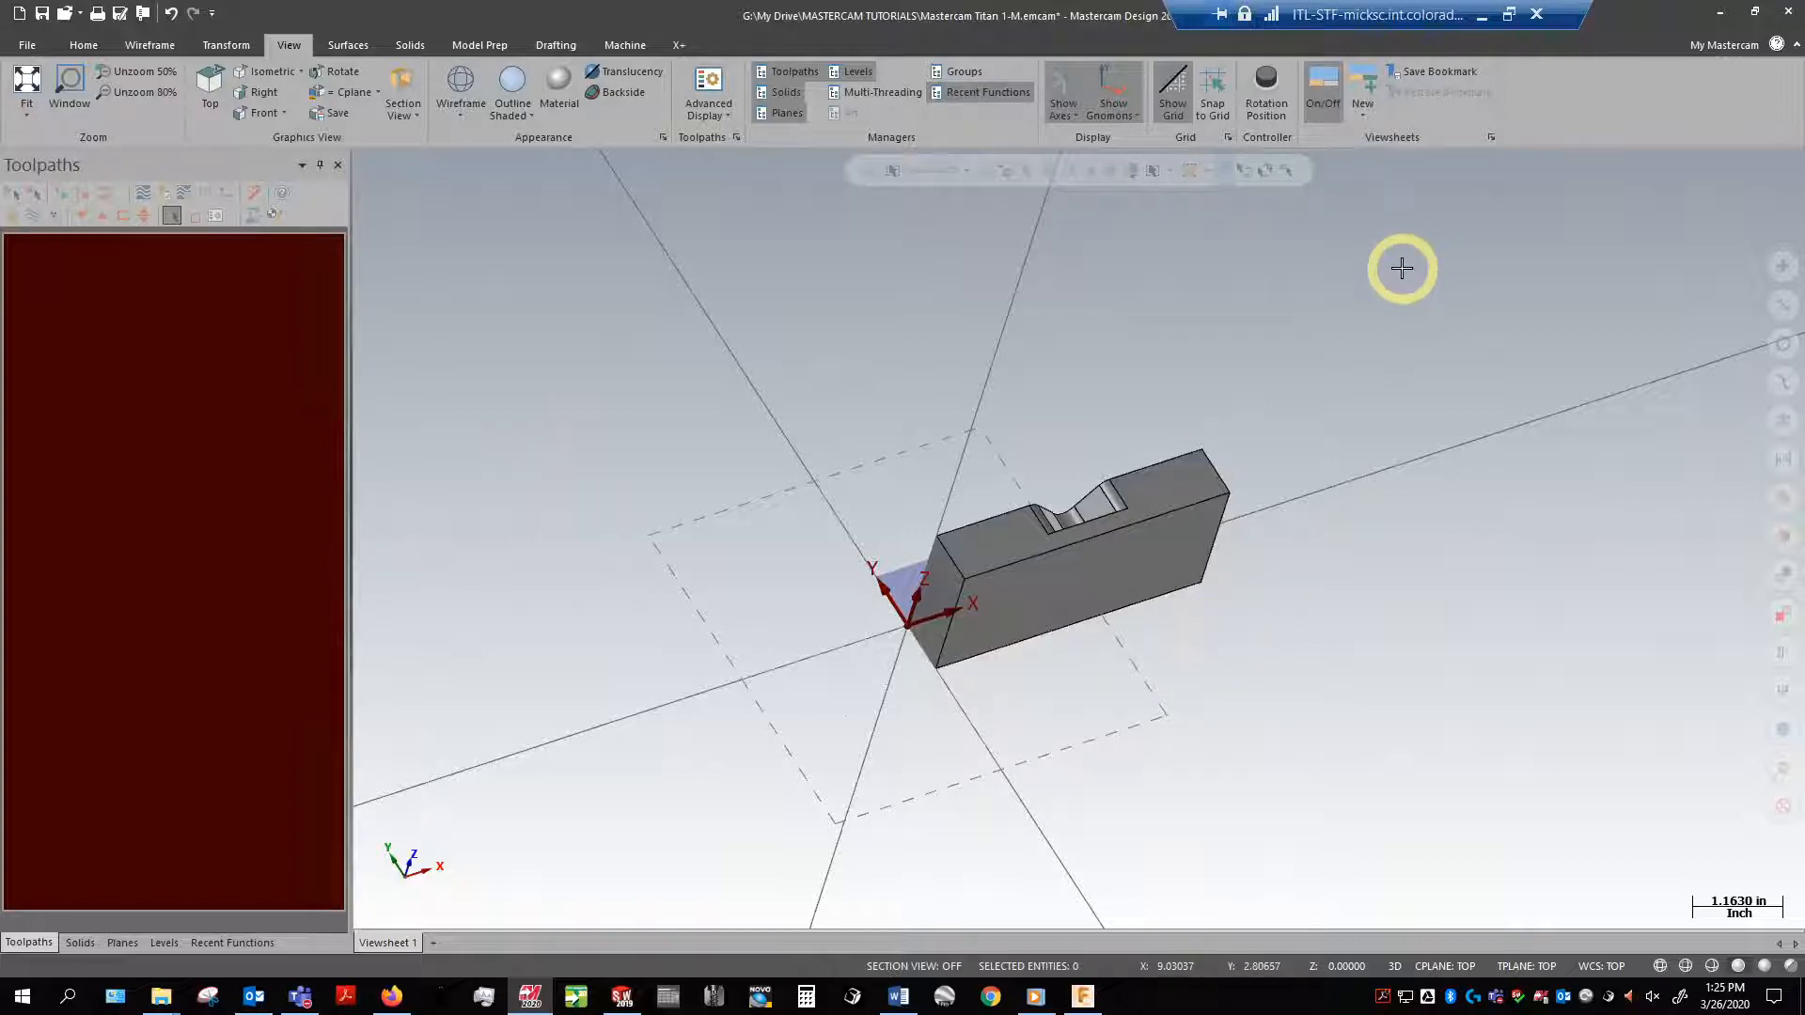
mouse_move(1241, 981)
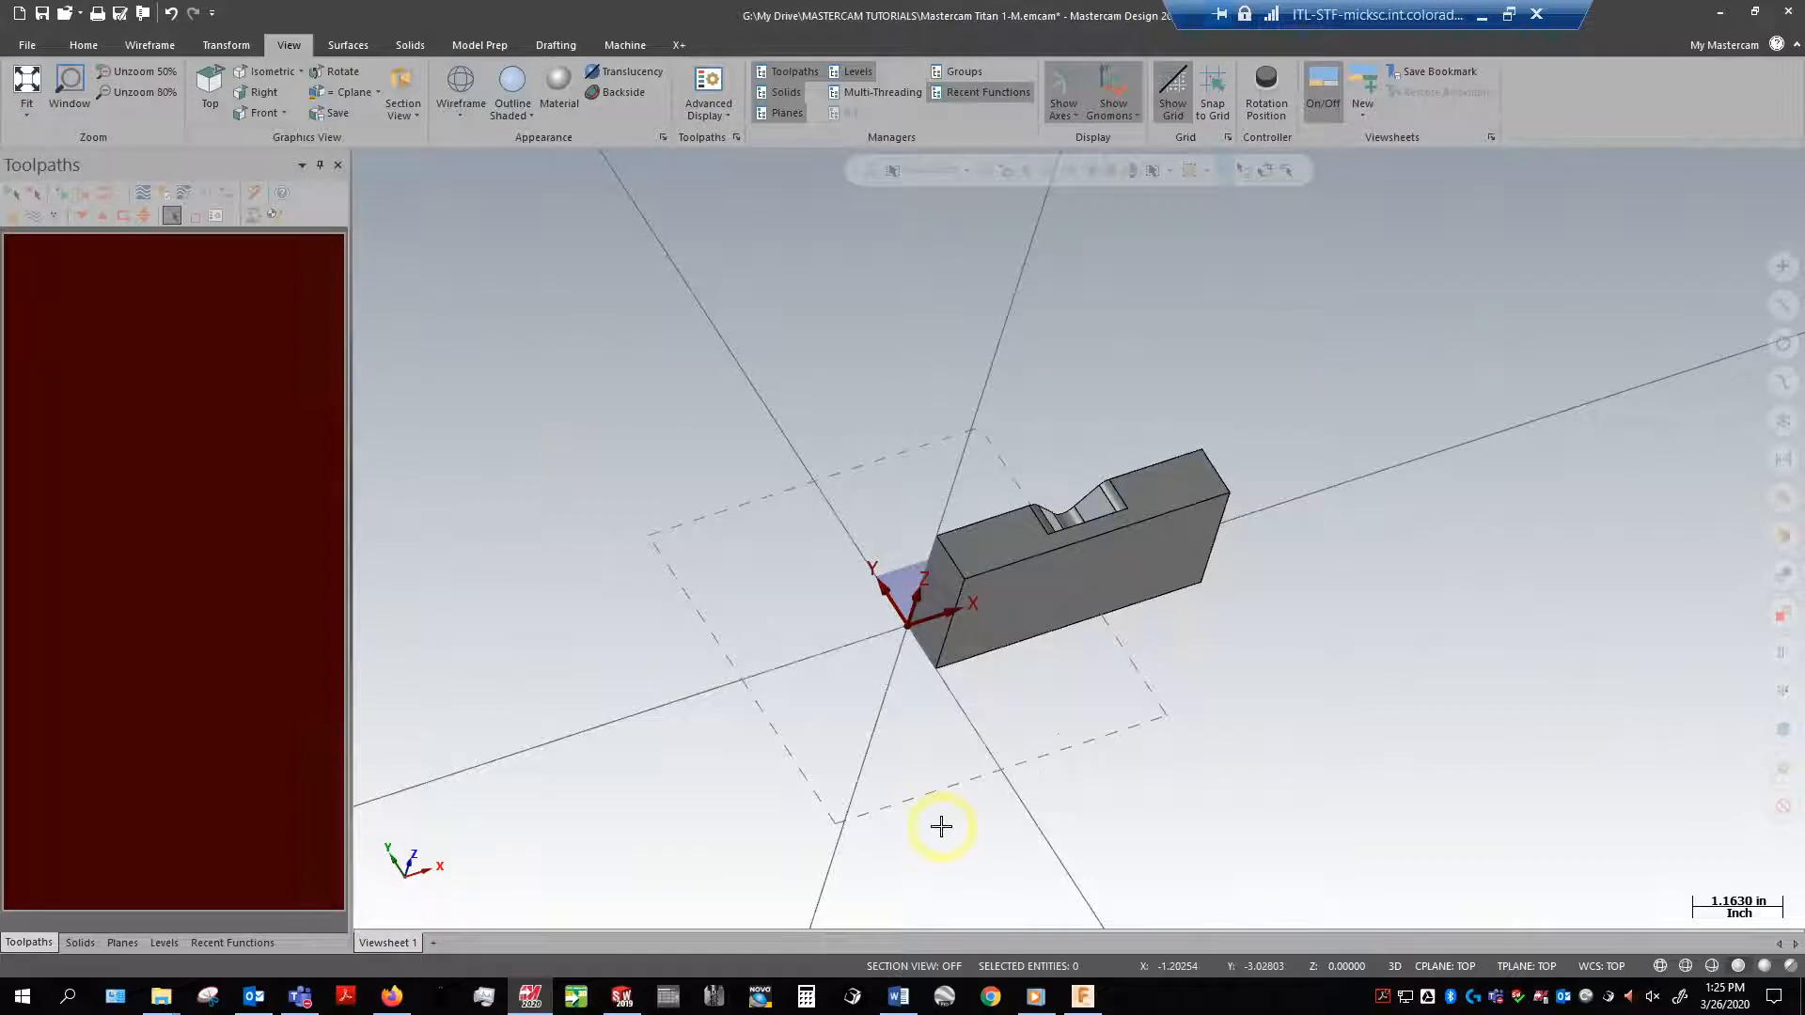
mouse_move(1171, 628)
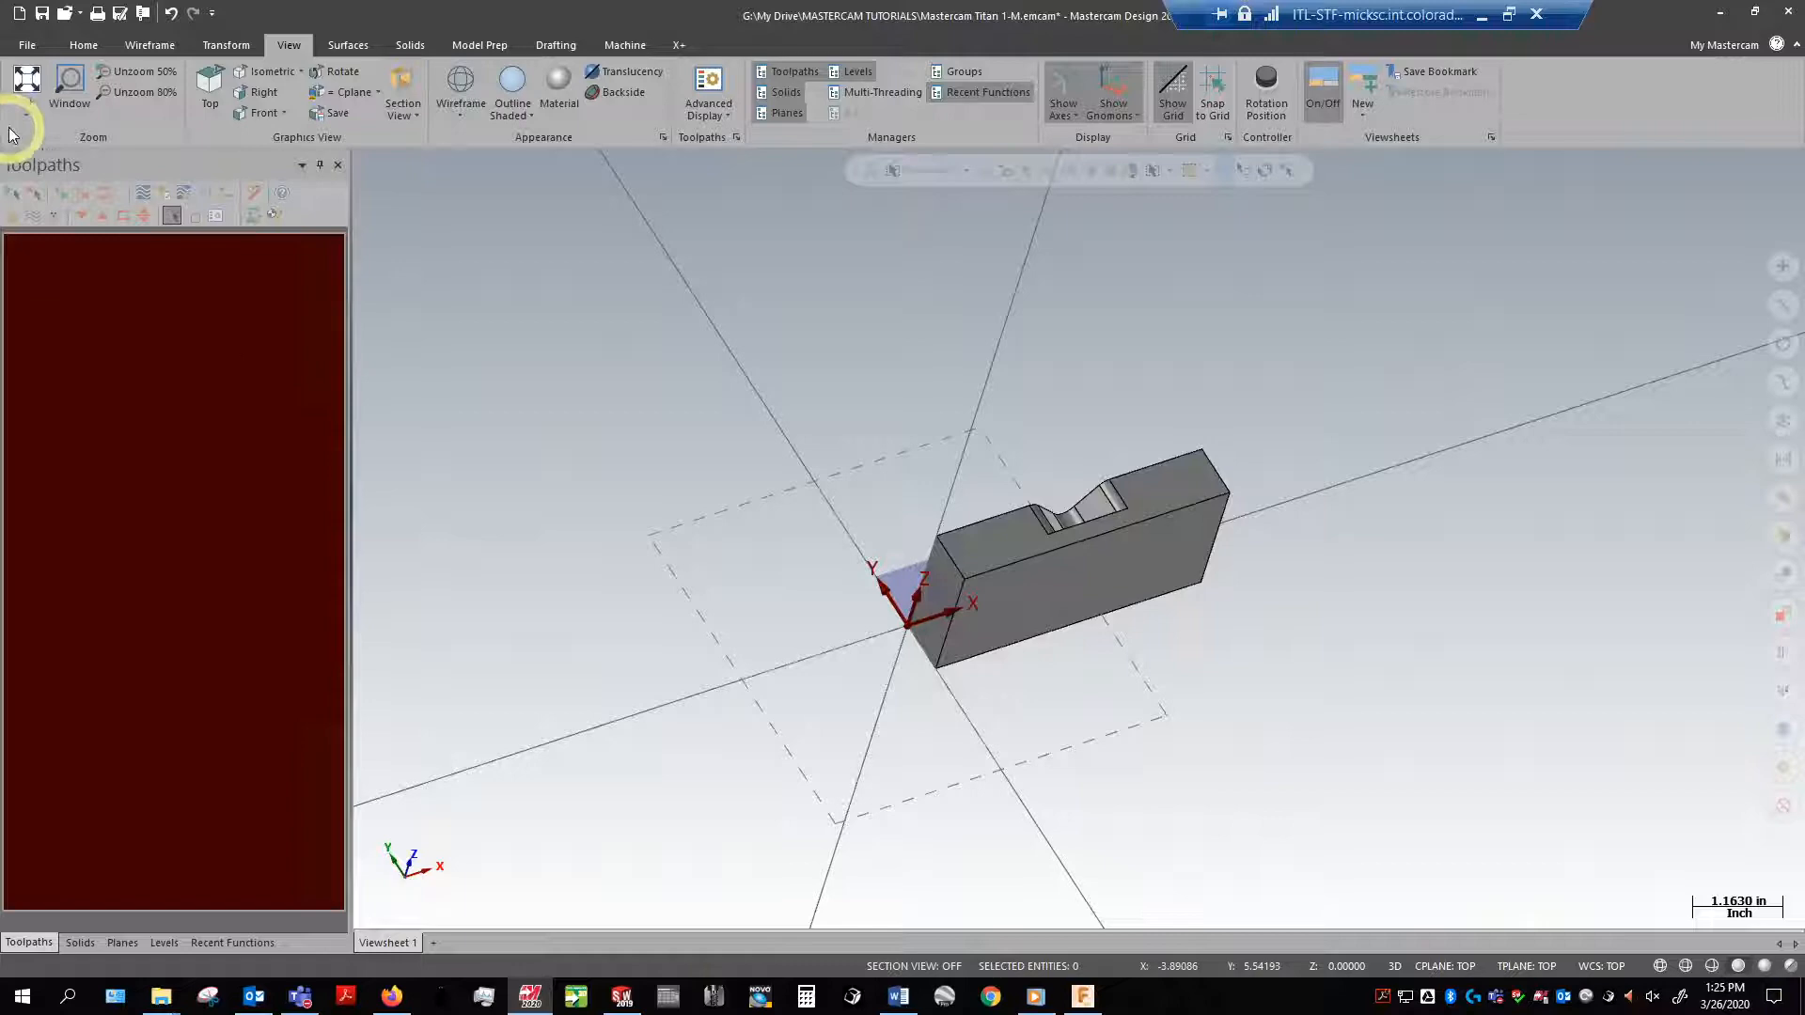
Step: Look at the system configuration settings and close them without changes
click(24, 43)
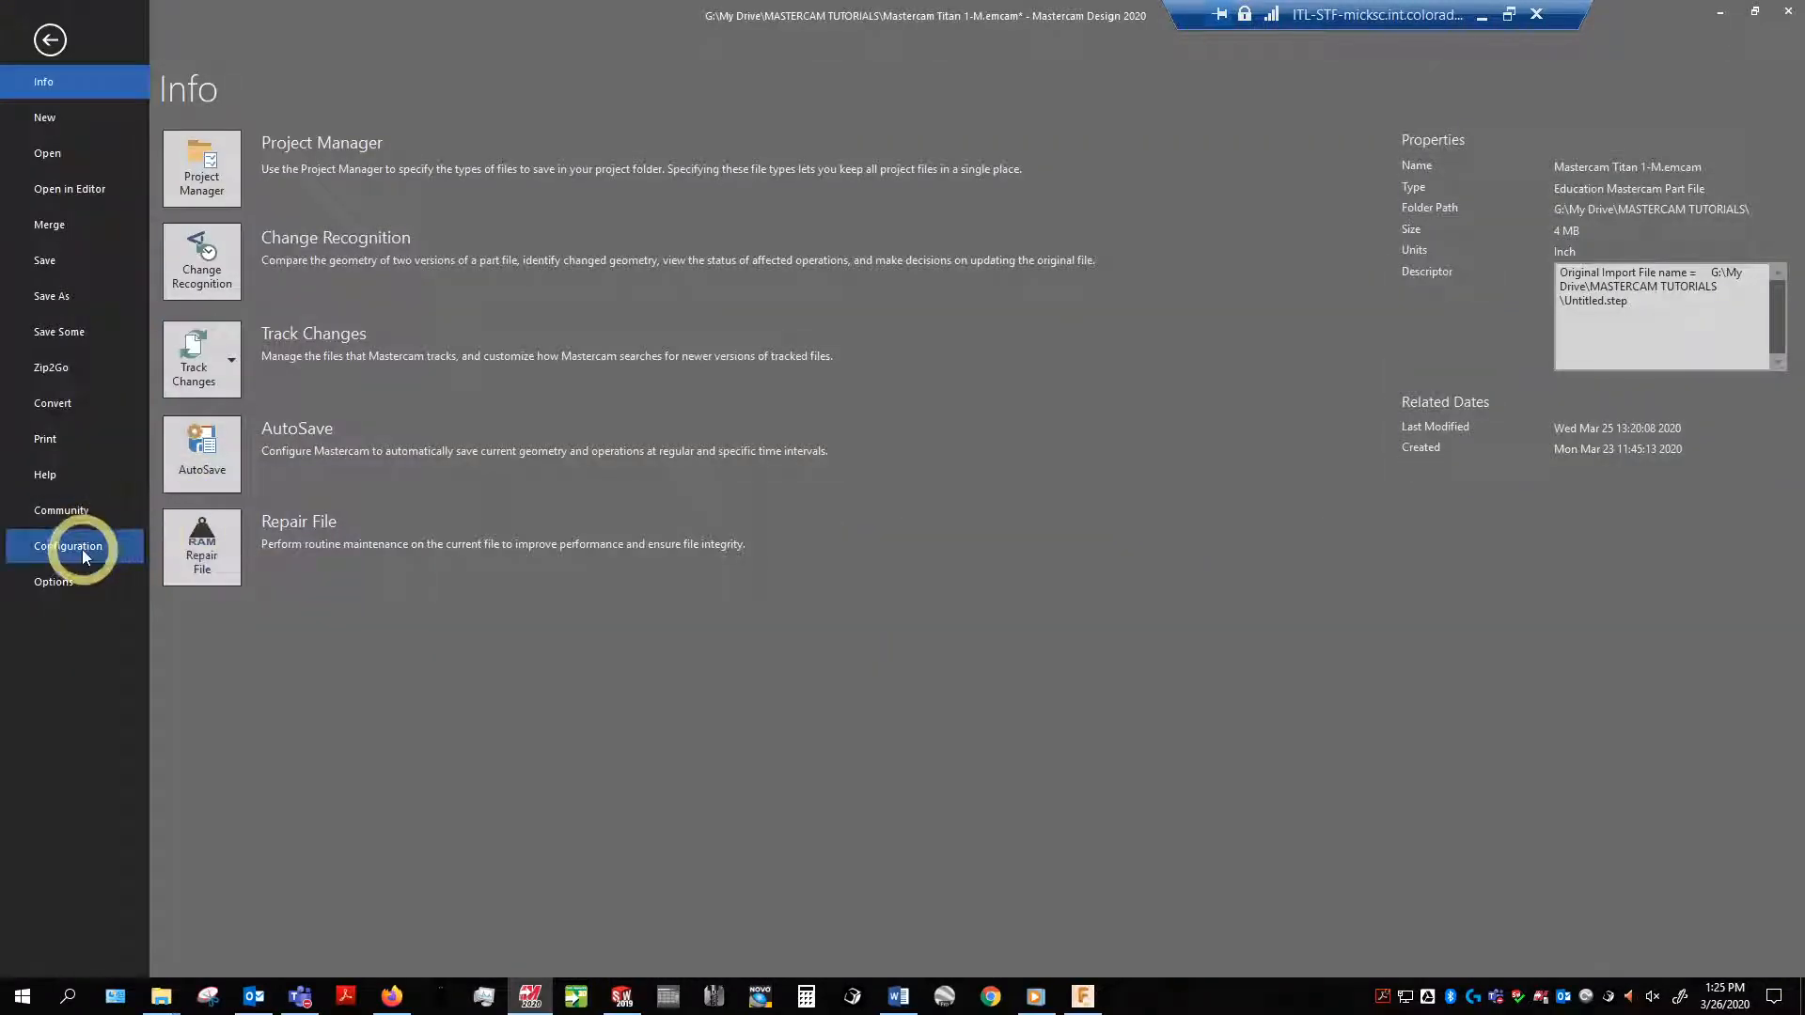
click(67, 546)
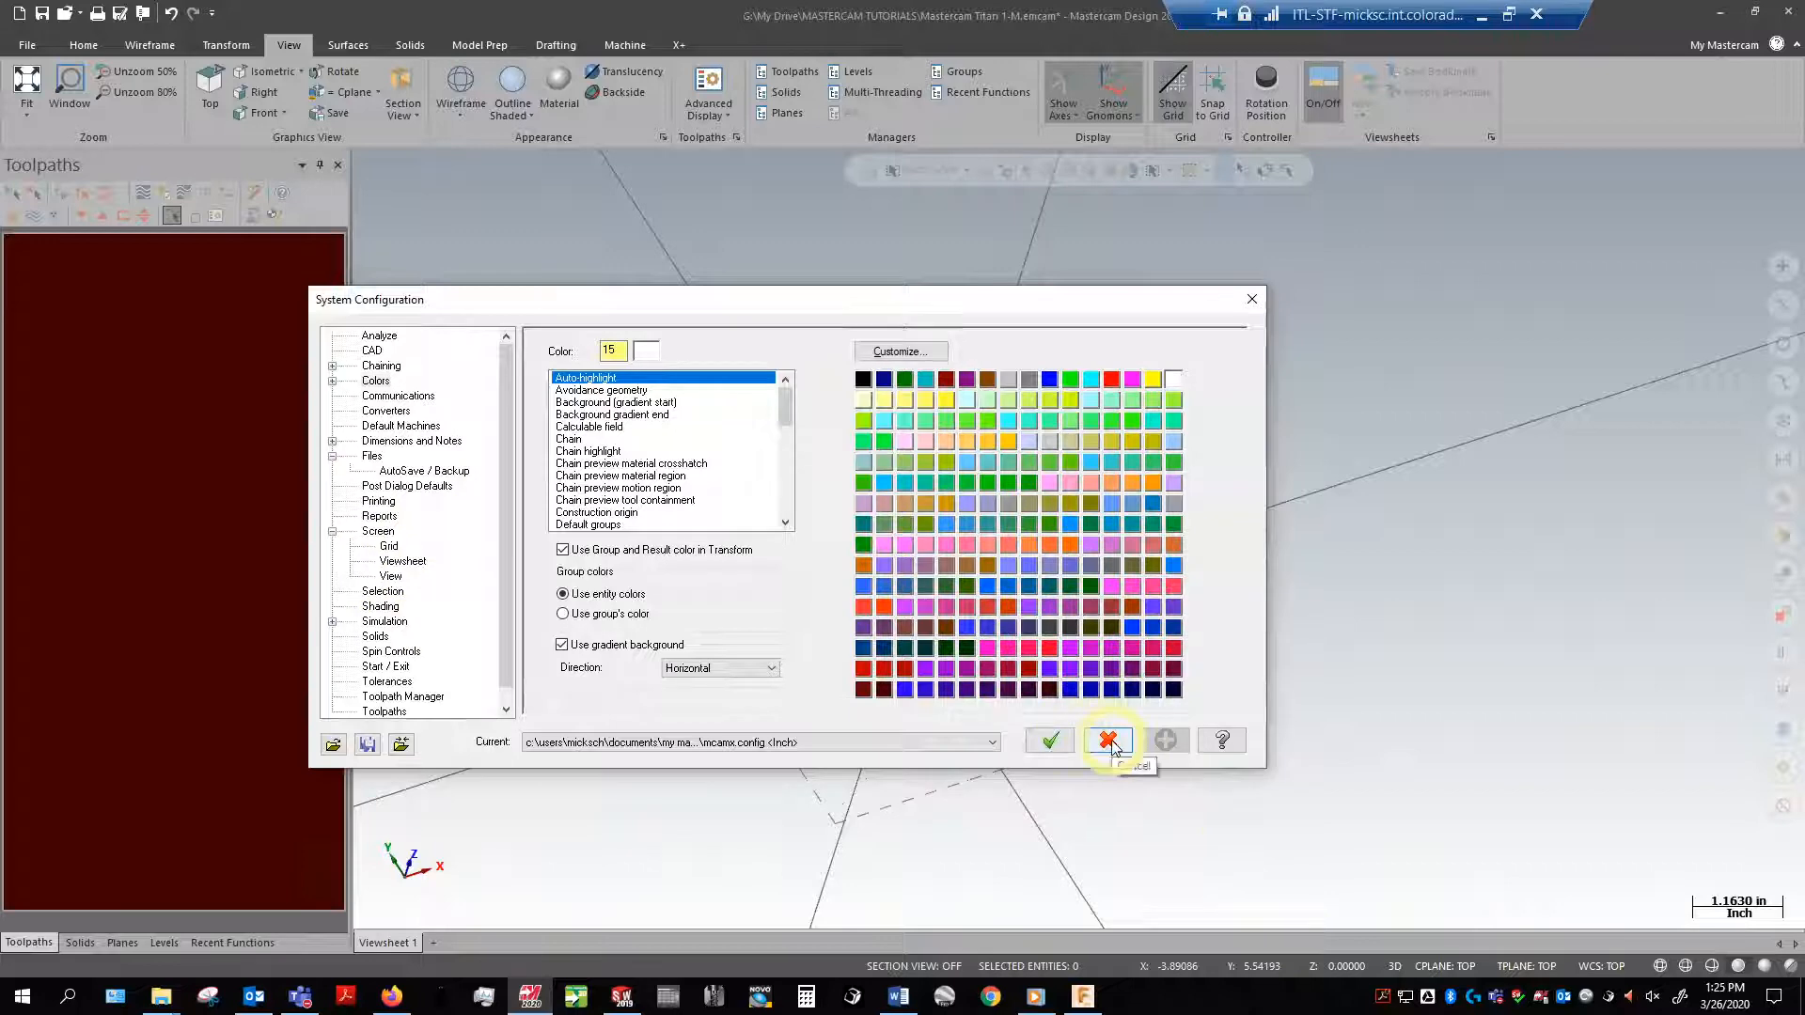
click(1109, 739)
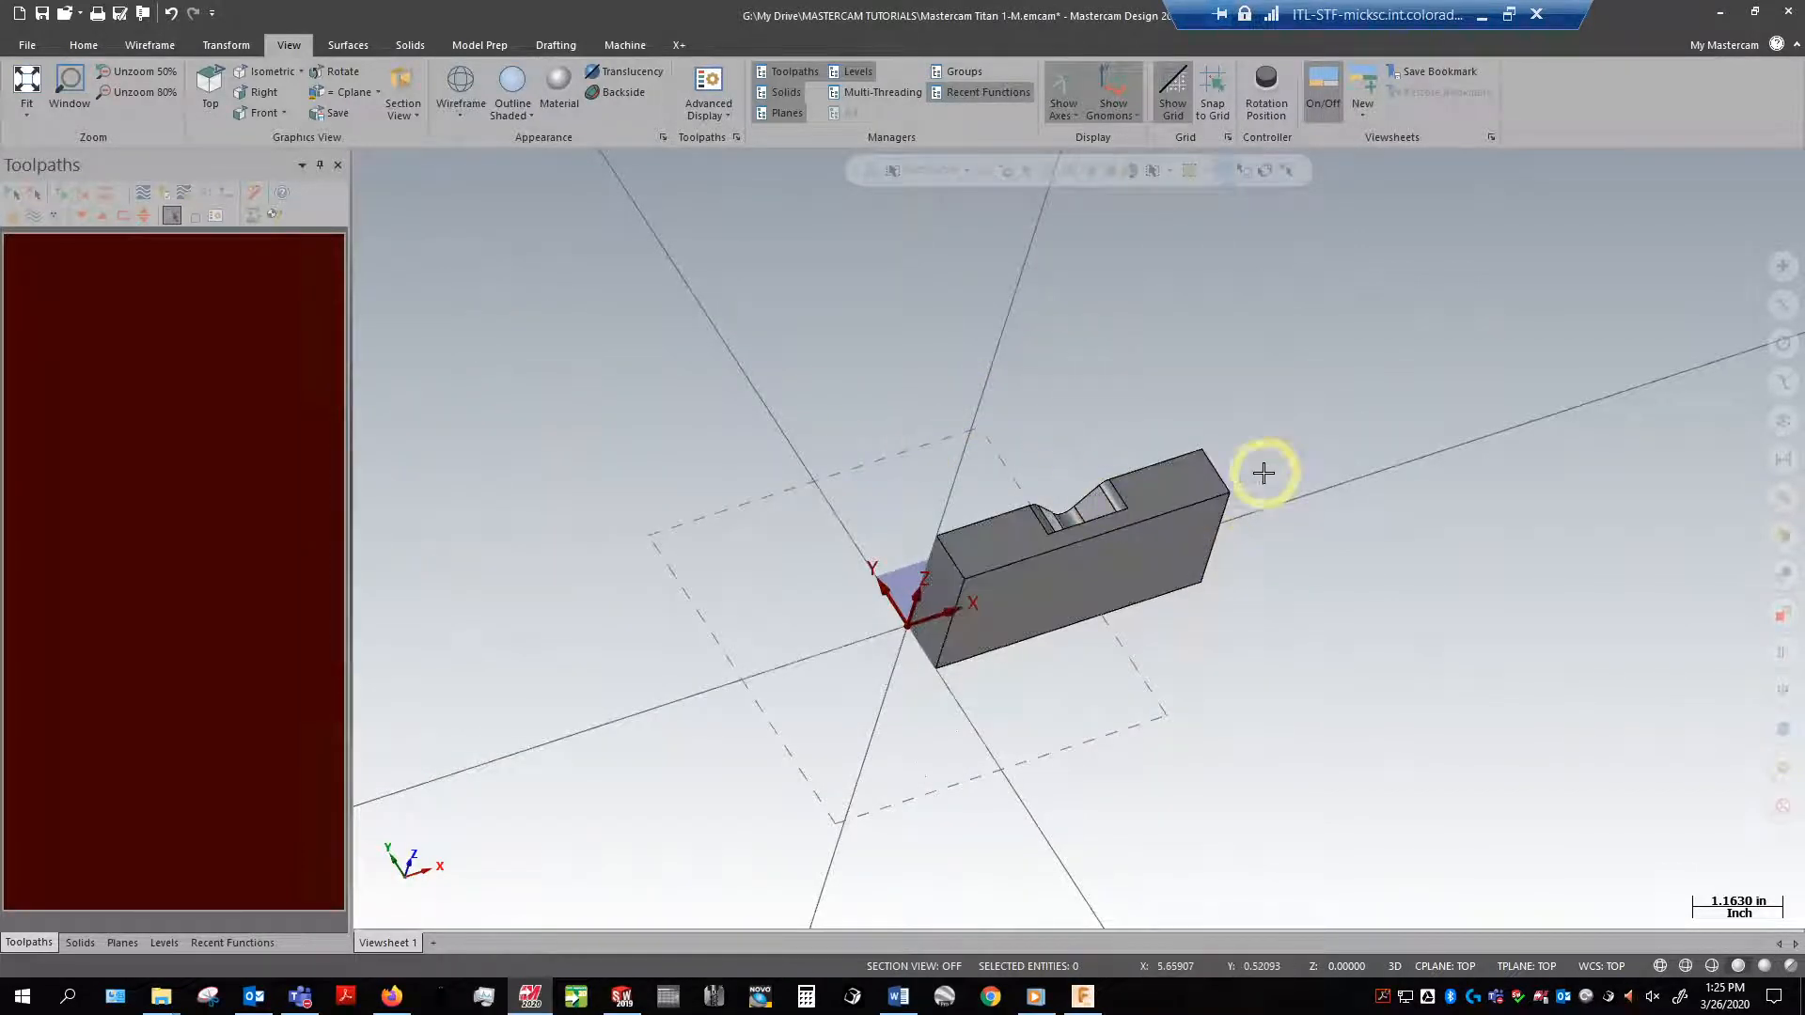
Step: Orbit the notched block to view the front, then back to an angled view
drag(1264, 472, 632, 617)
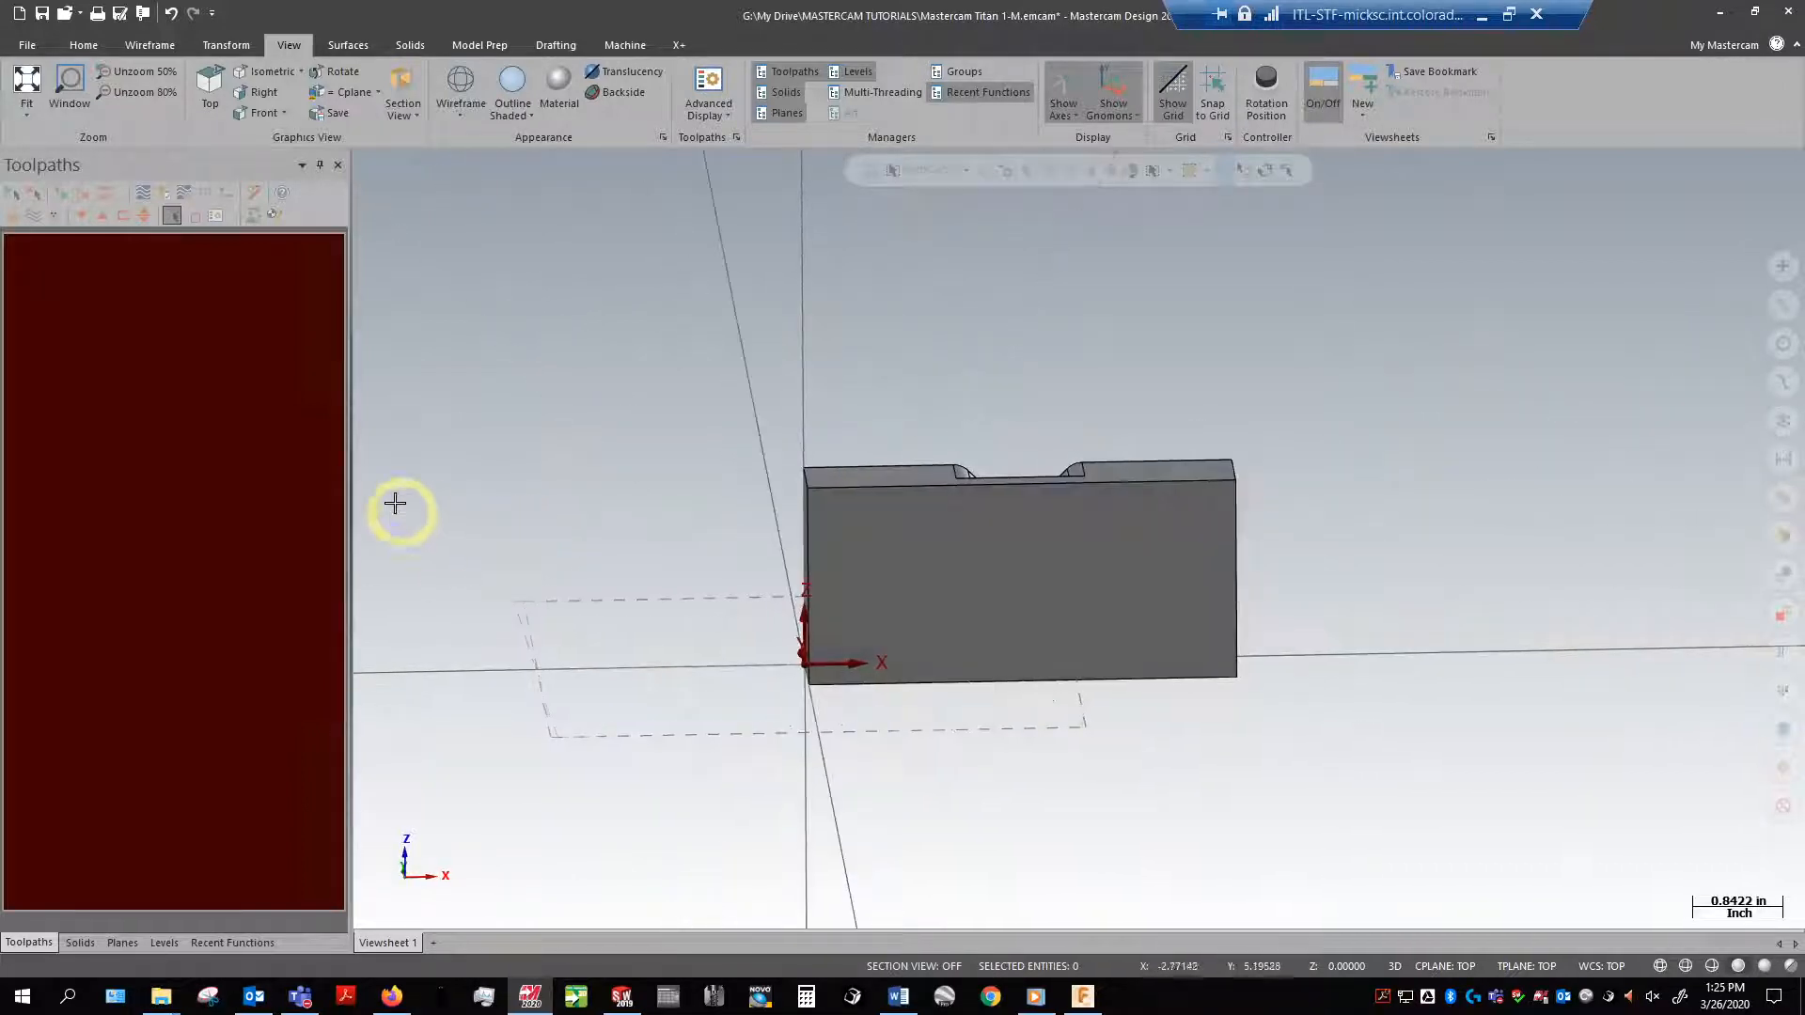
drag(395, 504, 1051, 459)
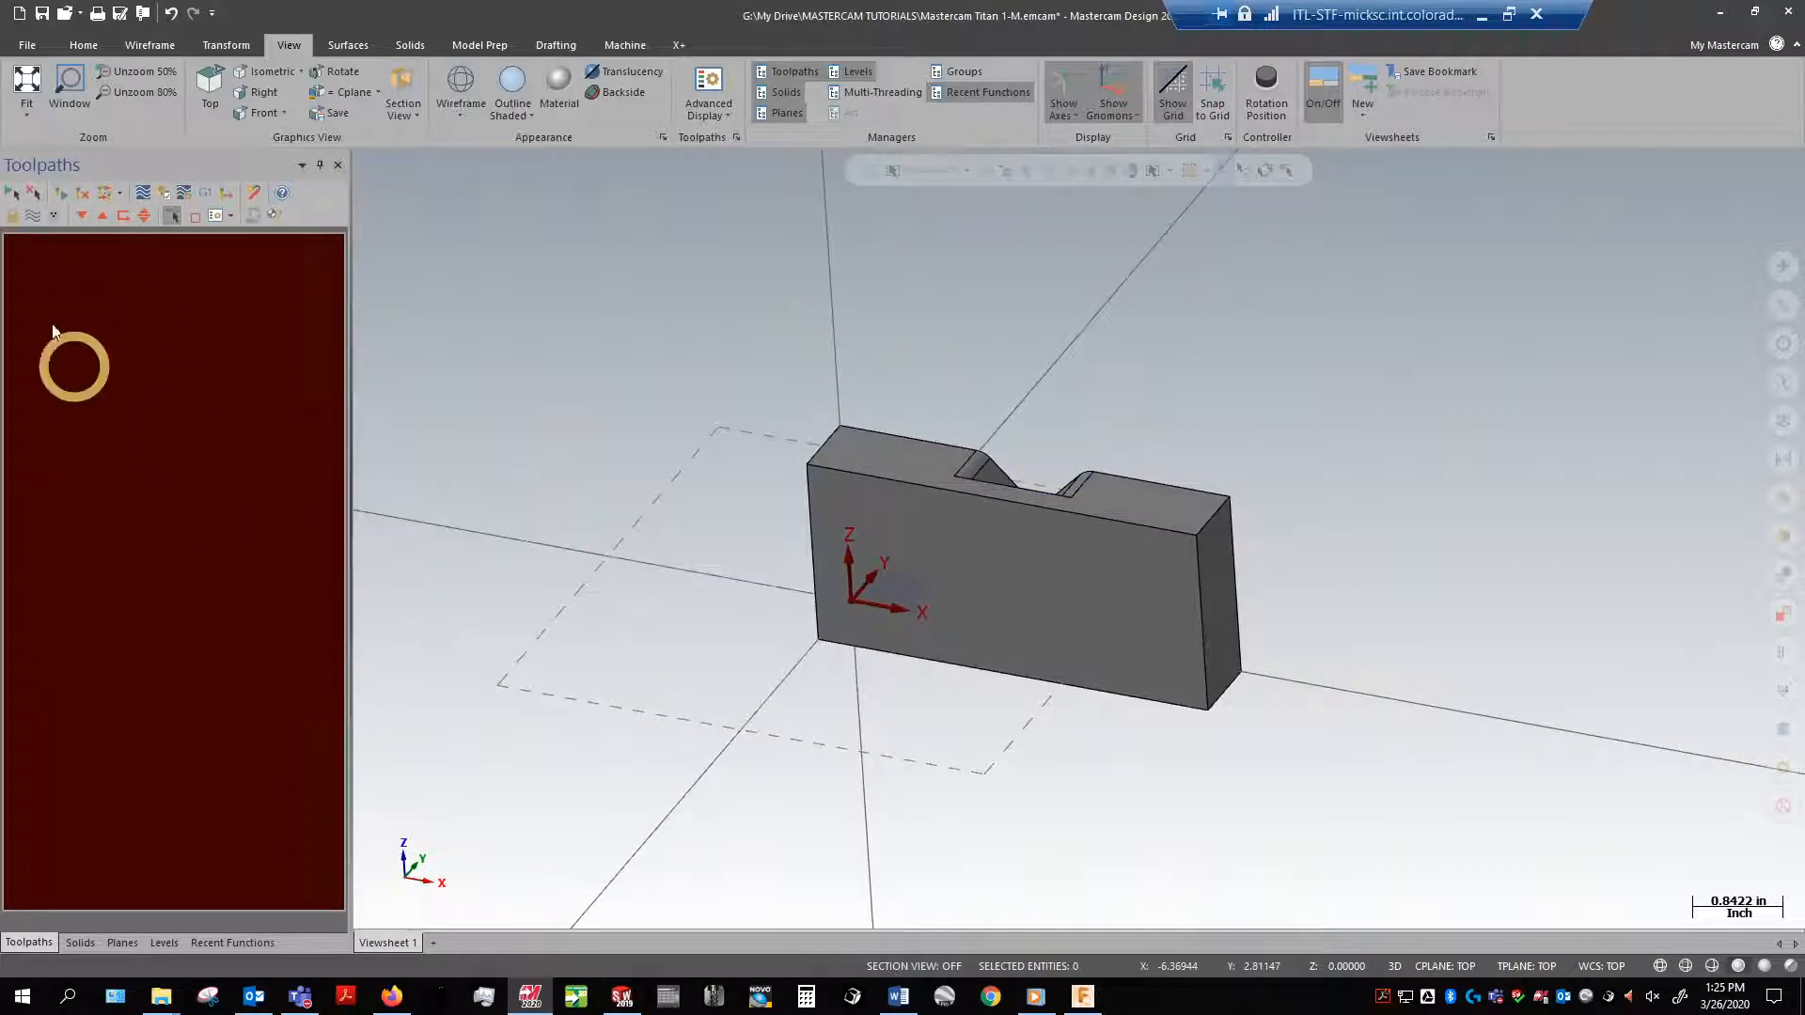
mouse_move(196, 335)
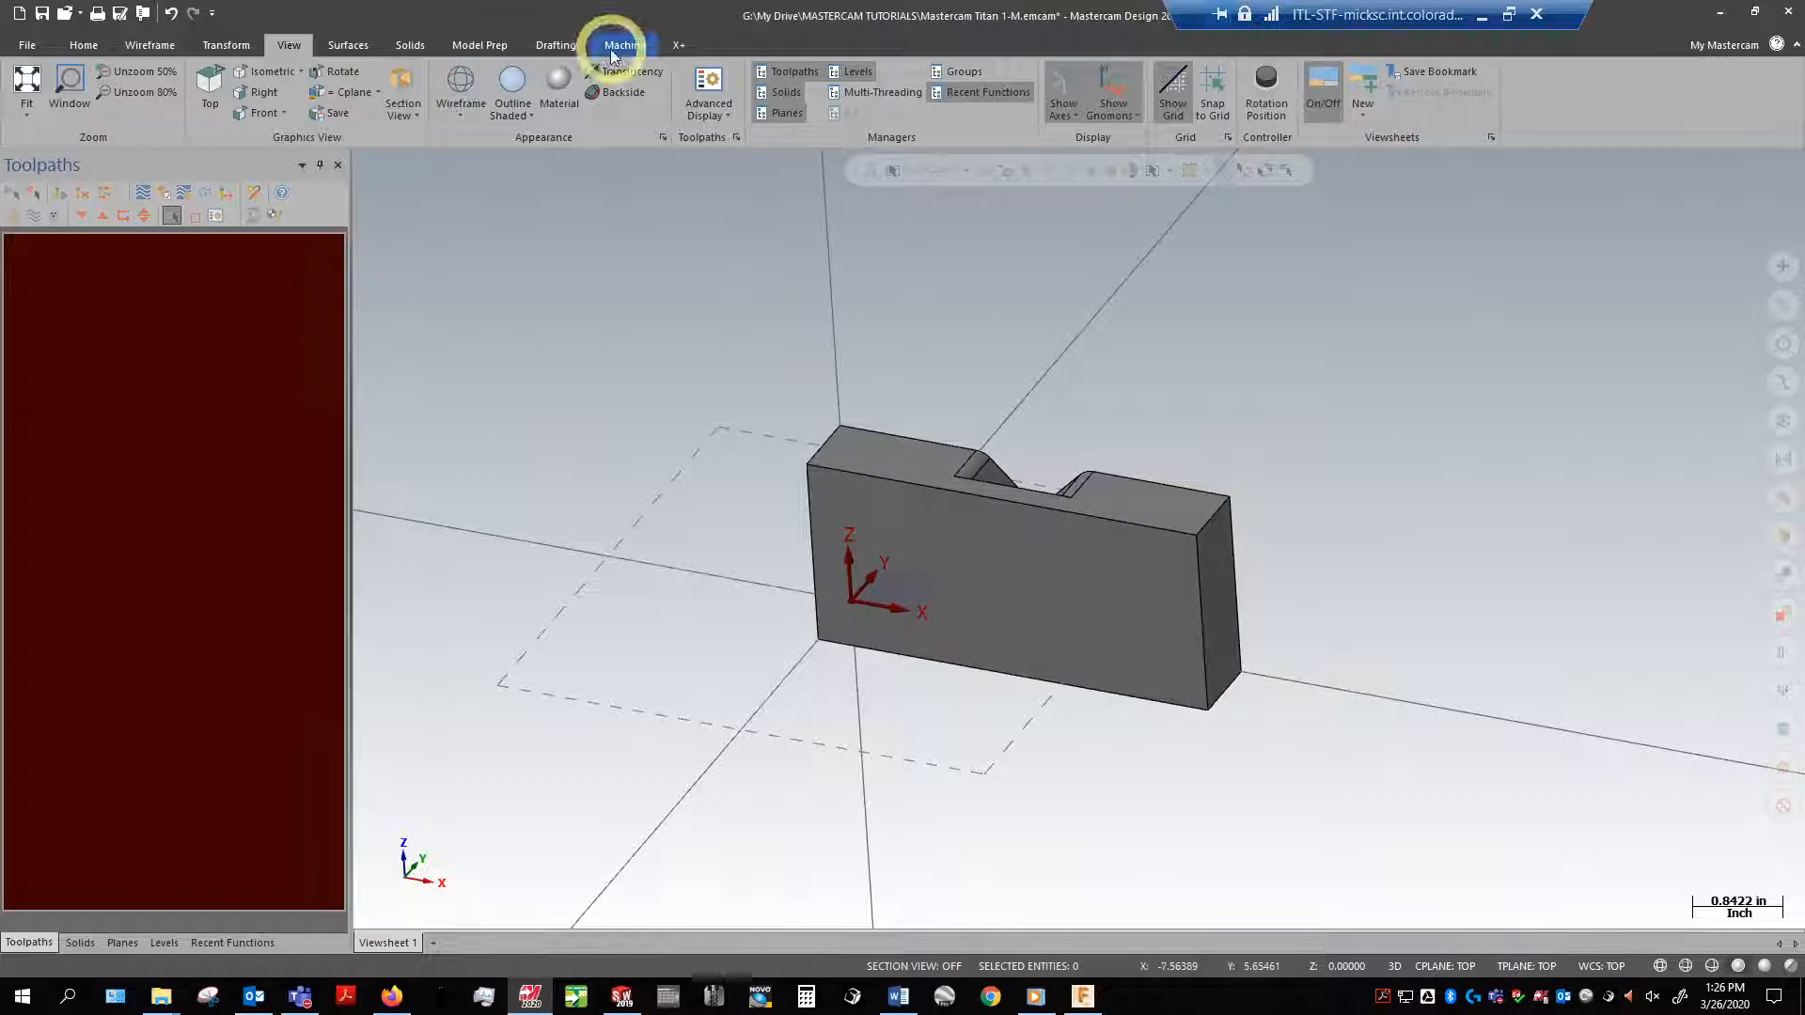
Step: Assign a default Mill machine and expand its Properties to show stock setup
click(623, 45)
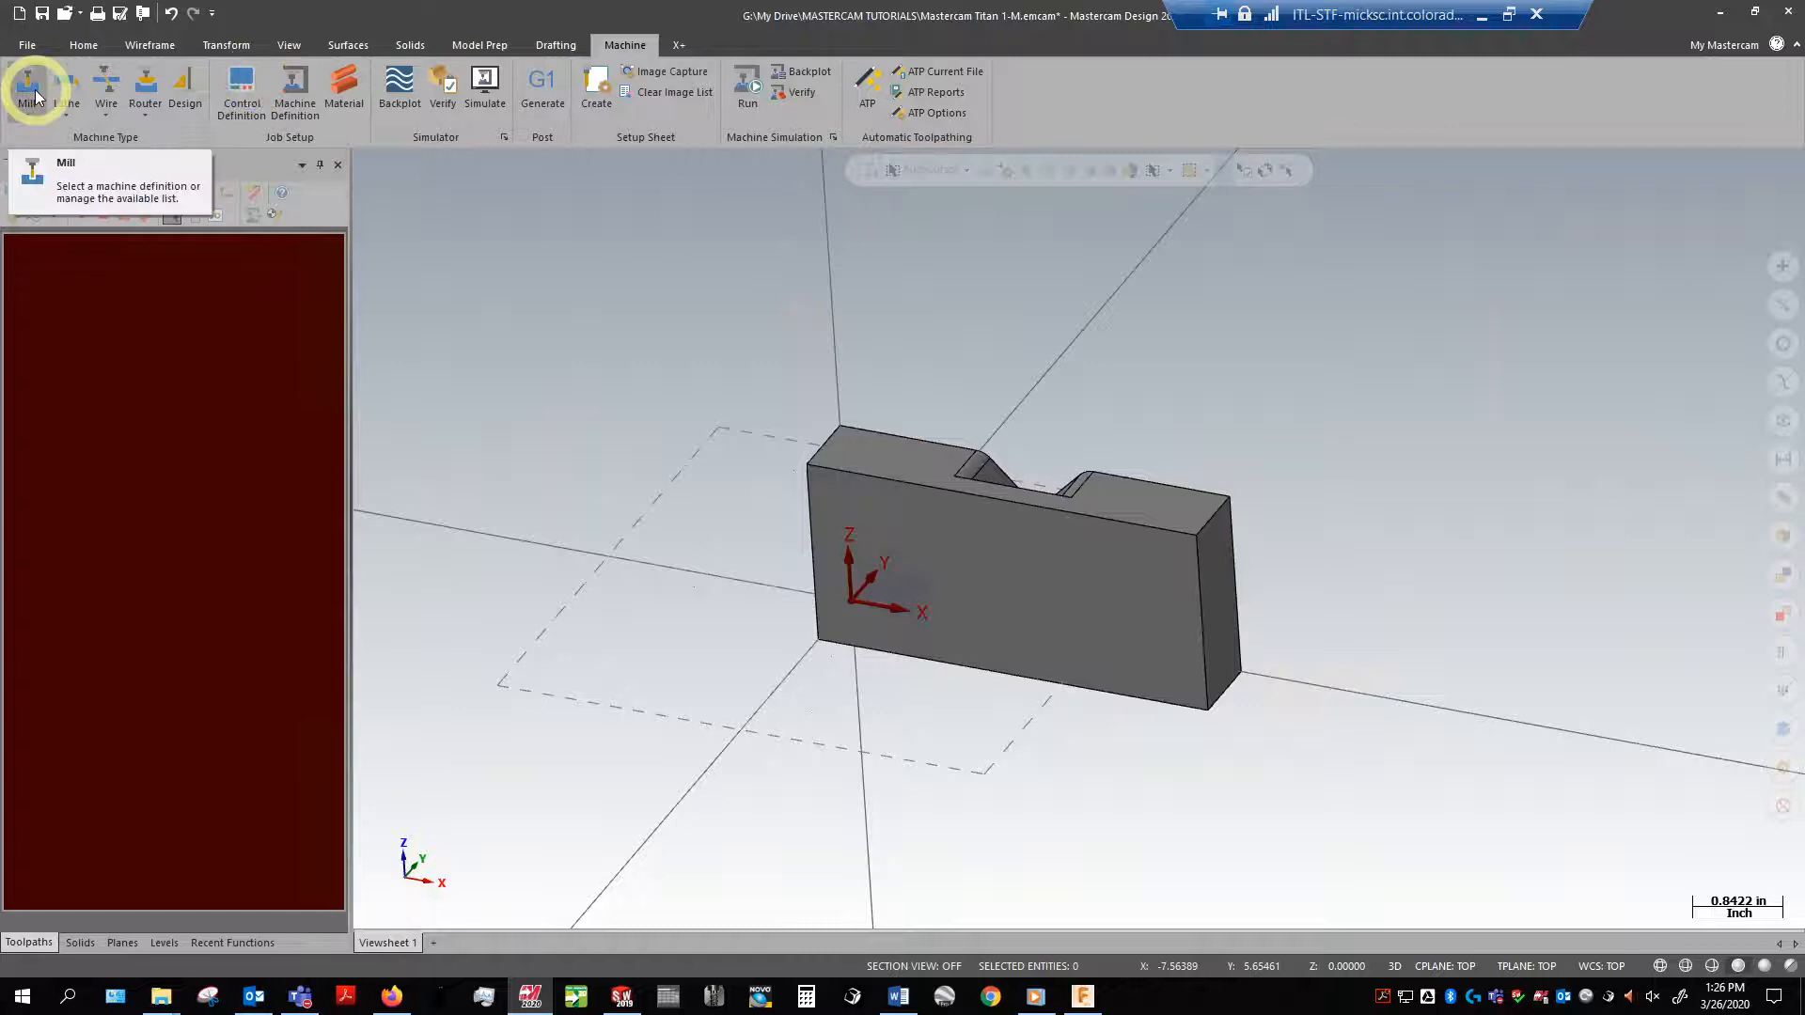
click(30, 87)
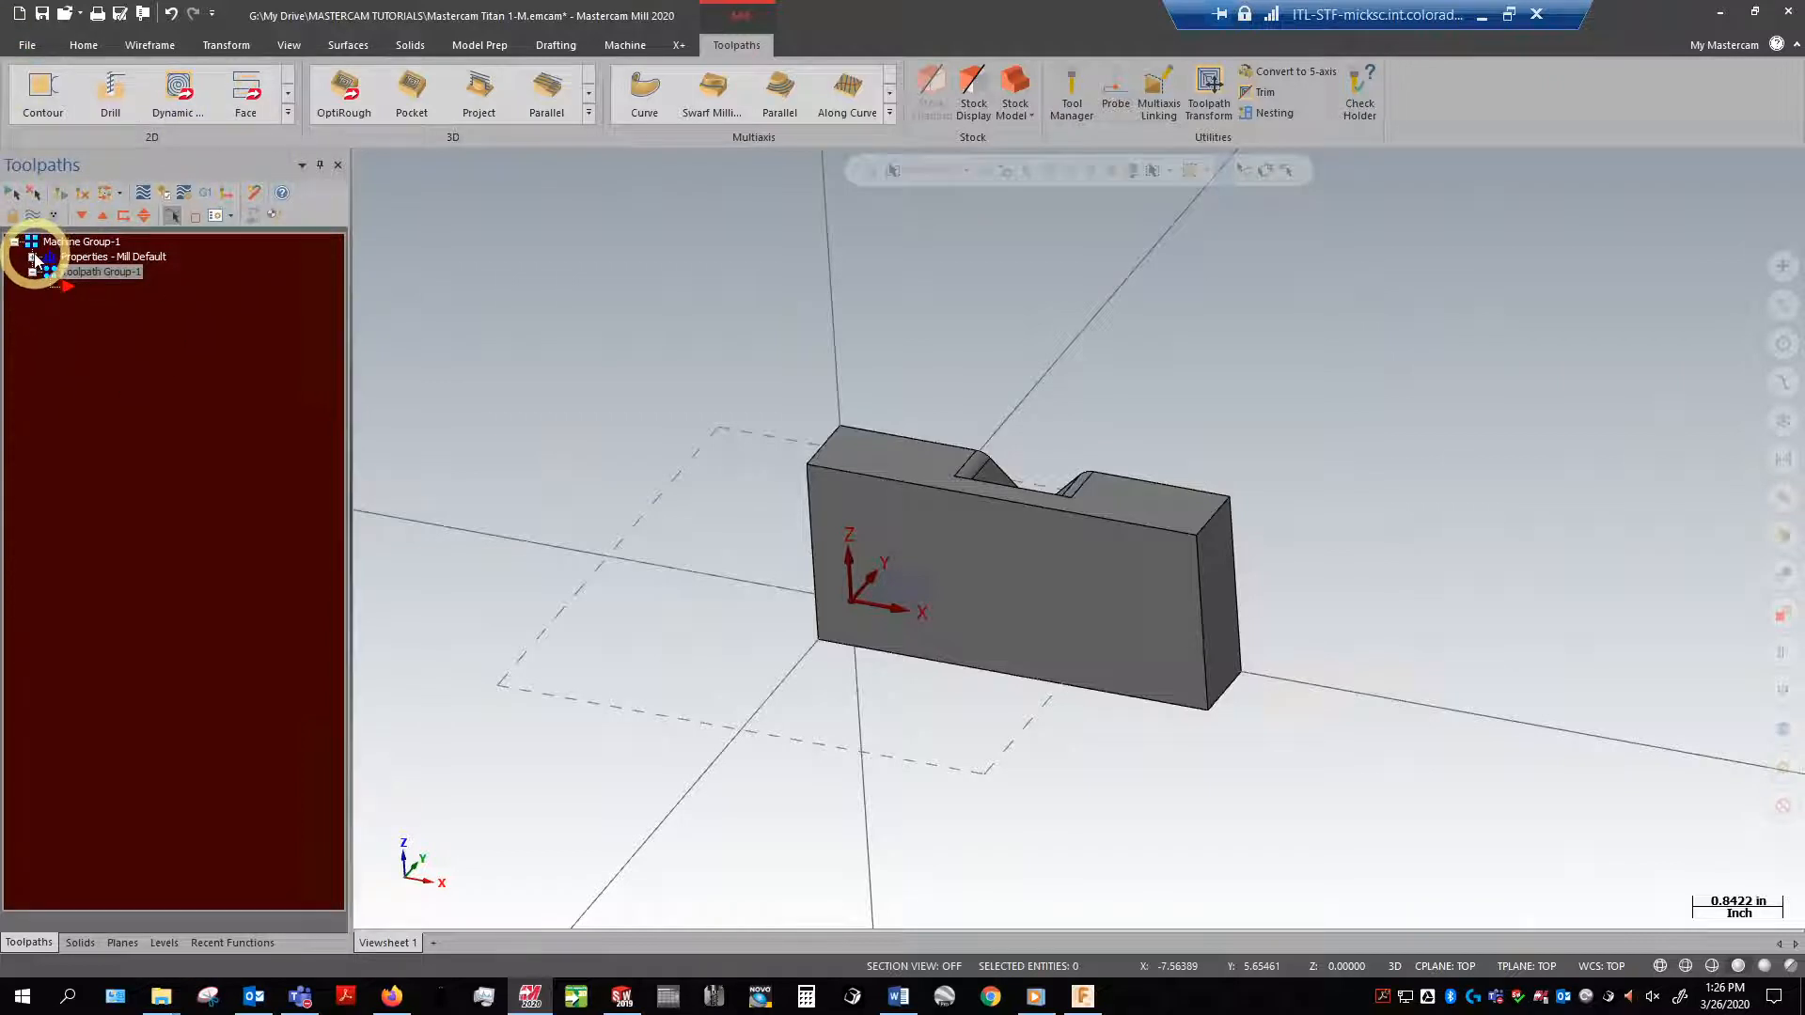
click(34, 258)
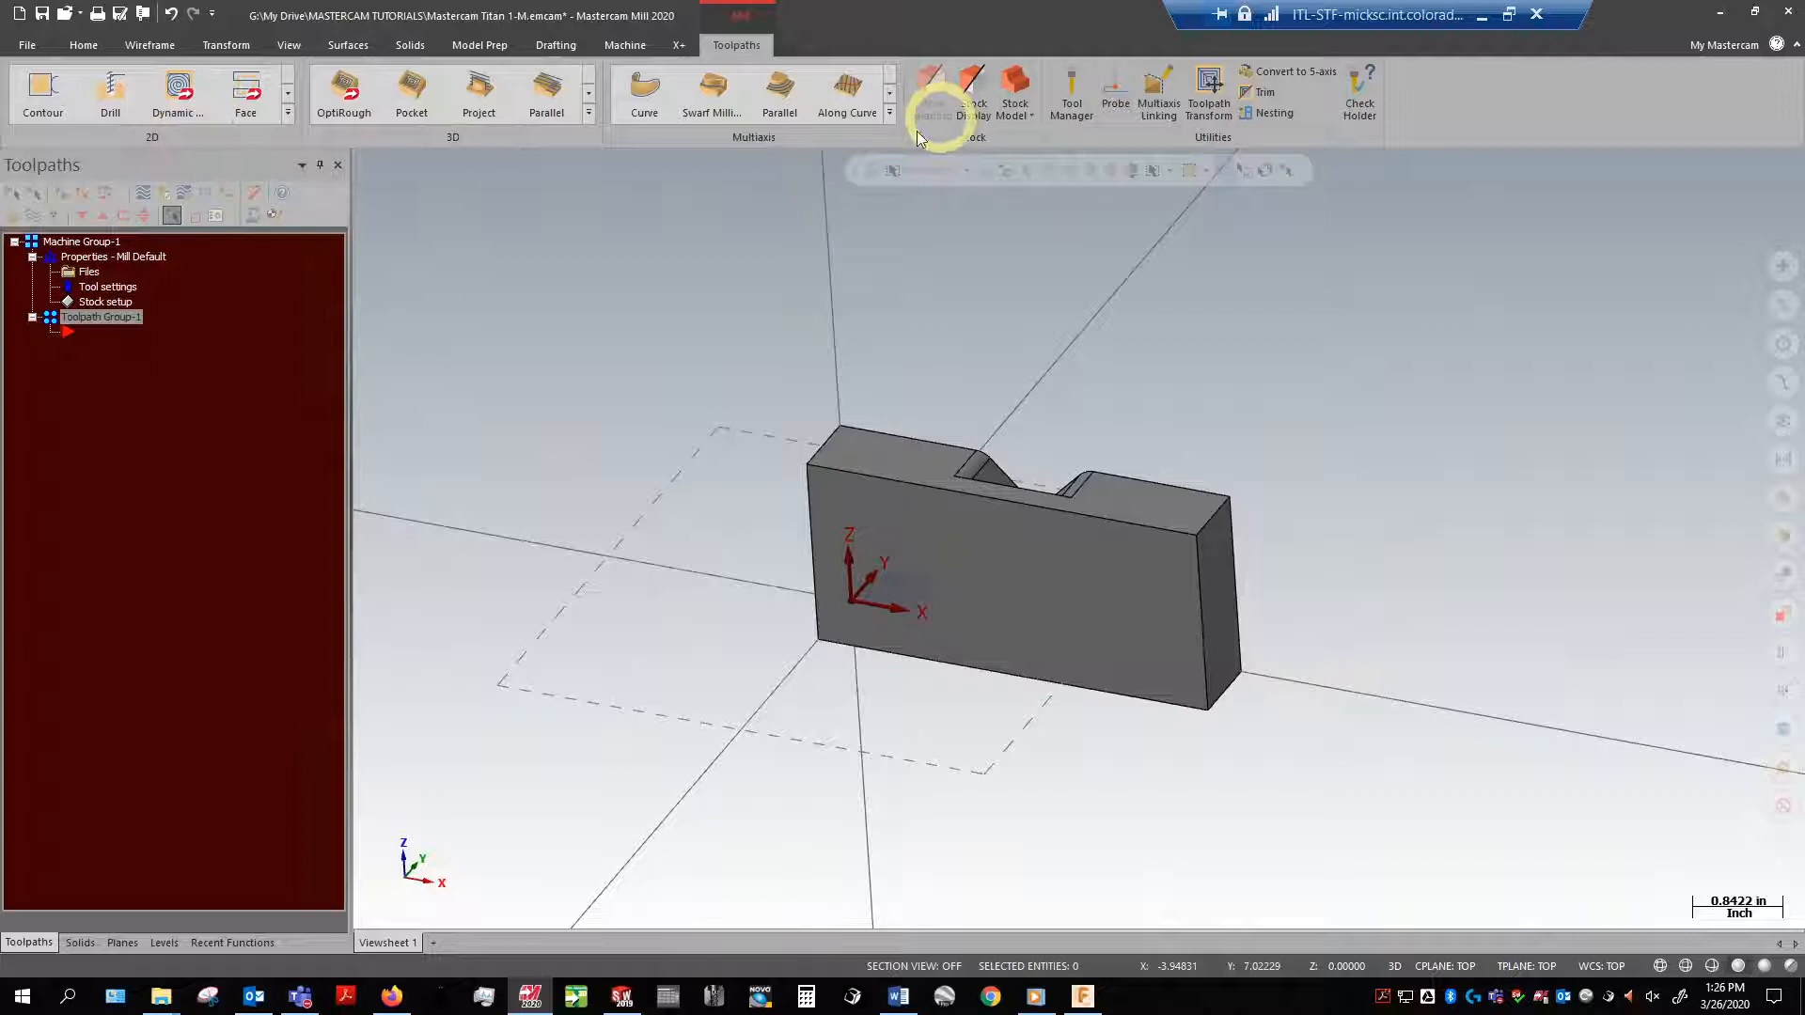
mouse_move(867, 151)
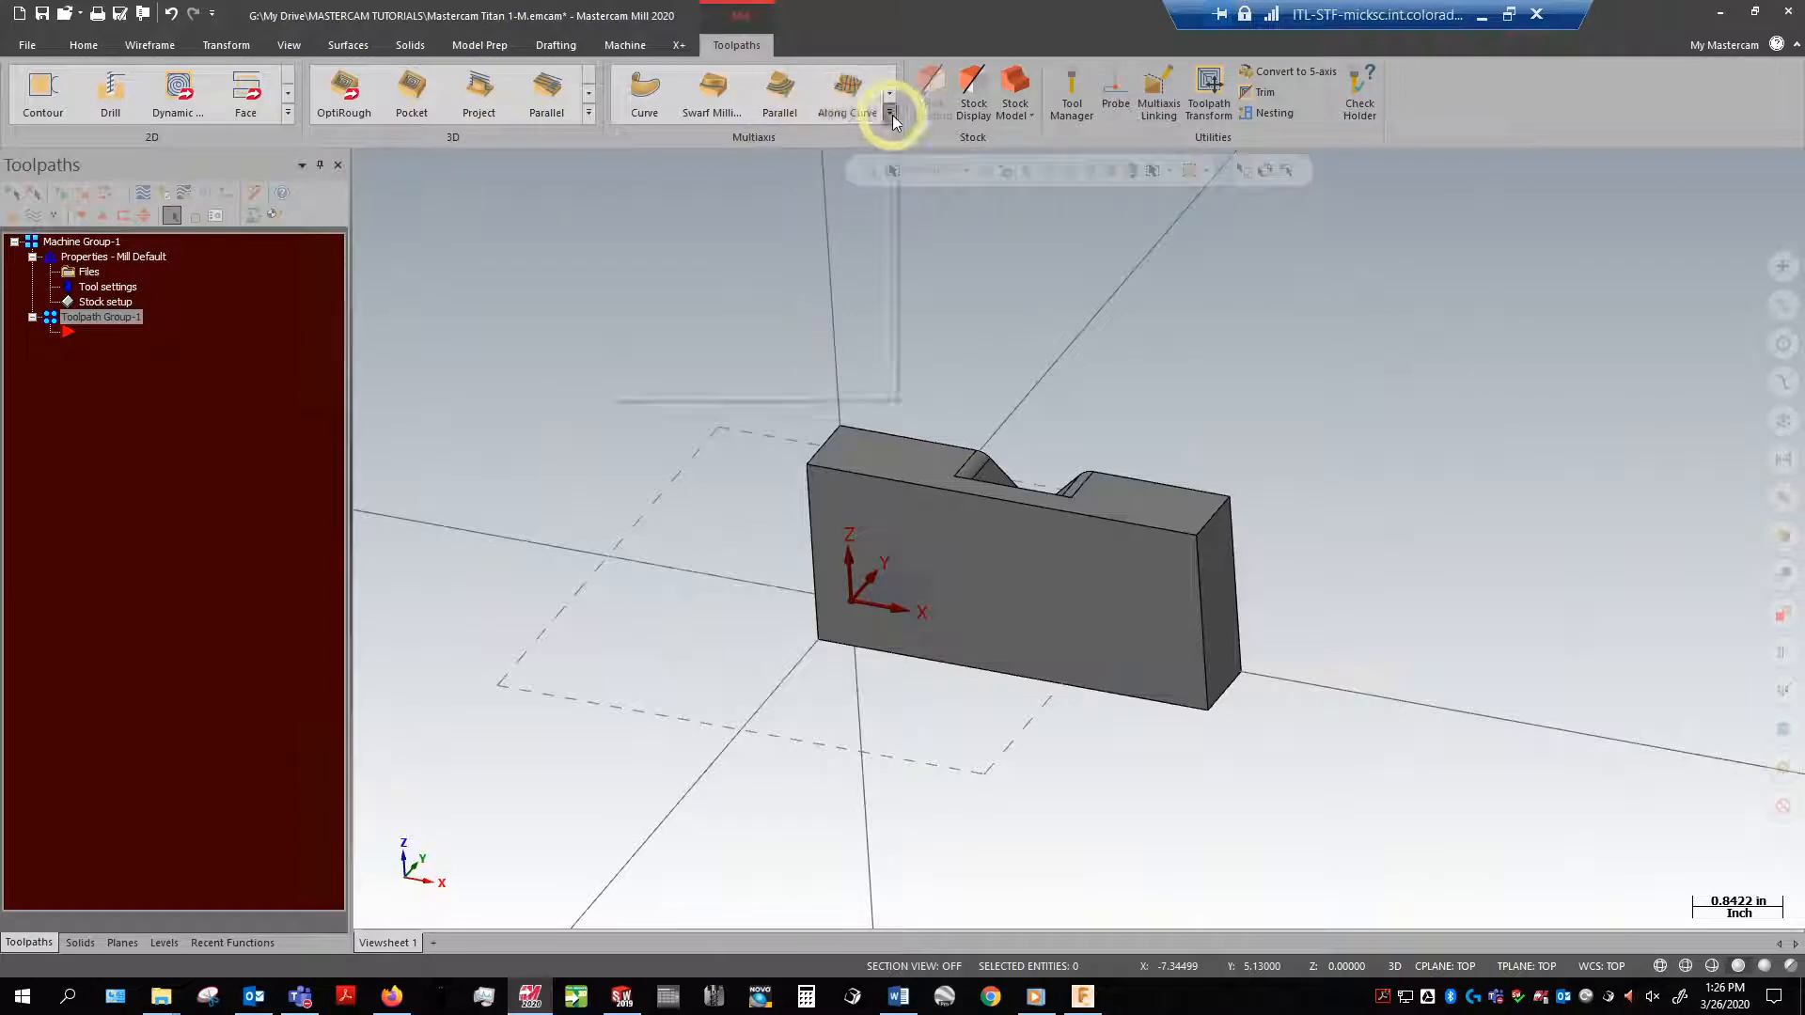
click(889, 109)
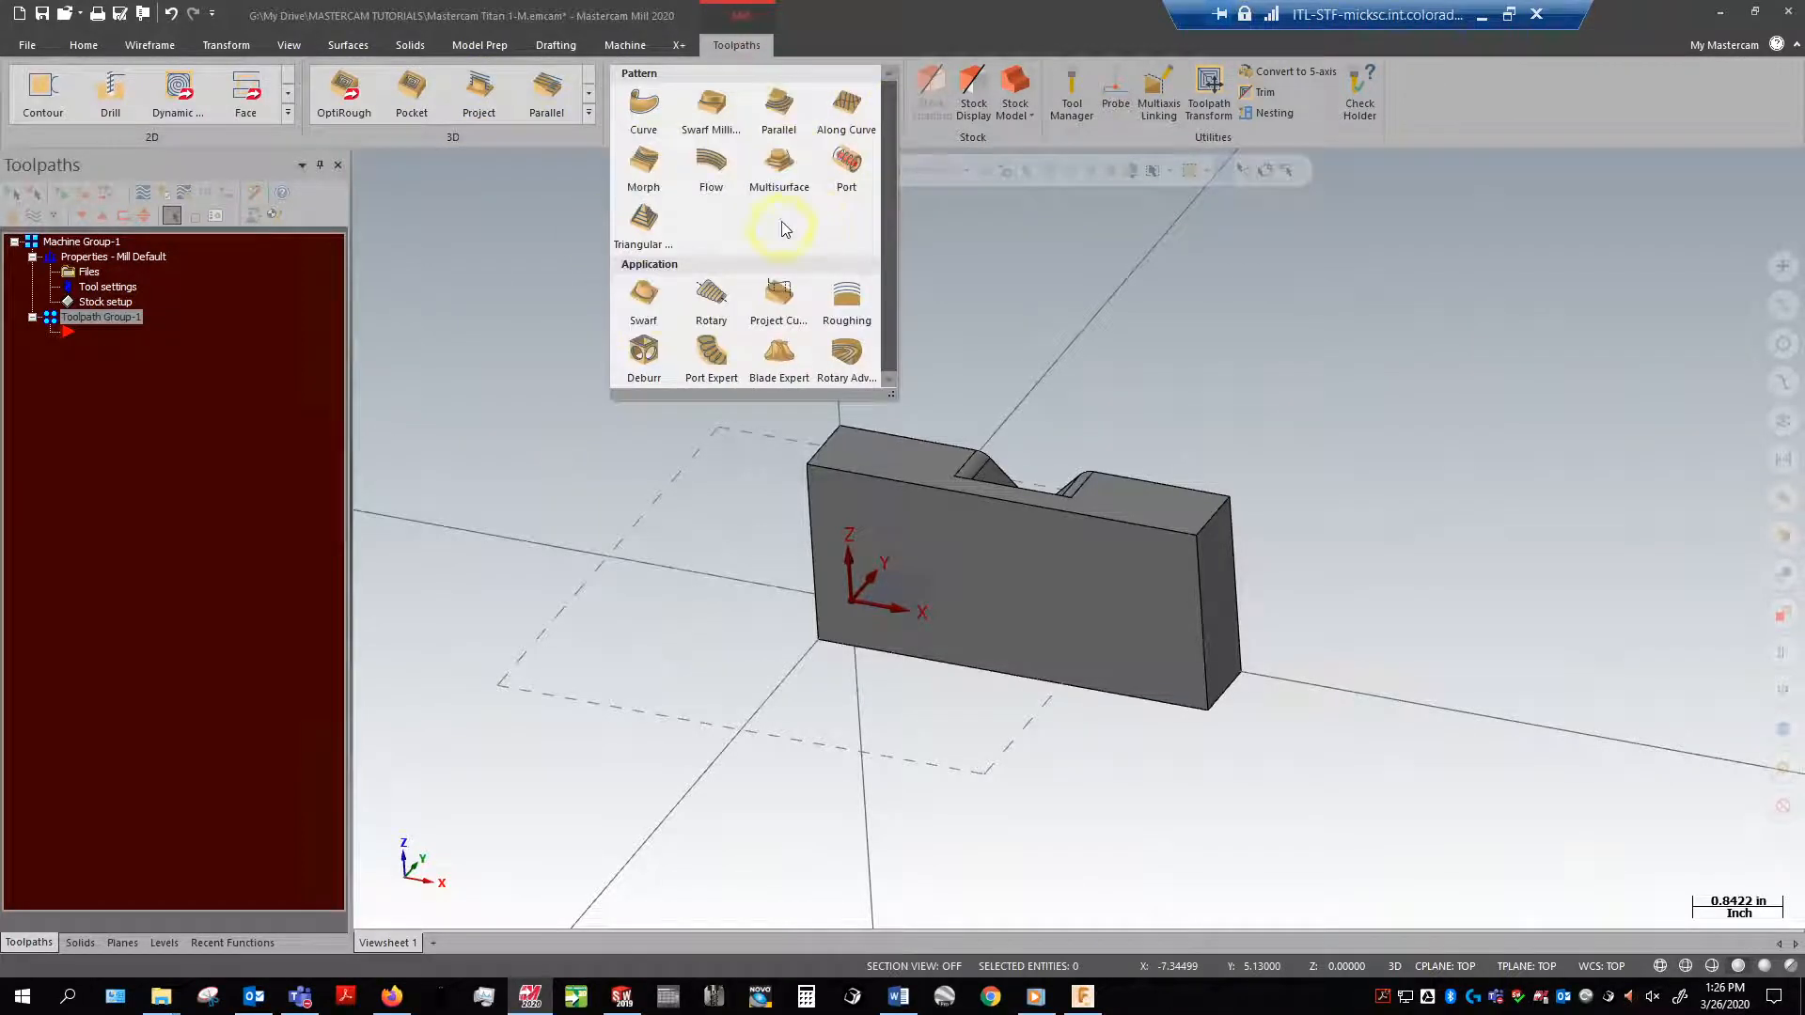
mouse_move(477, 94)
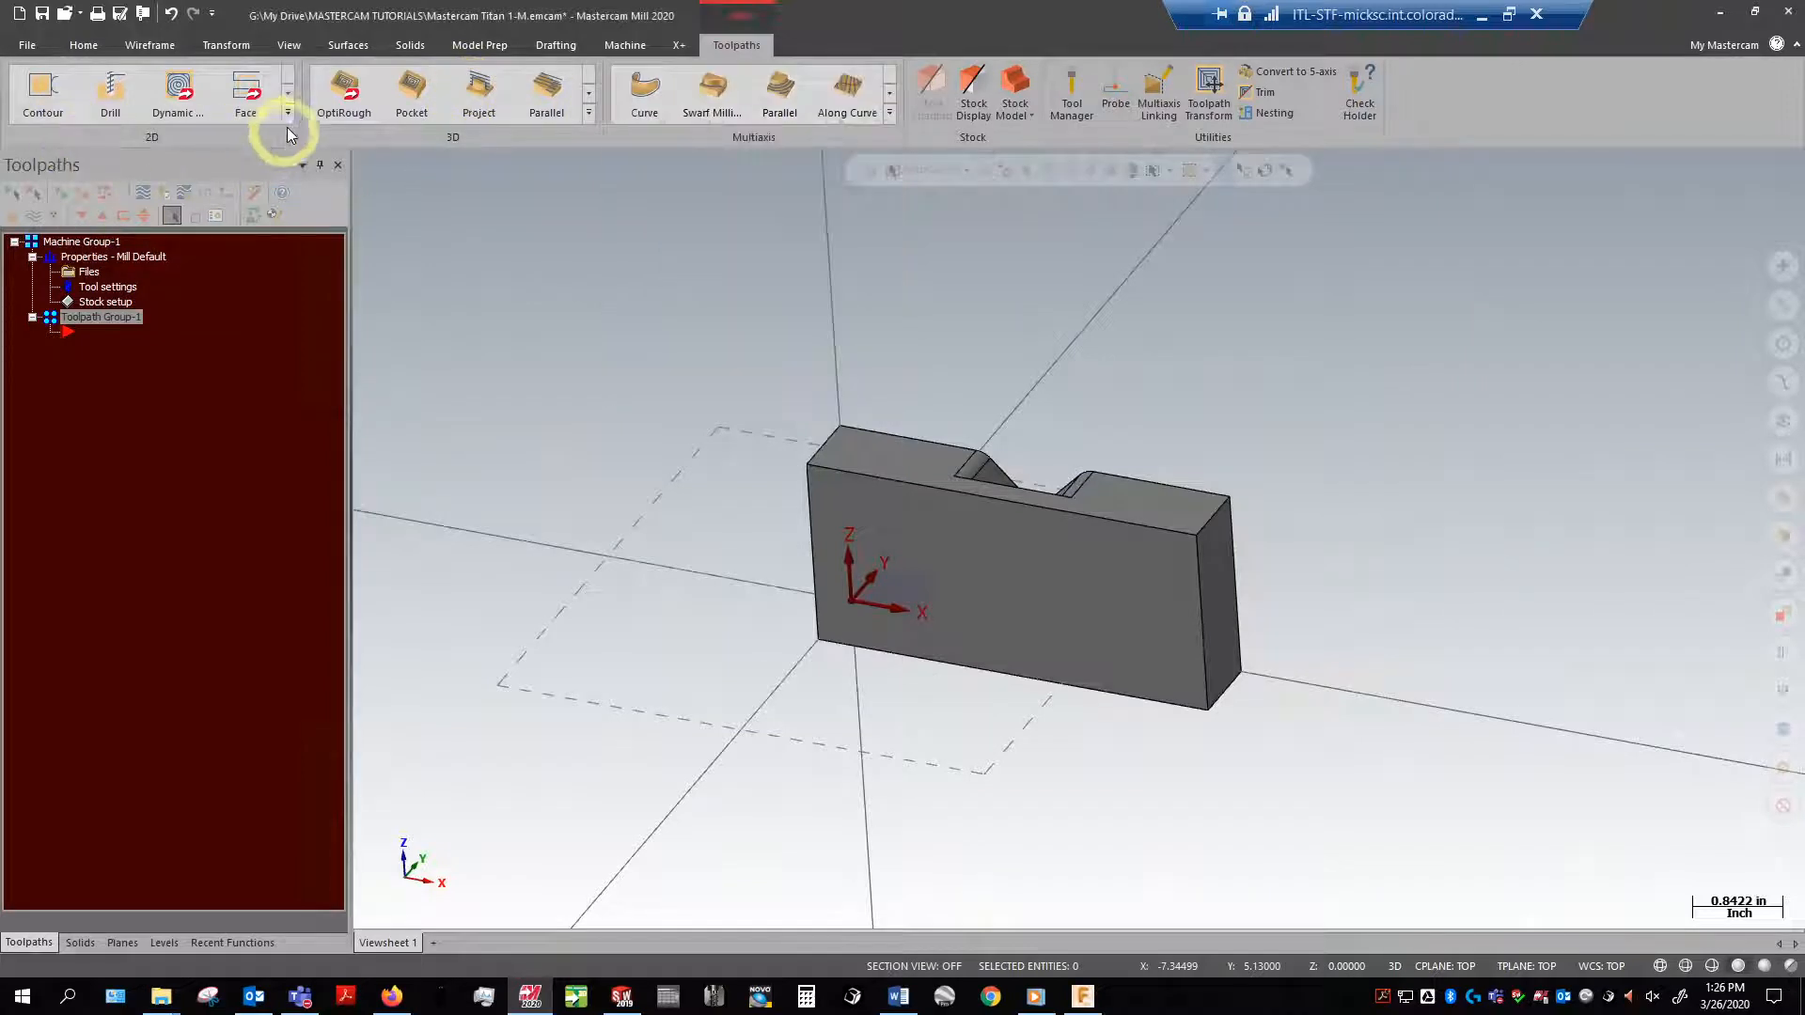
click(286, 112)
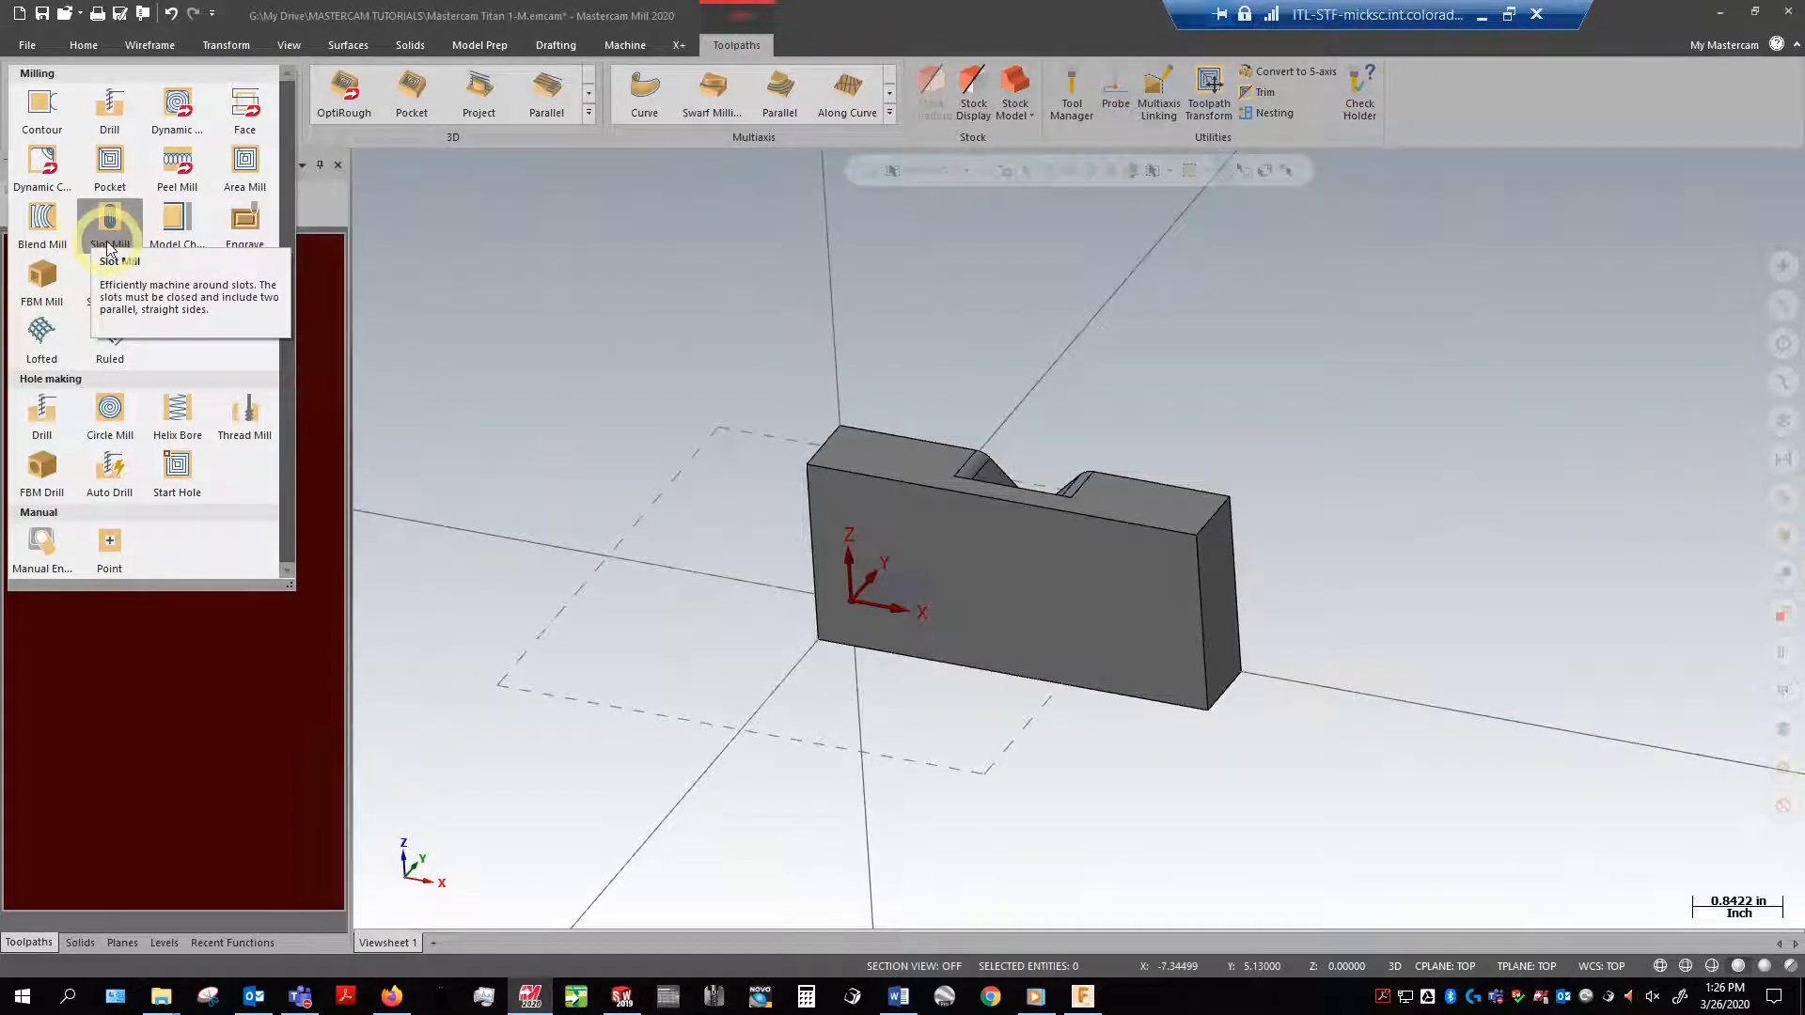
mouse_move(245, 224)
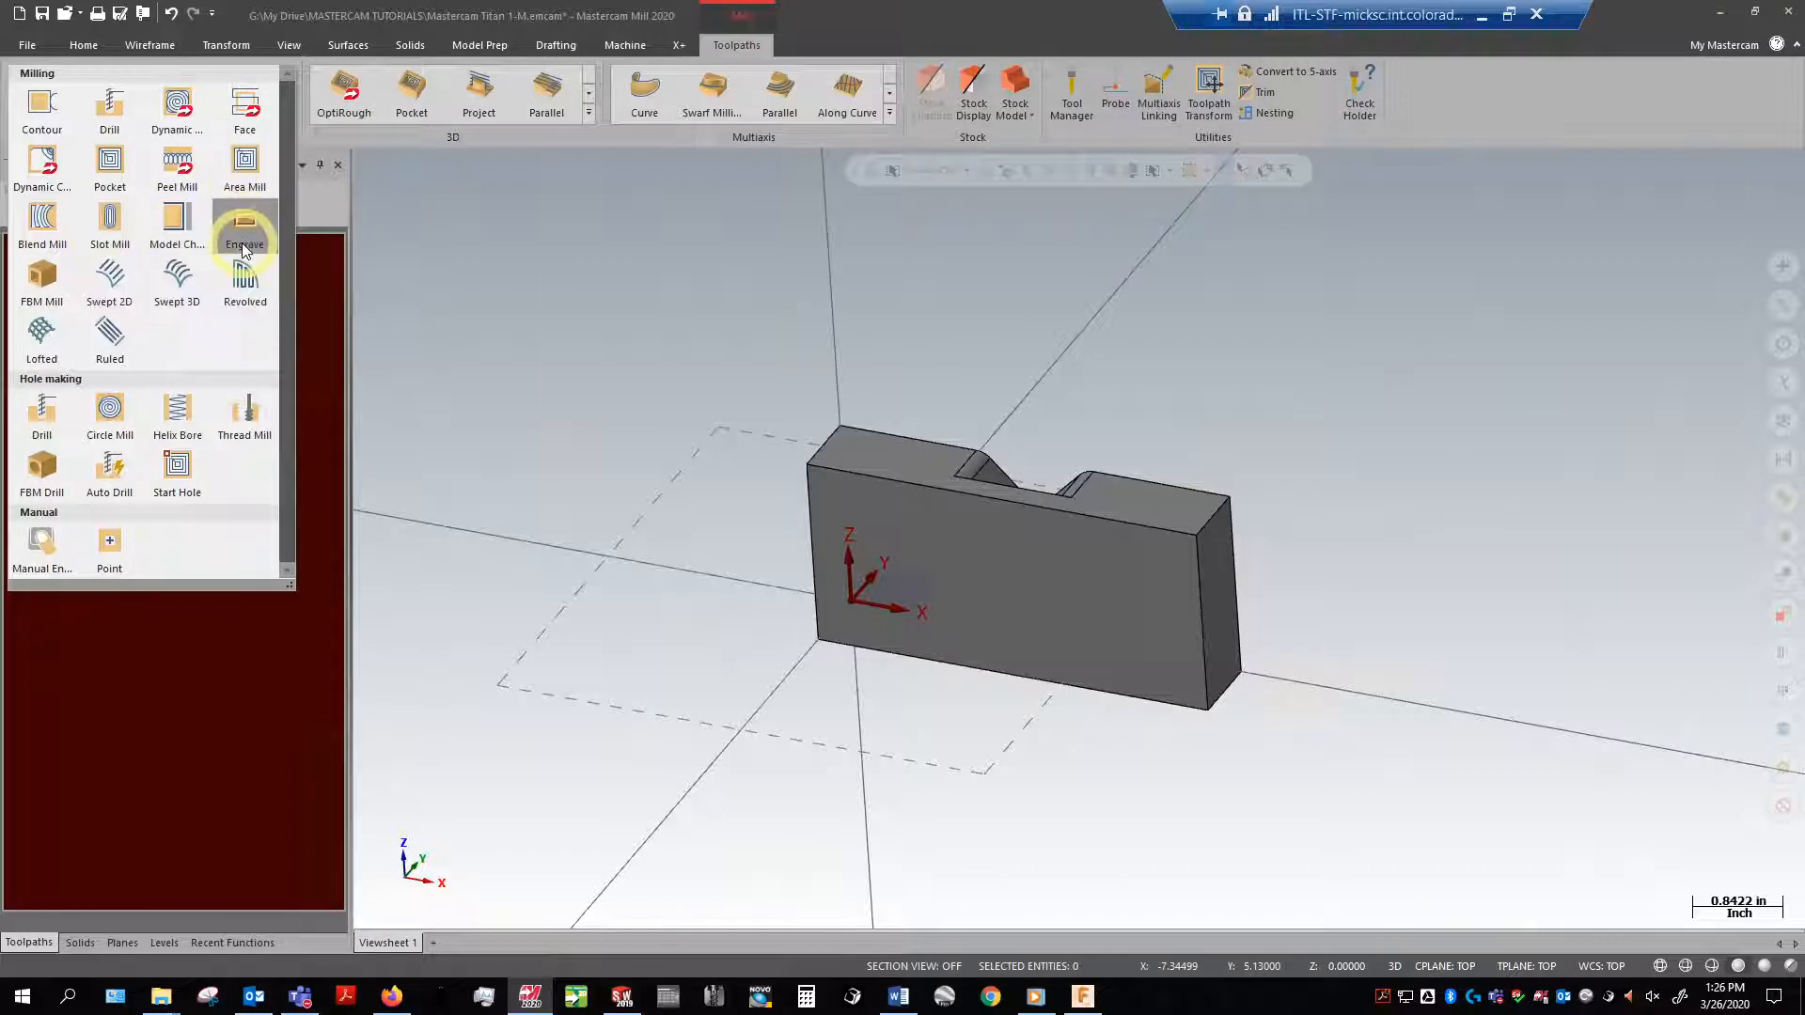
mouse_move(195, 346)
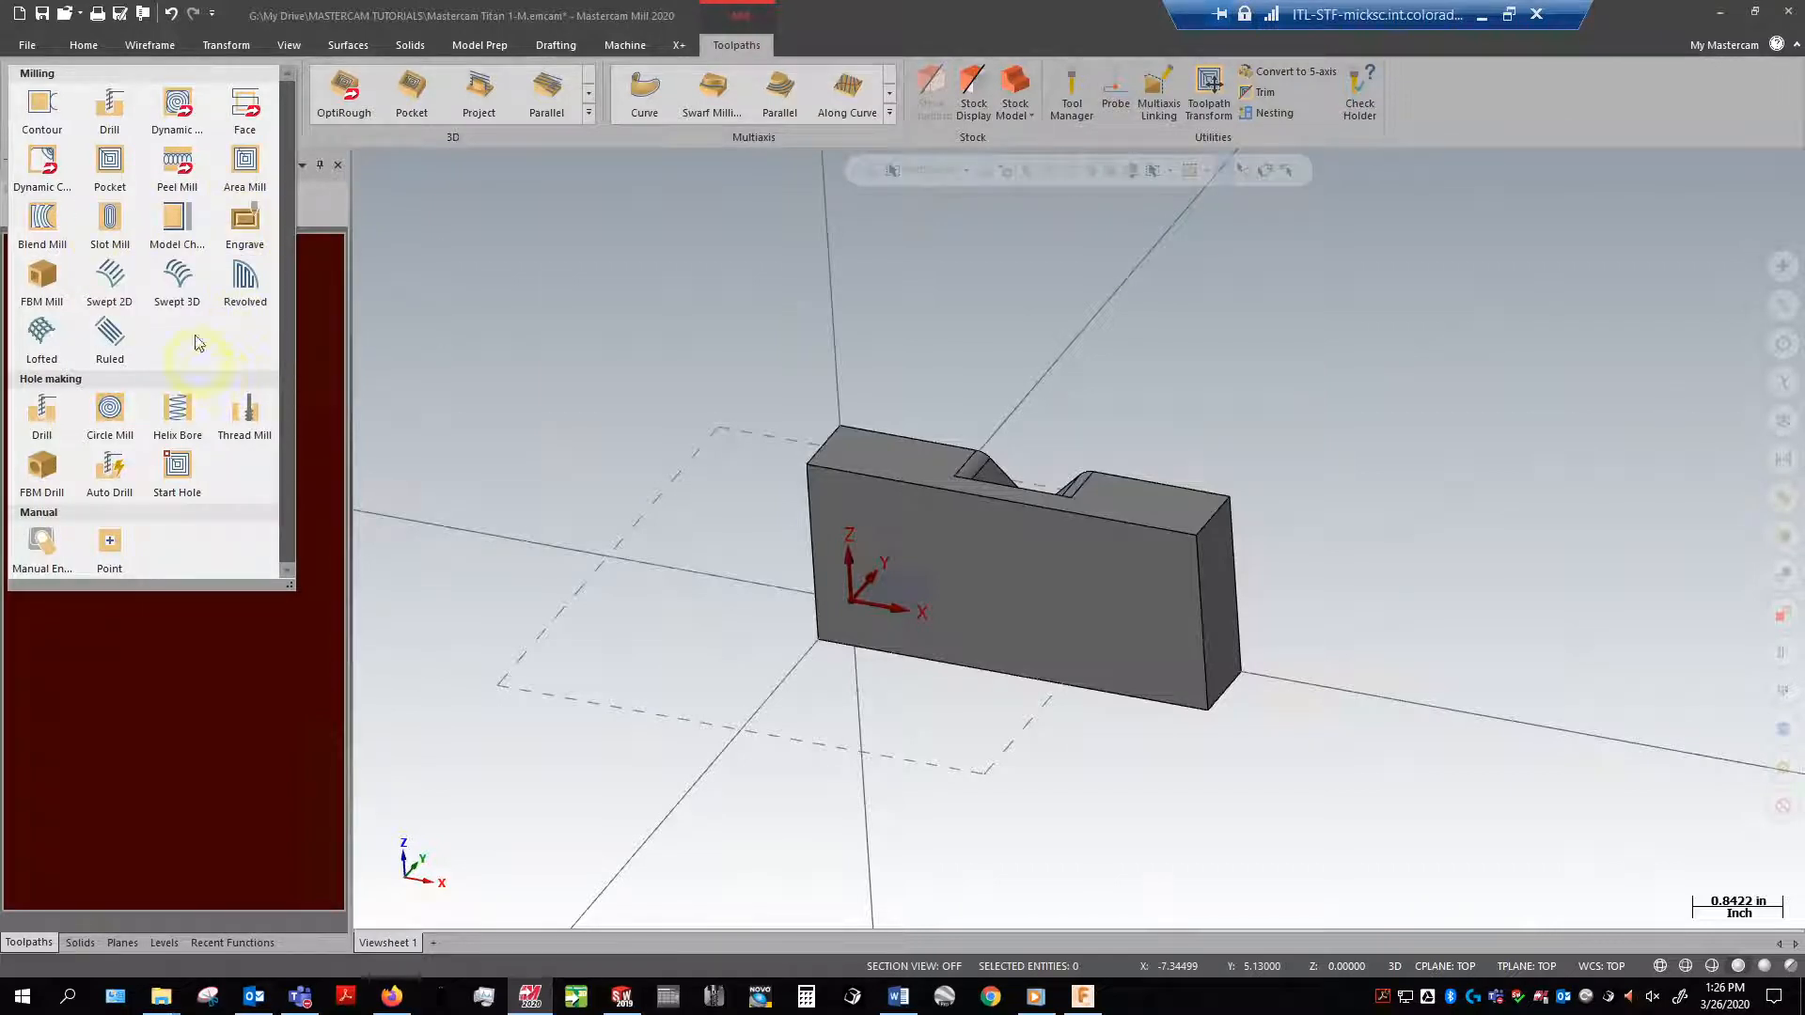
mouse_move(41, 109)
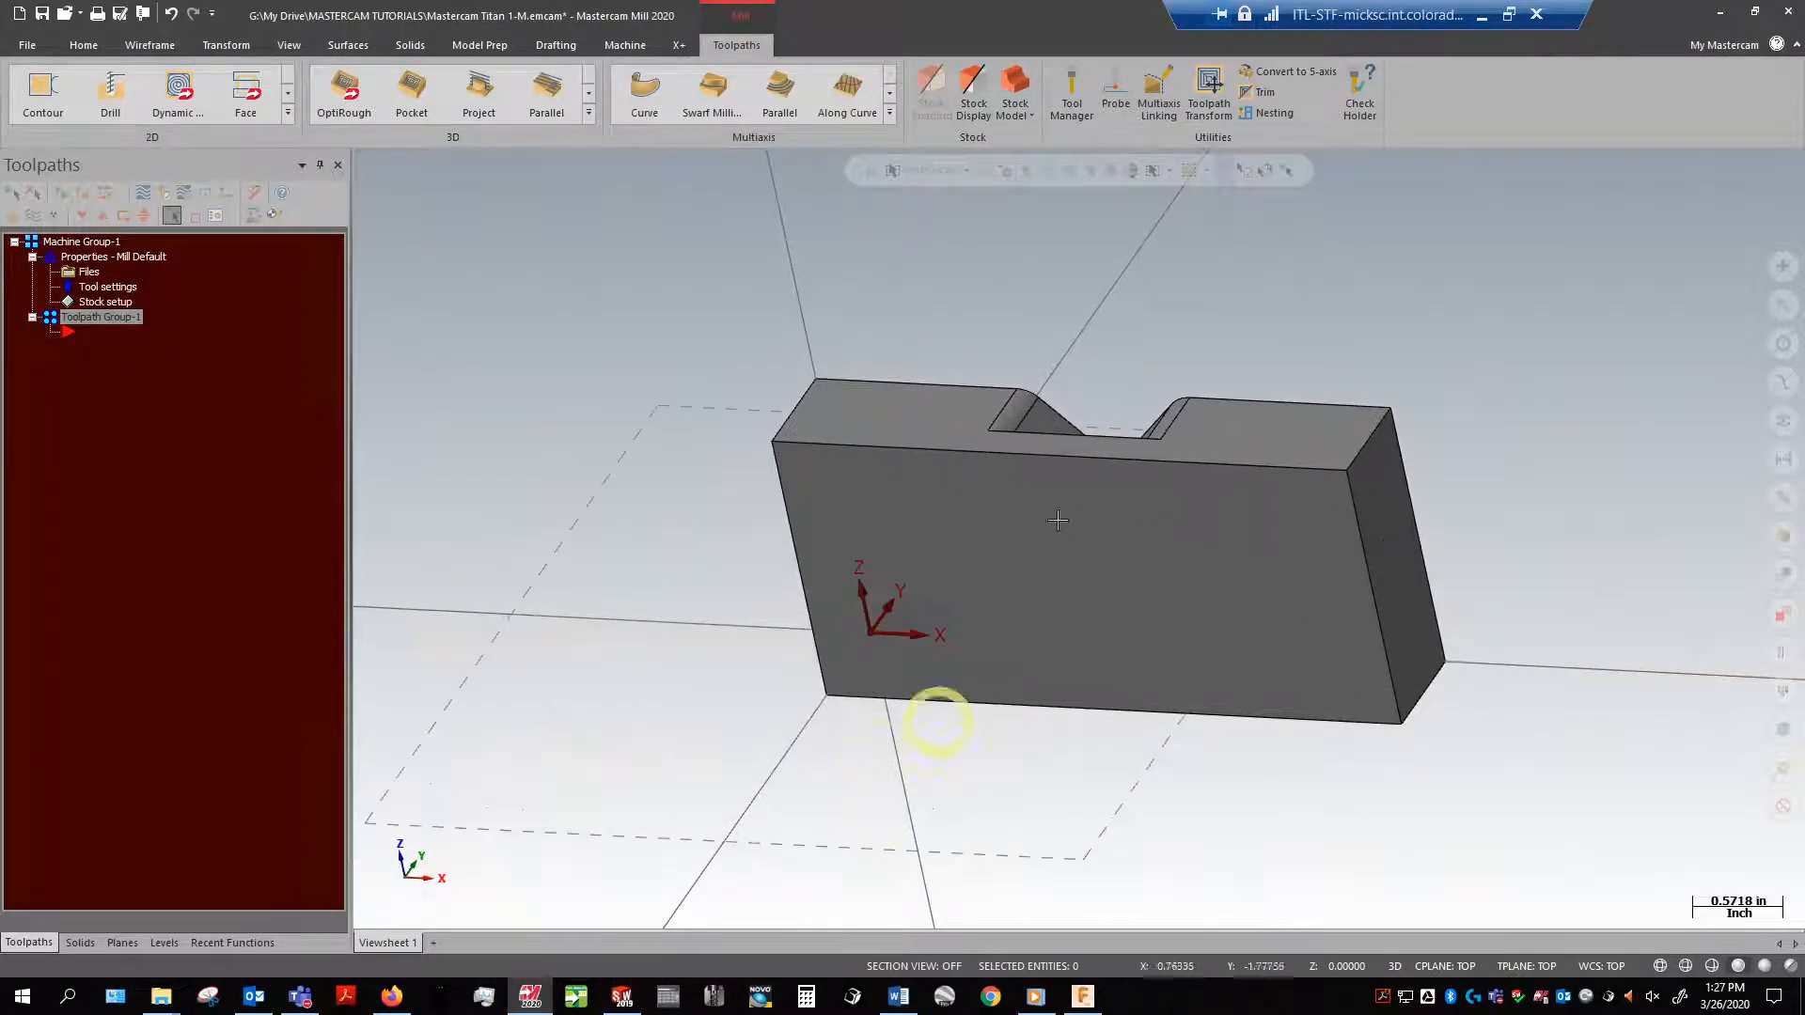
mouse_move(1273, 334)
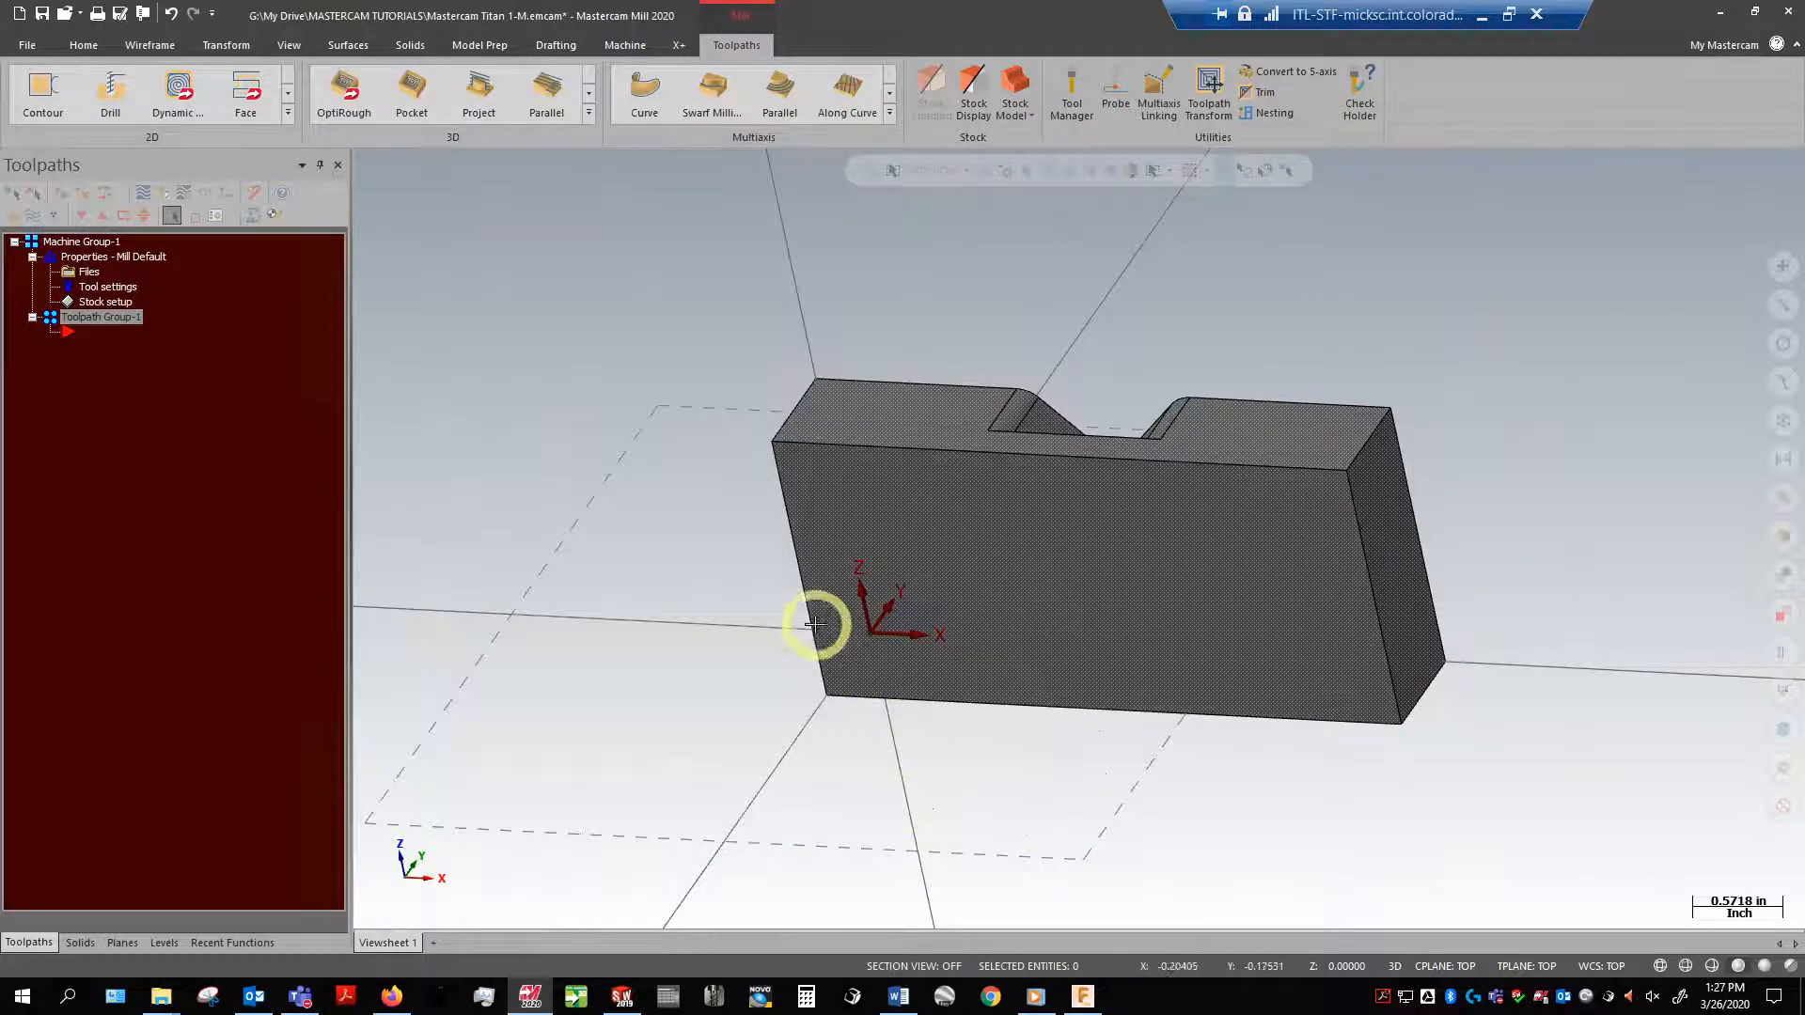
drag(818, 624, 1046, 408)
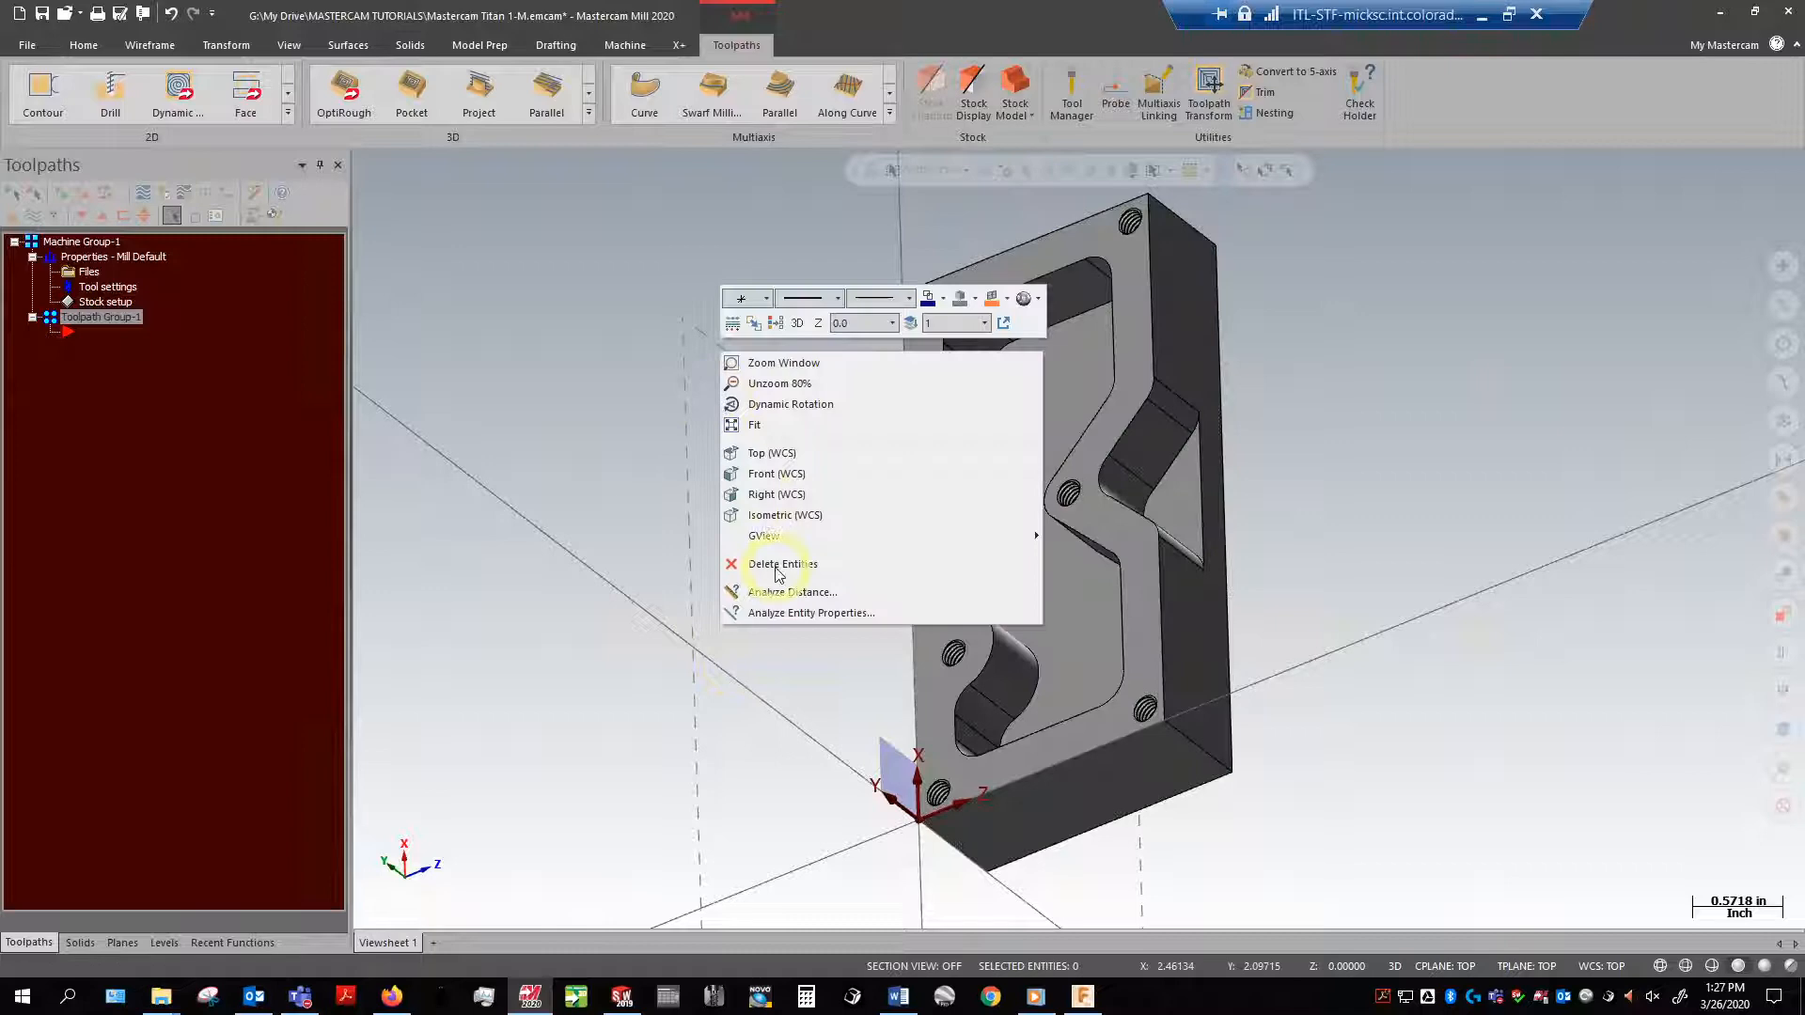
click(786, 515)
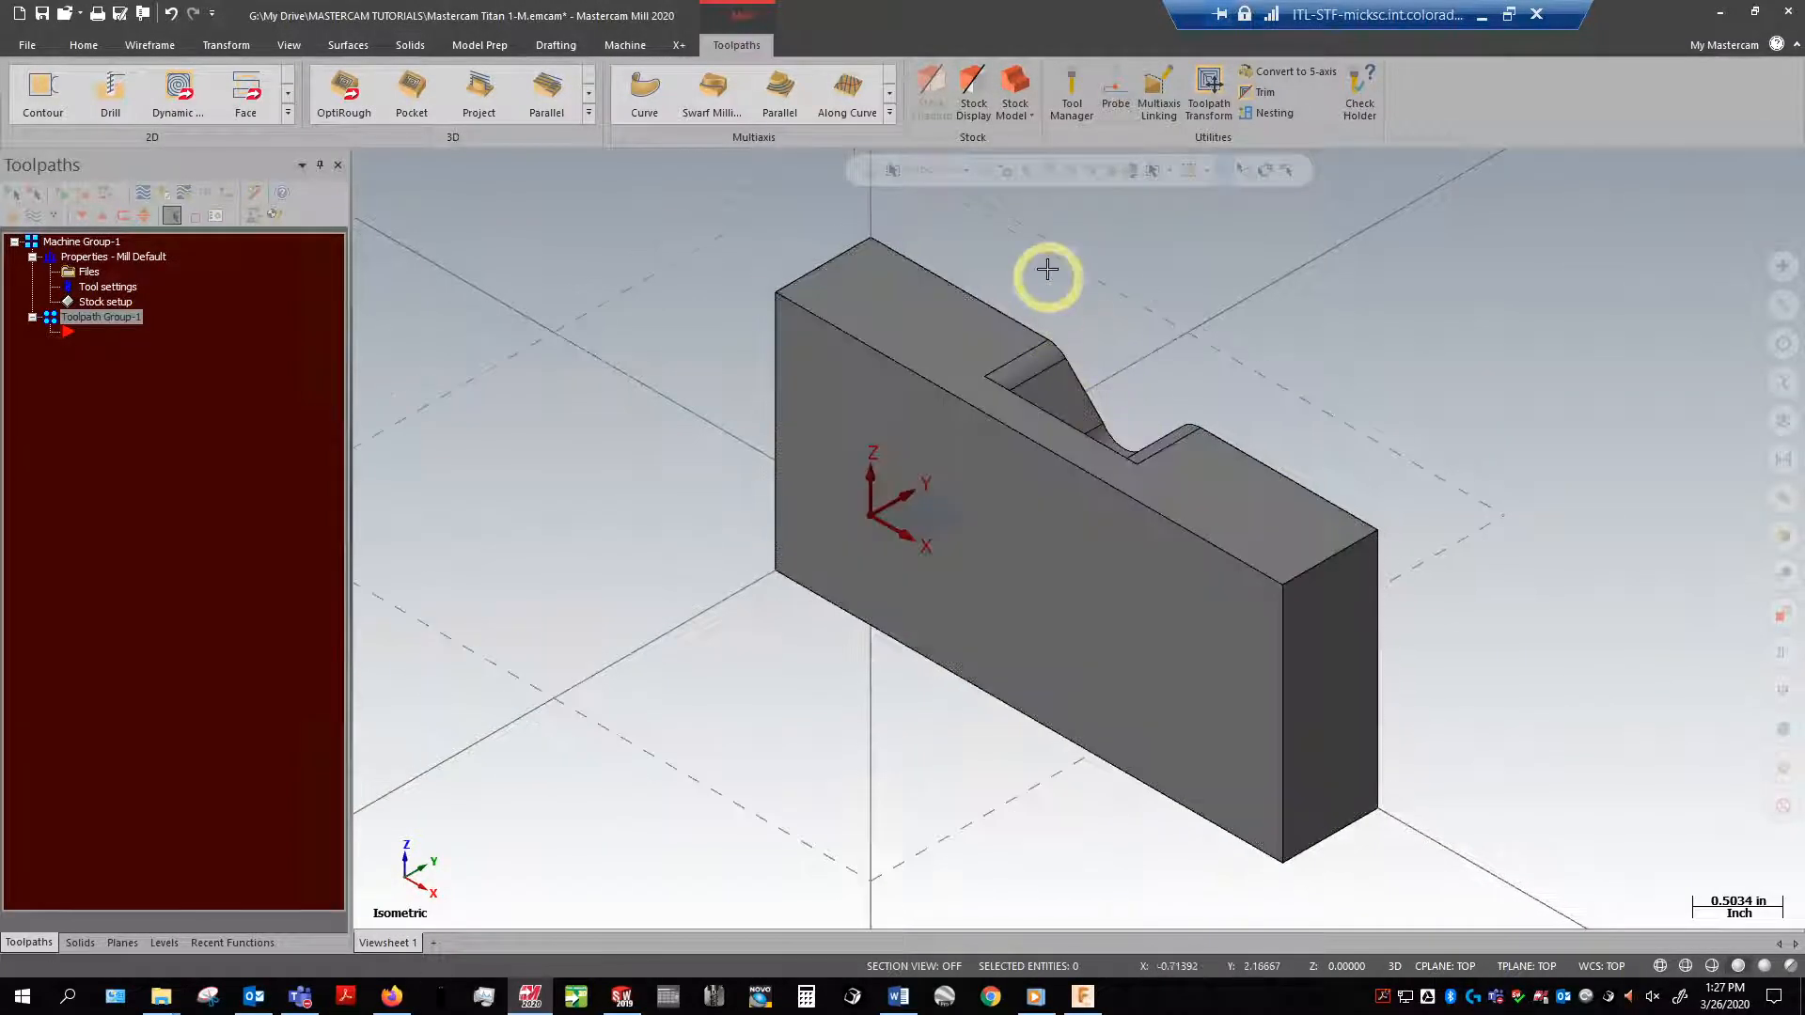
drag(1047, 277, 931, 395)
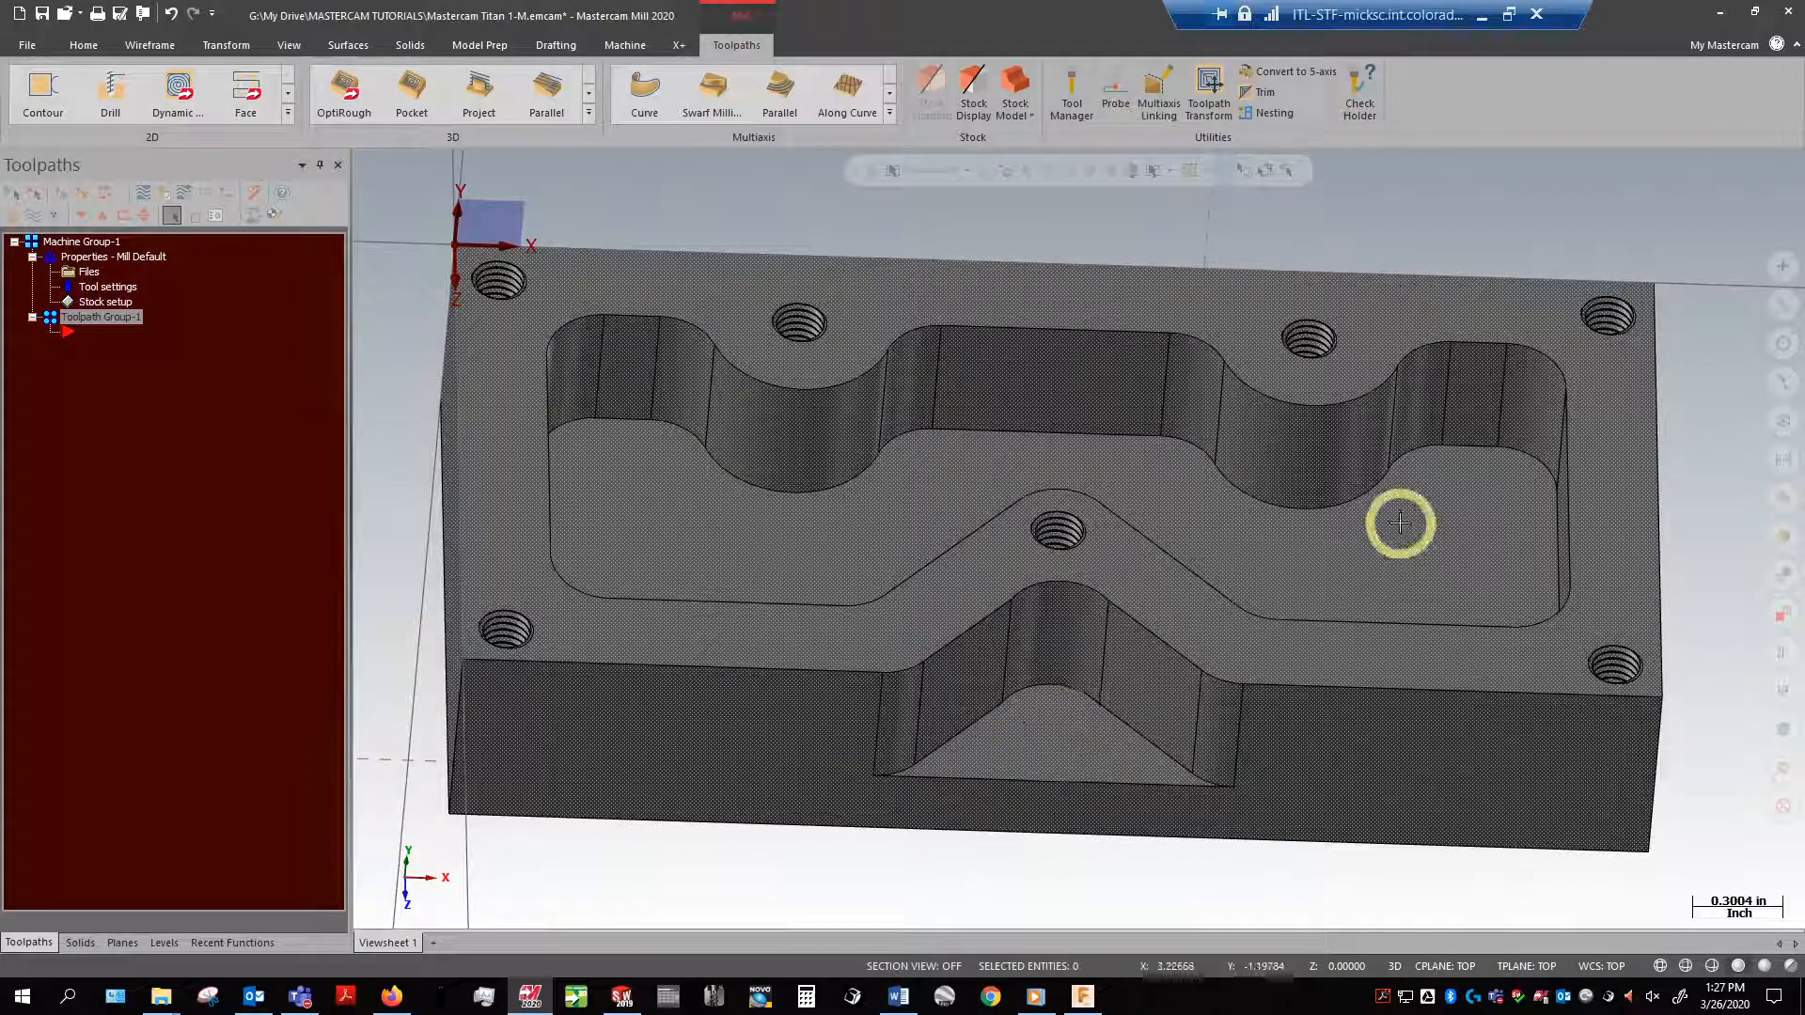
mouse_move(604, 509)
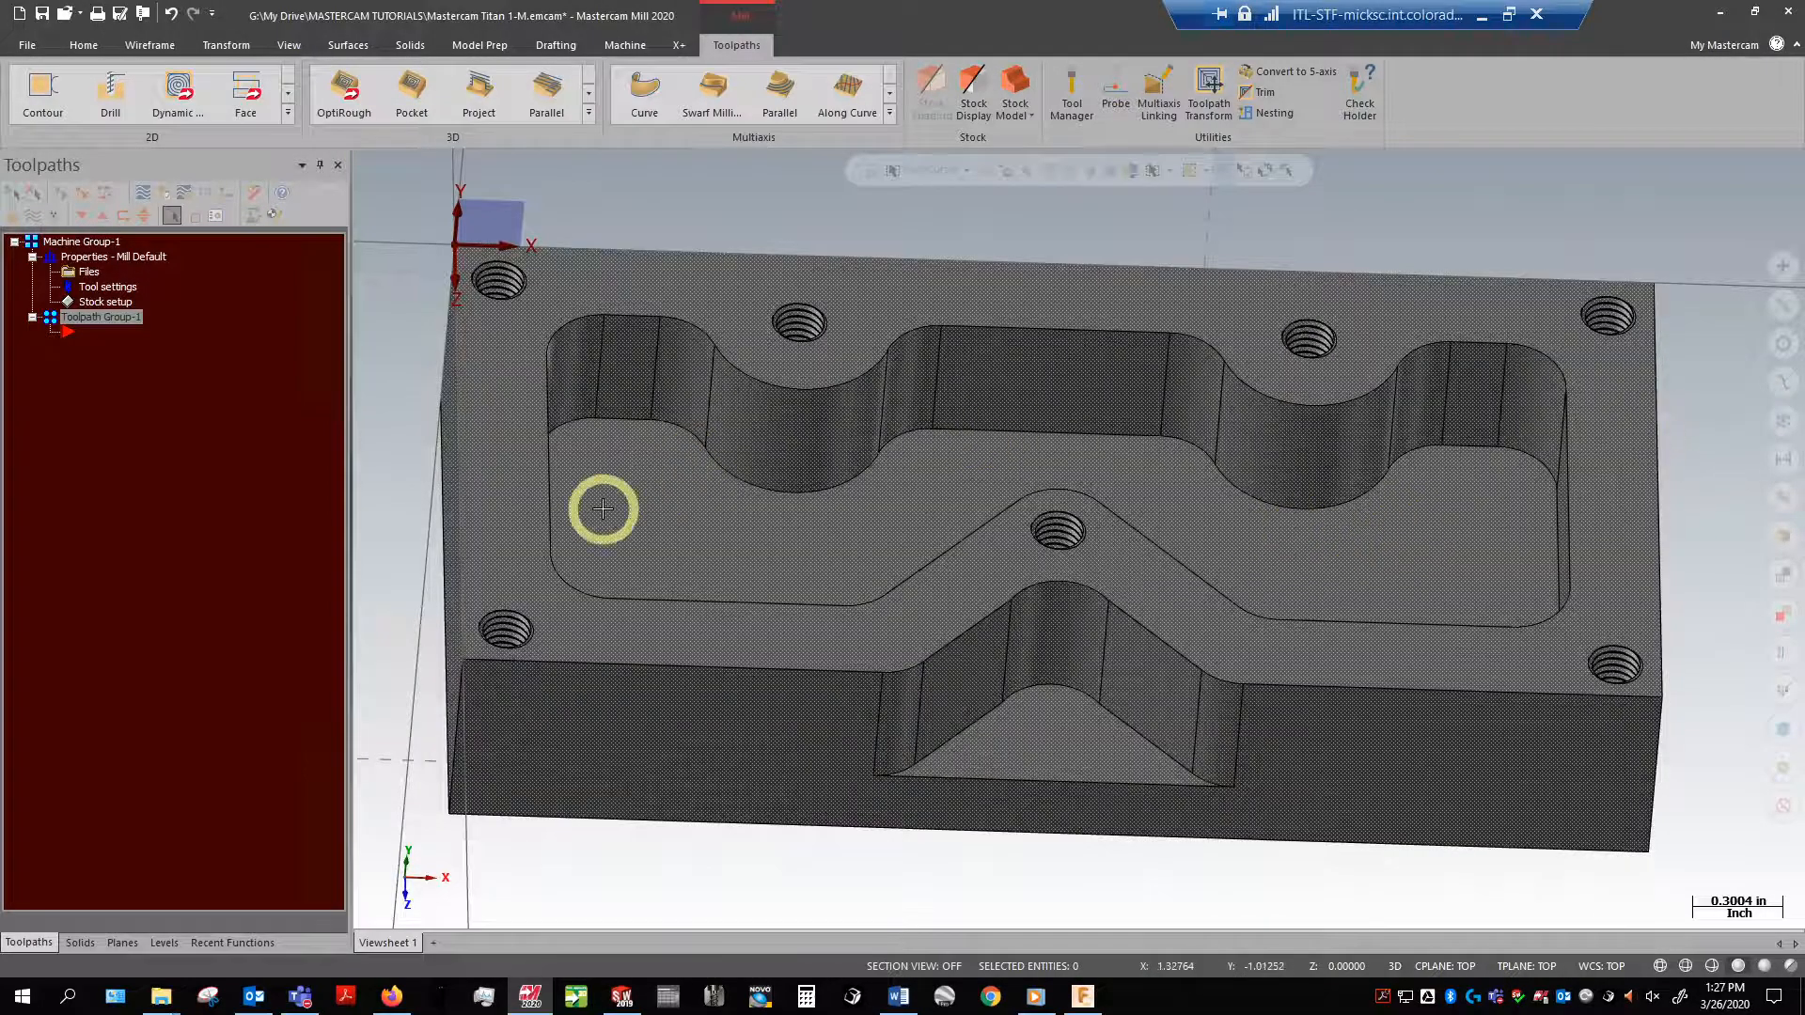
mouse_move(942, 511)
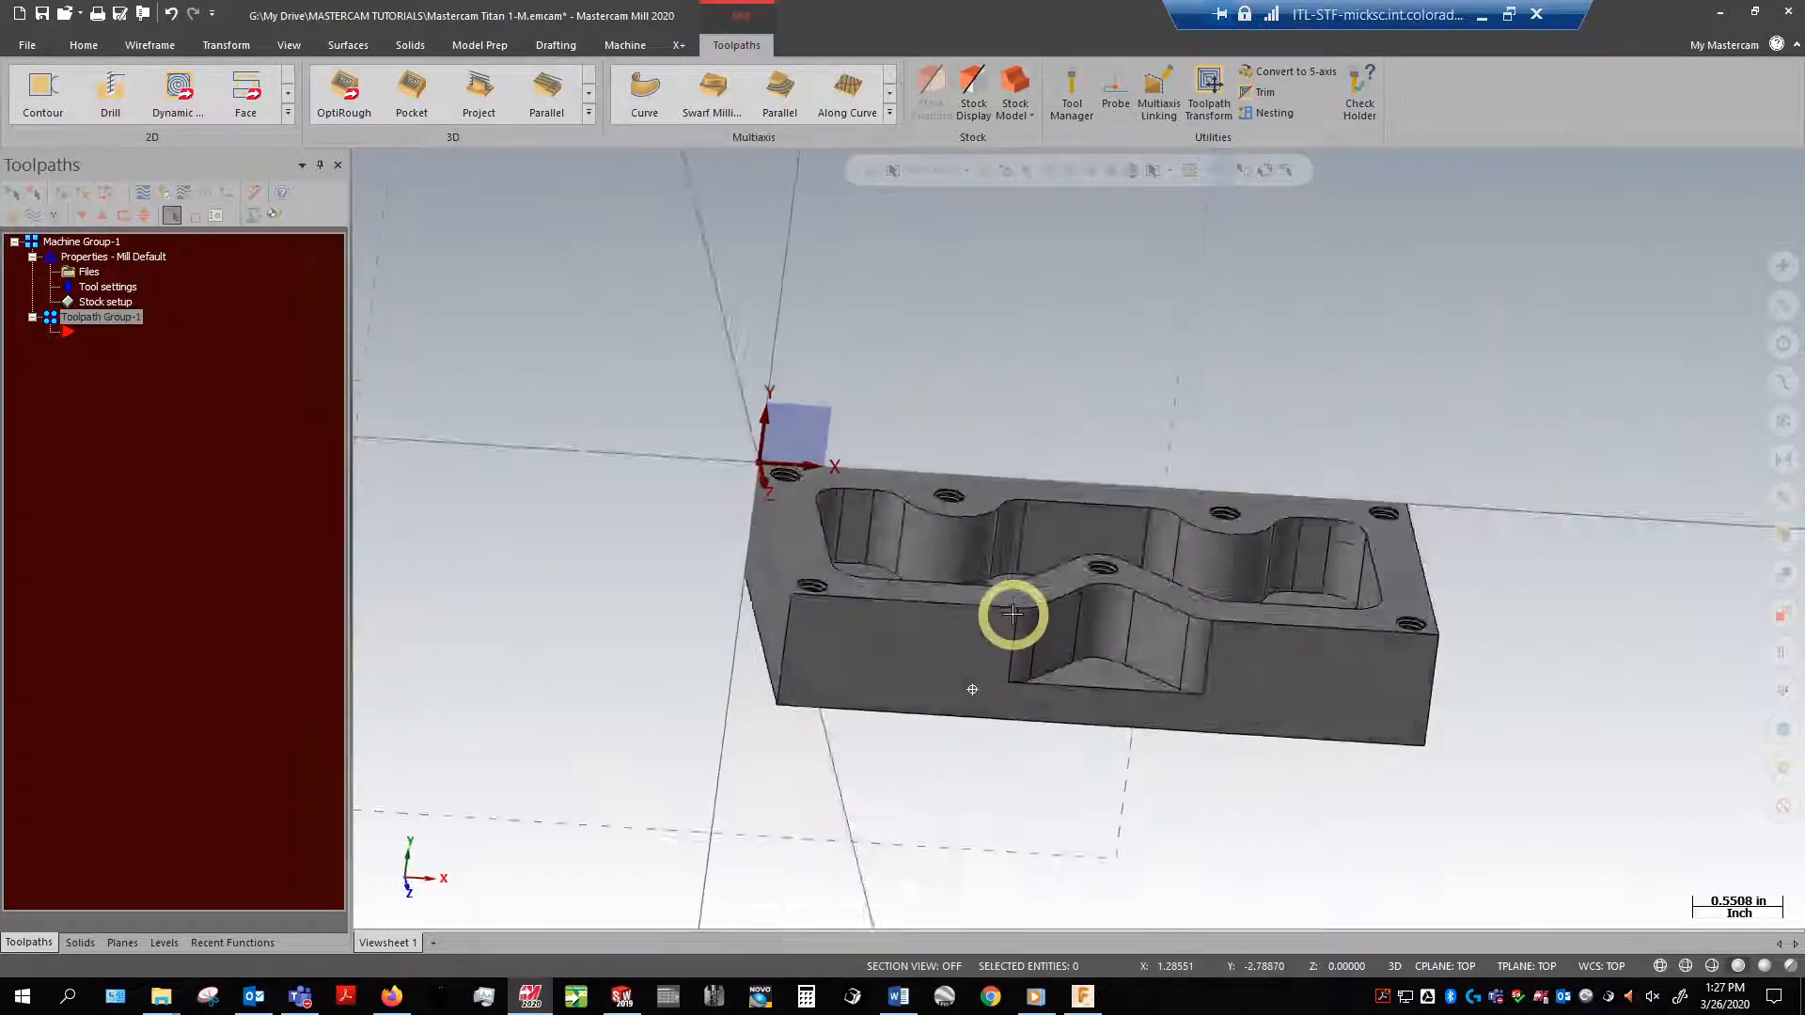
drag(1014, 616, 1008, 711)
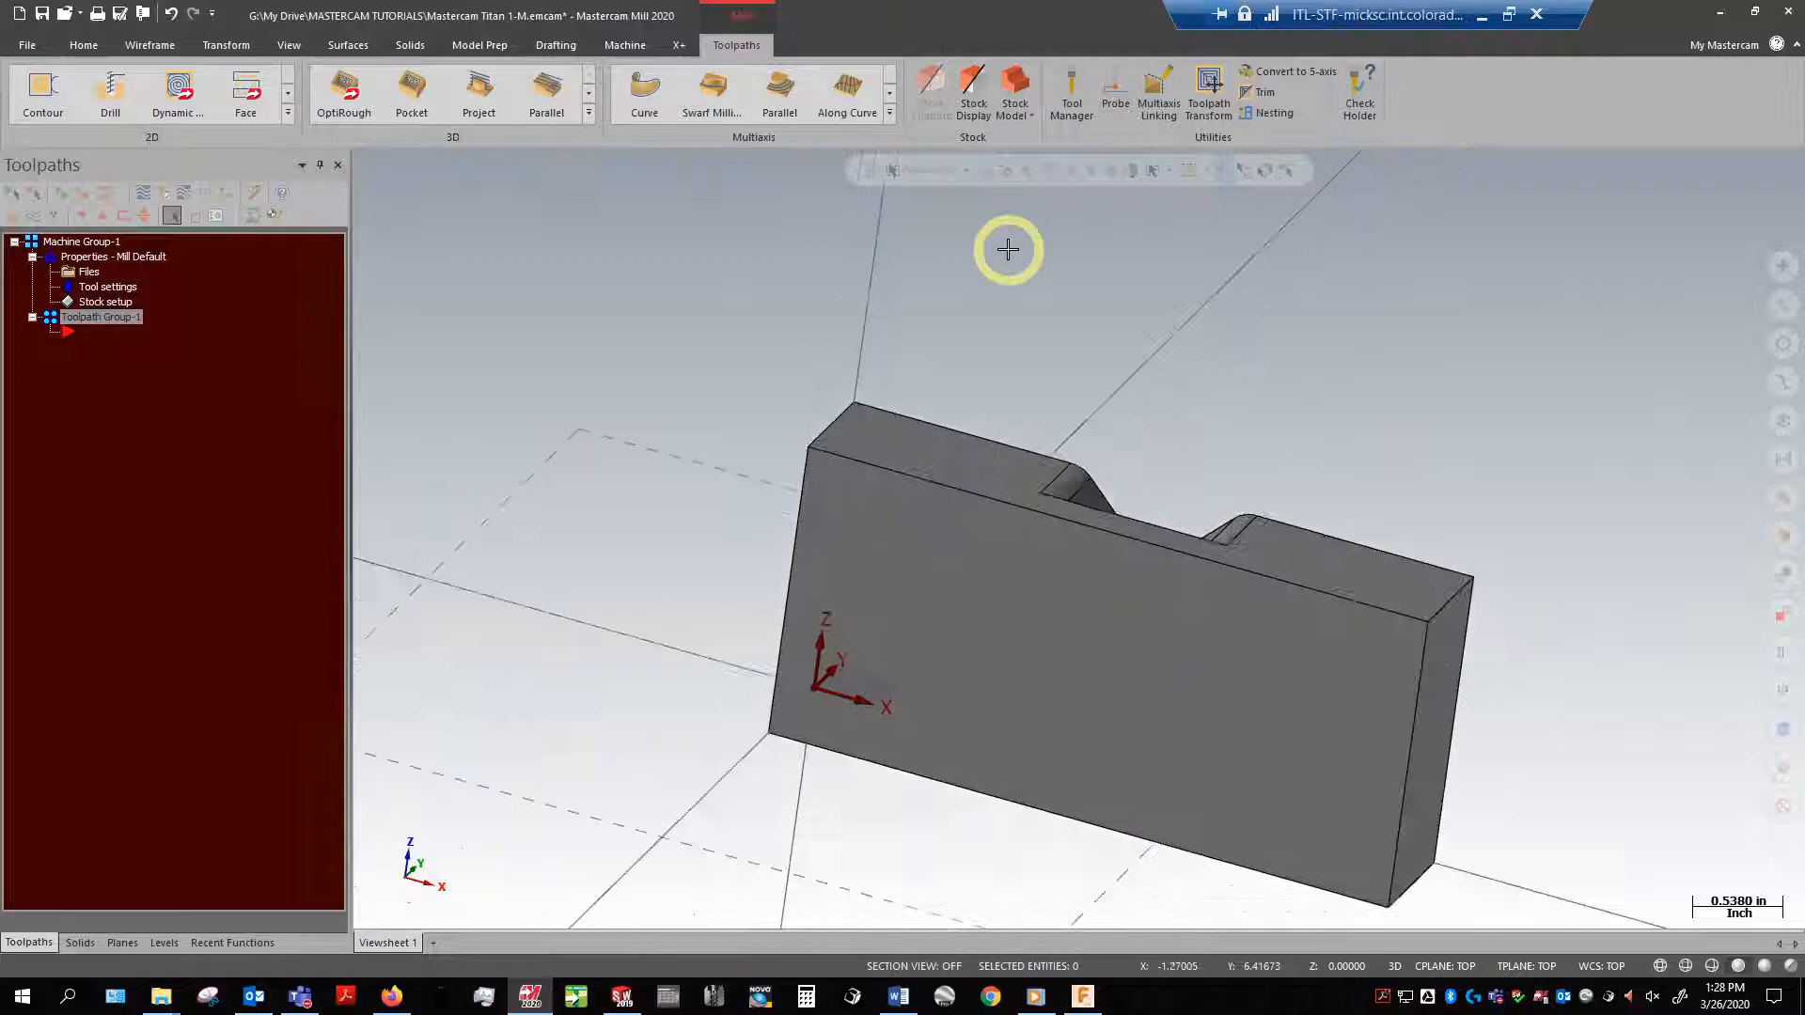
drag(1008, 250, 1171, 316)
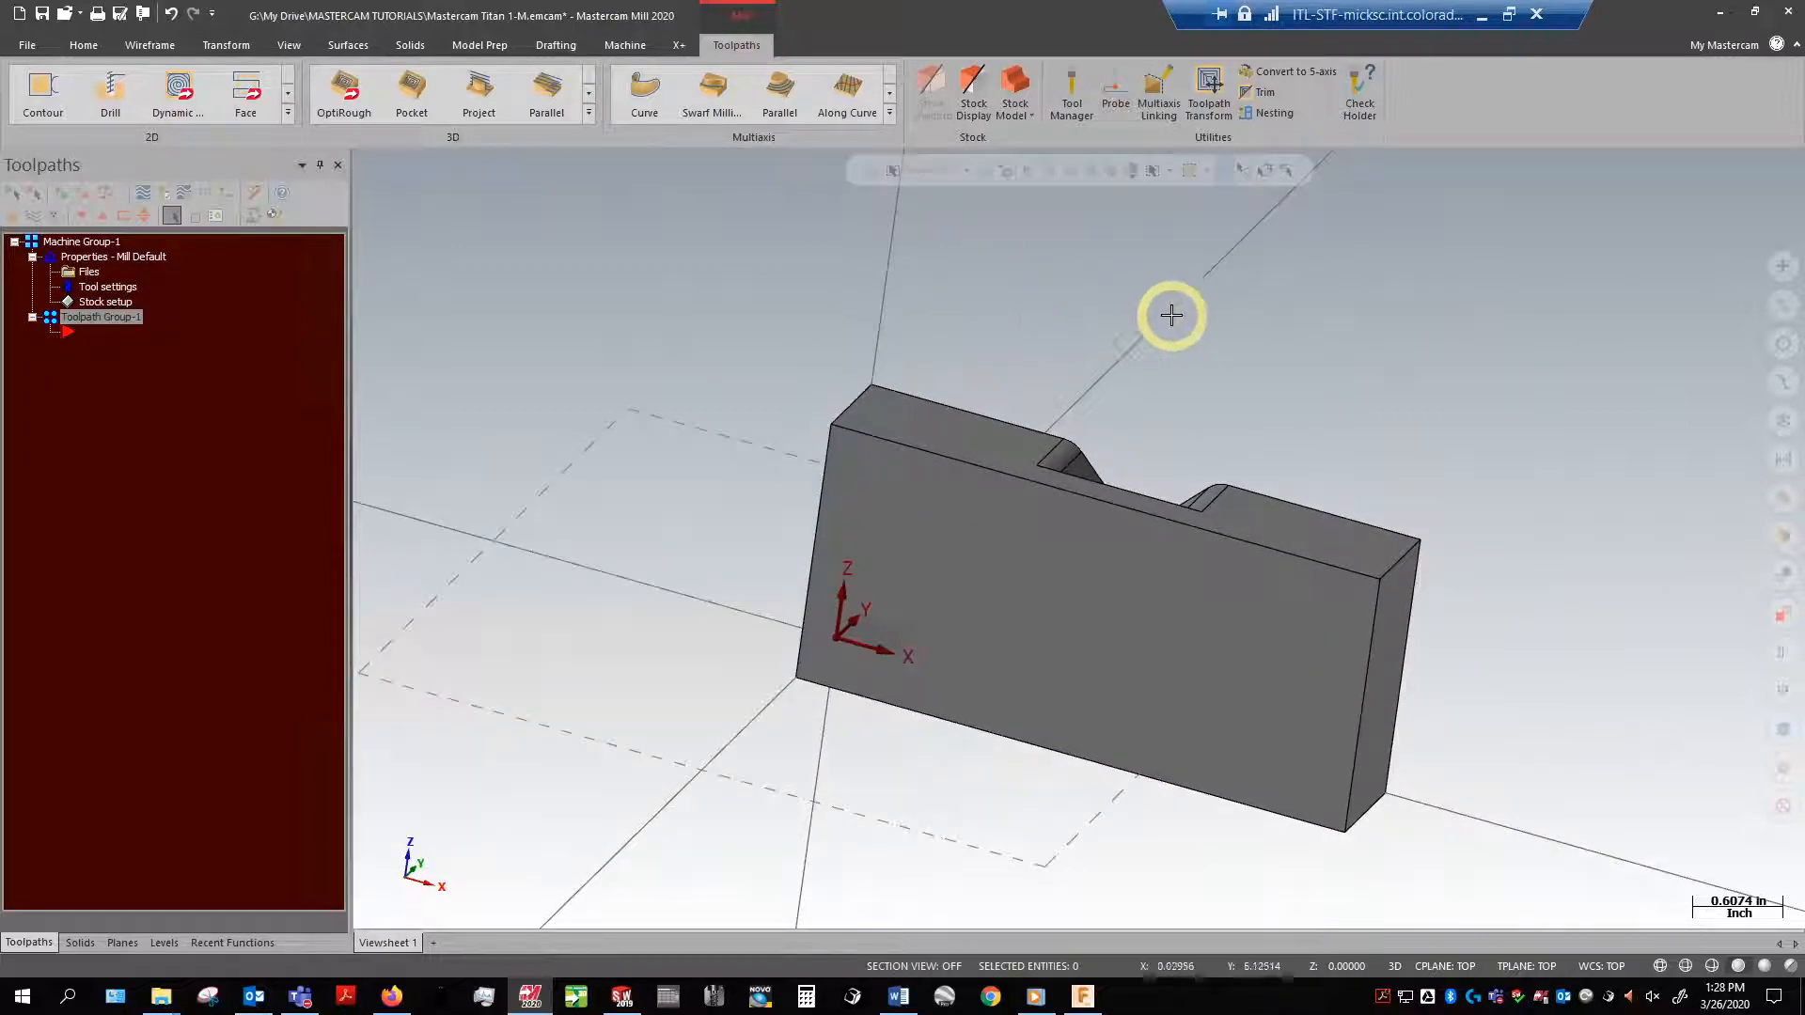
mouse_move(263, 130)
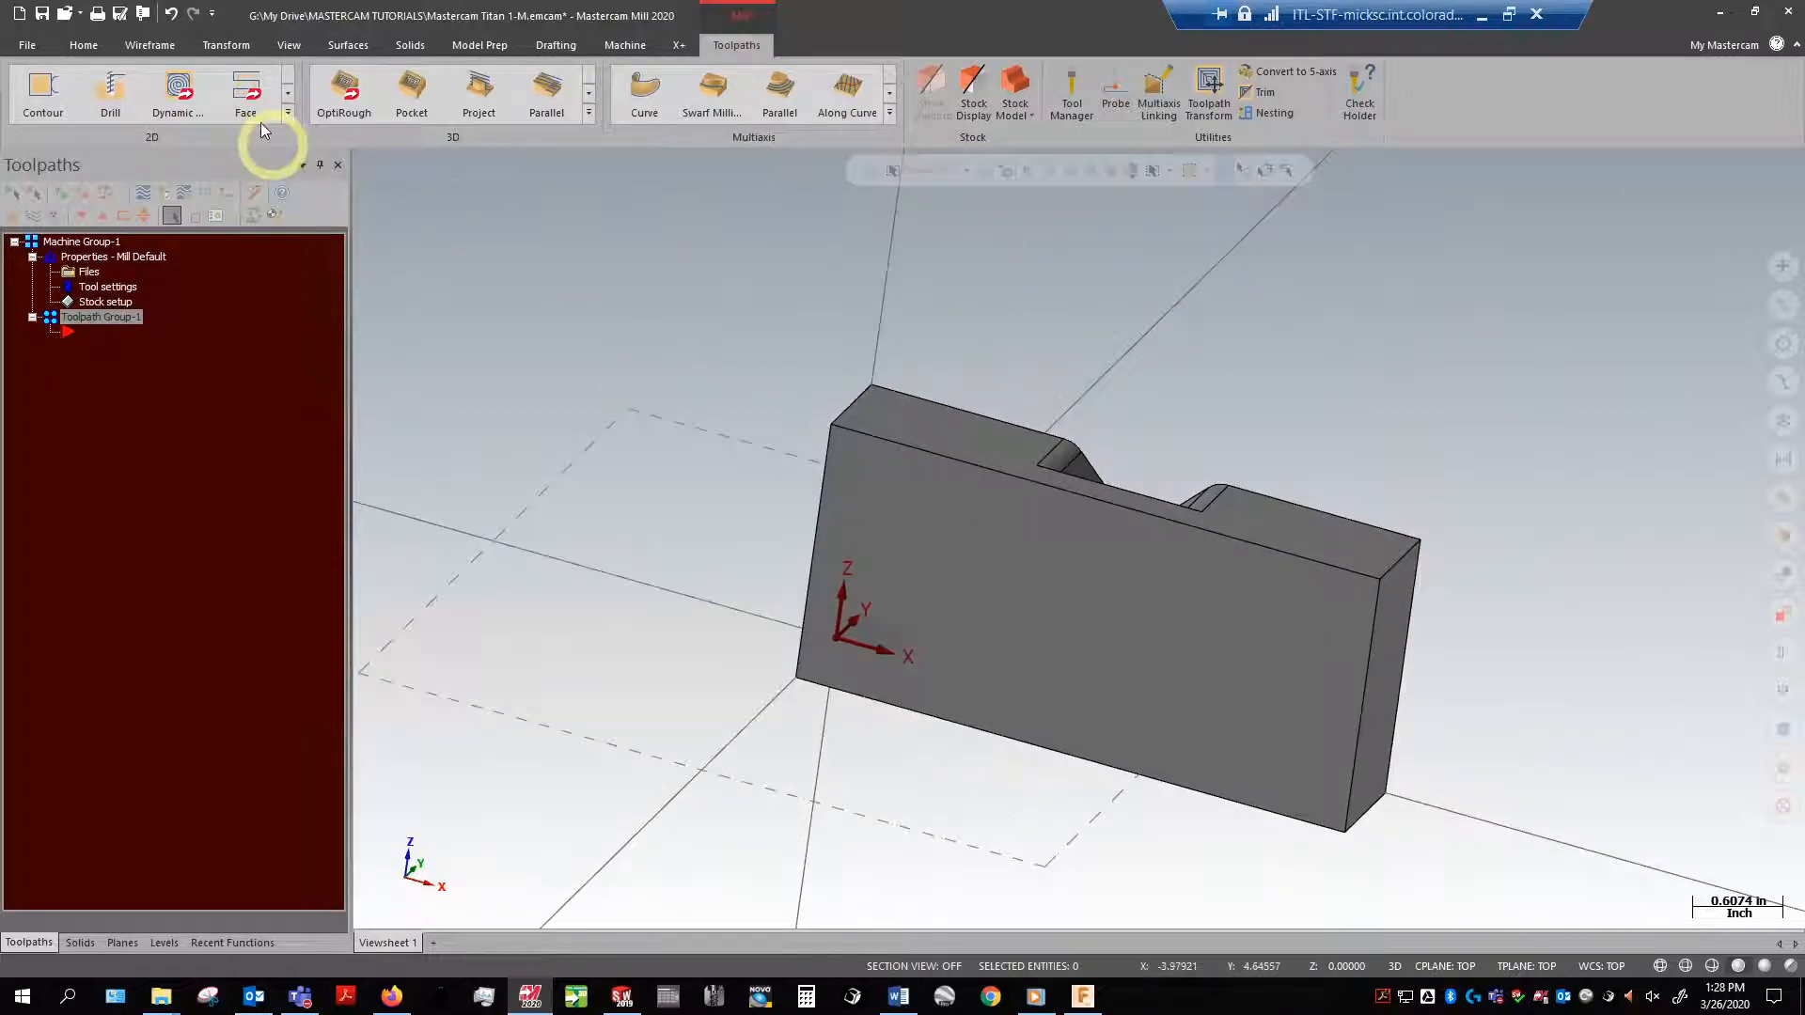
Step: Start a Dynamic transform from the Transform commands to move the solid
click(225, 45)
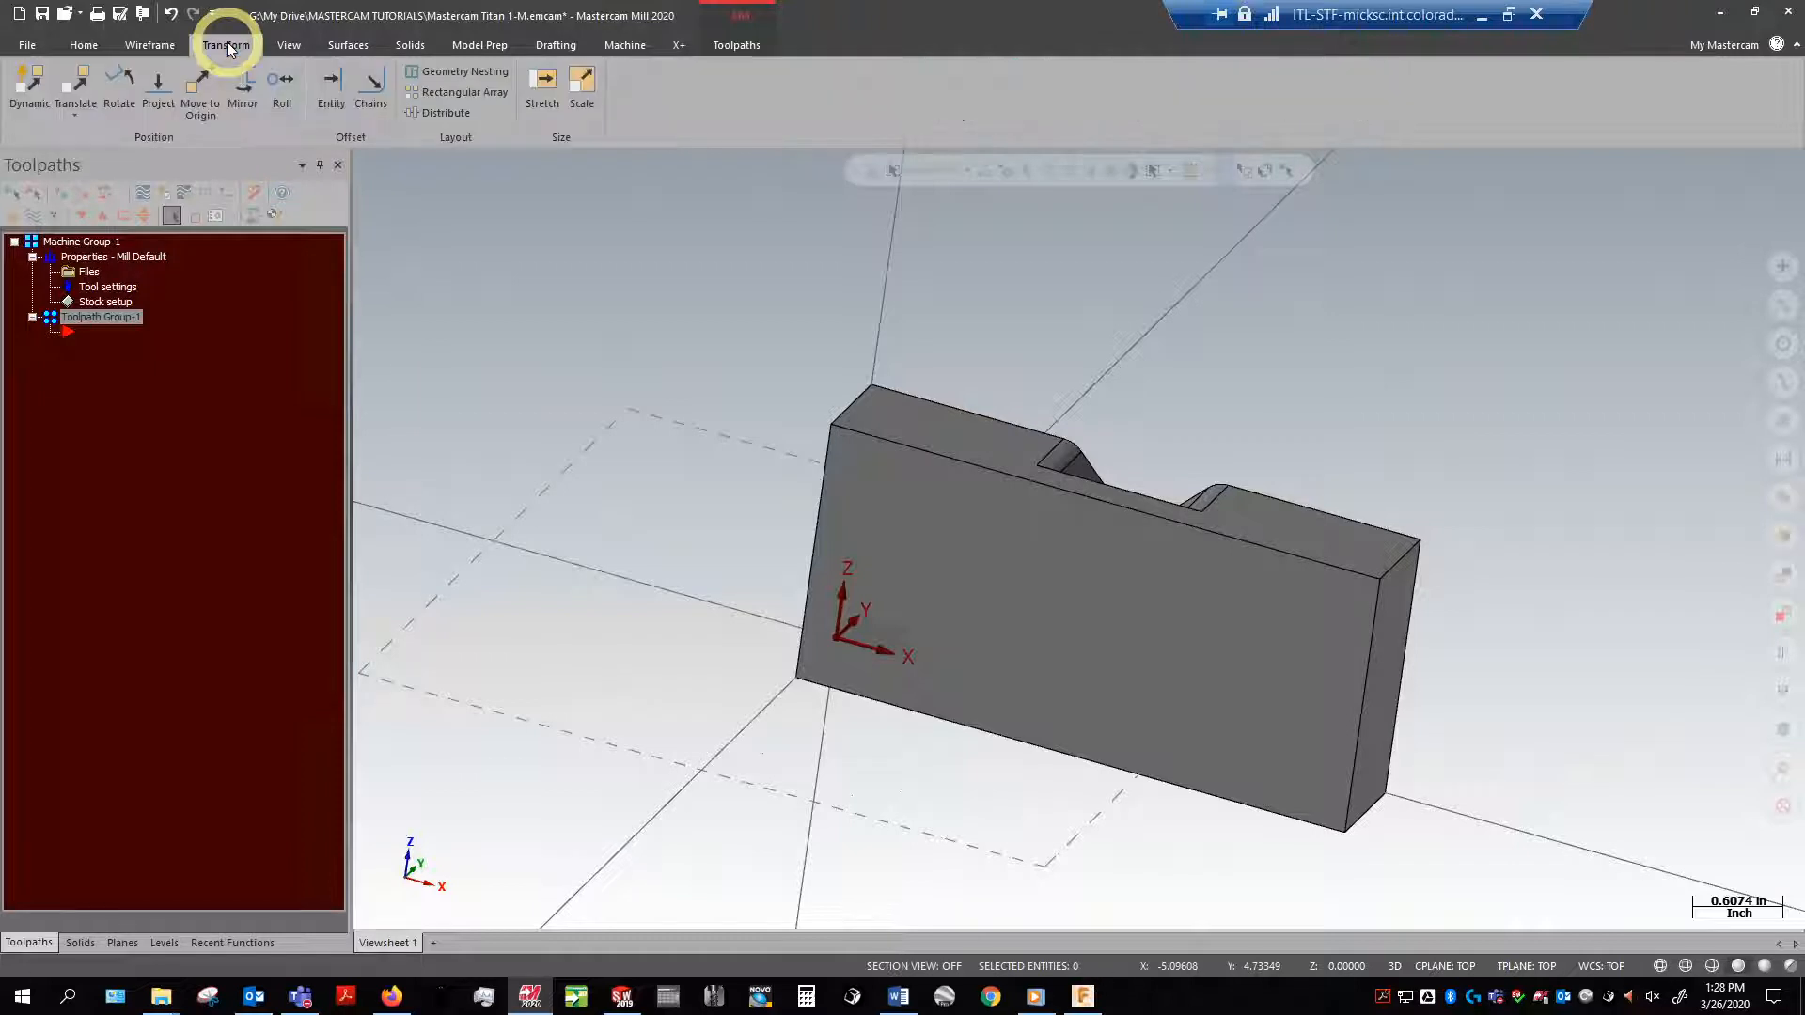
click(226, 45)
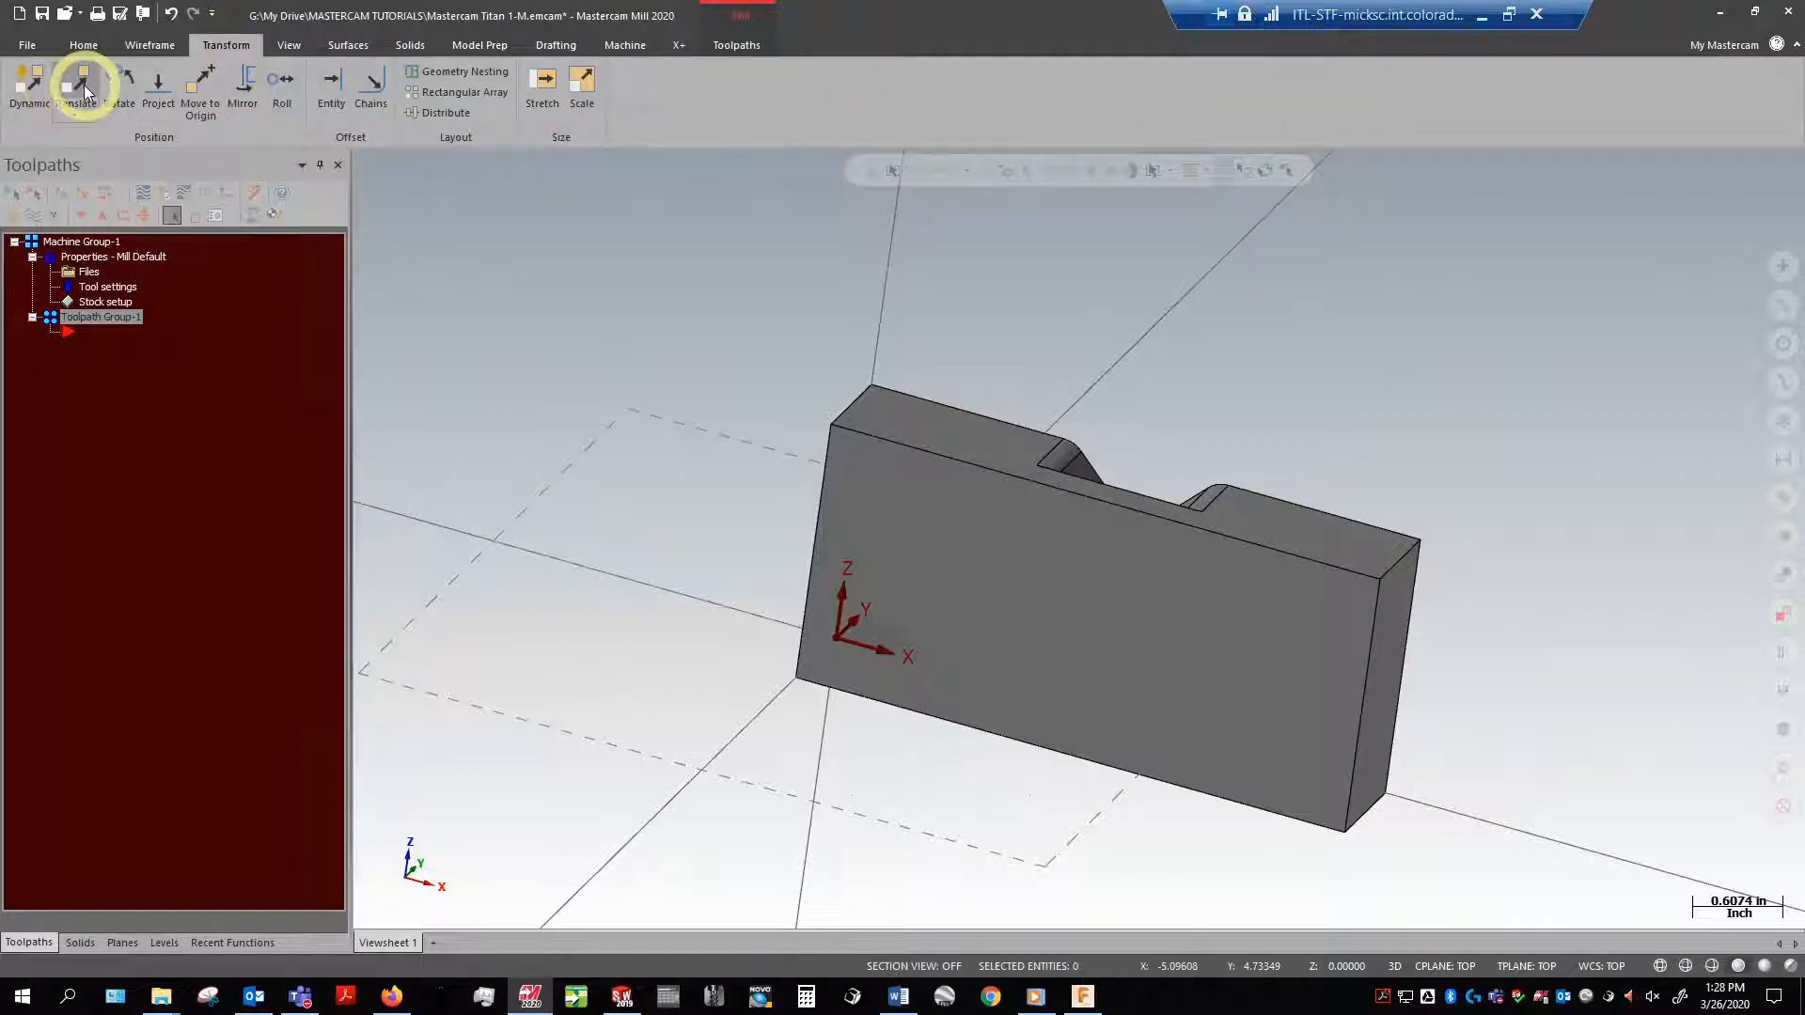
mouse_move(79, 83)
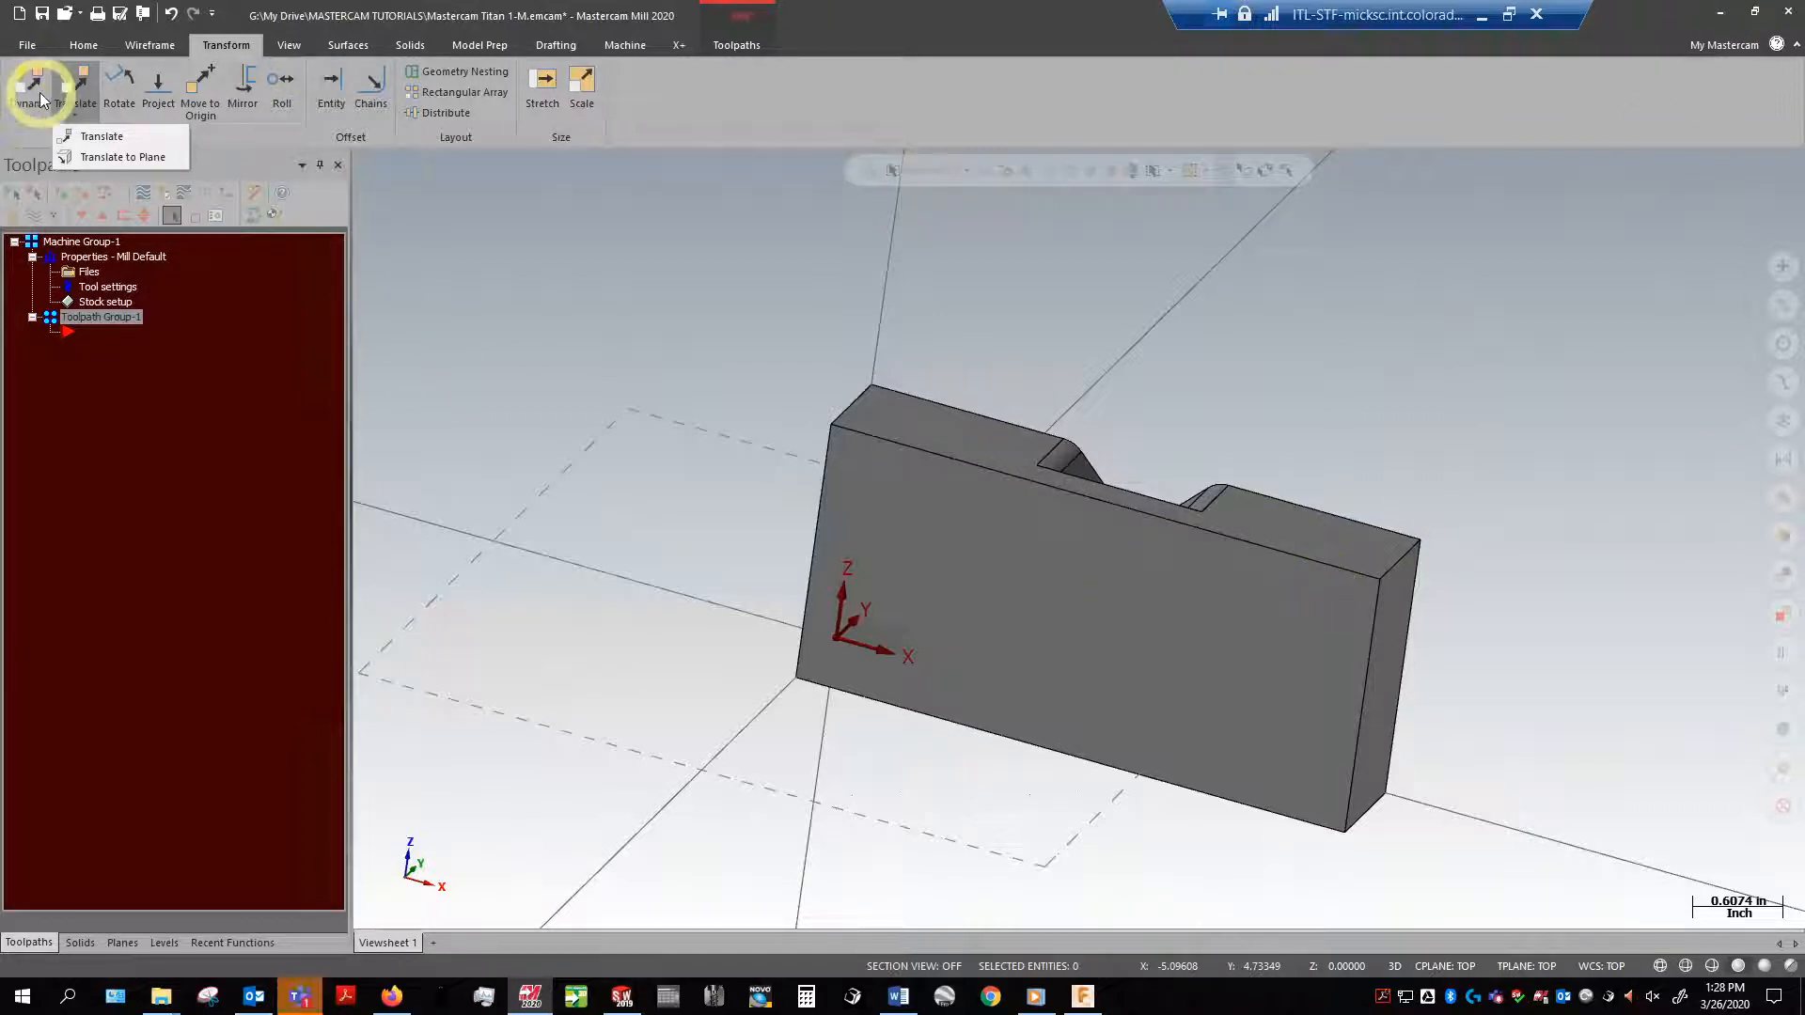
click(32, 83)
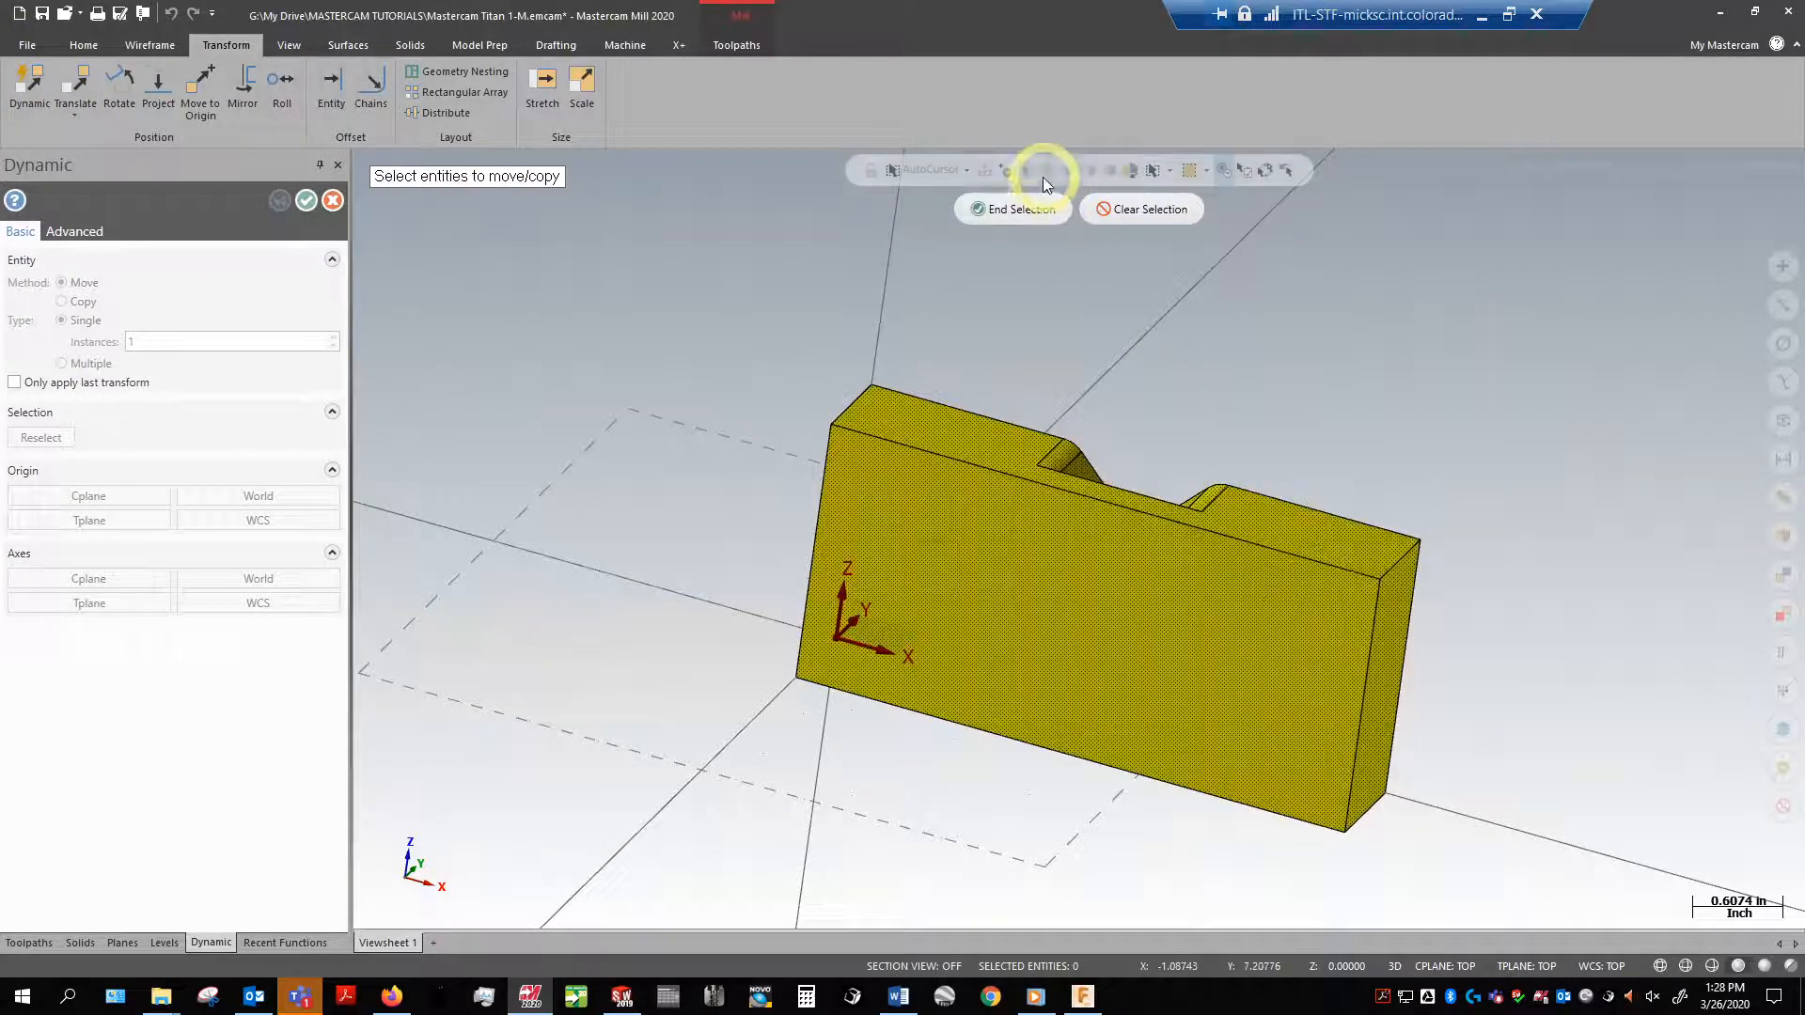
Step: End part selection and try placing the gnomon on a corner and the top face
click(1012, 209)
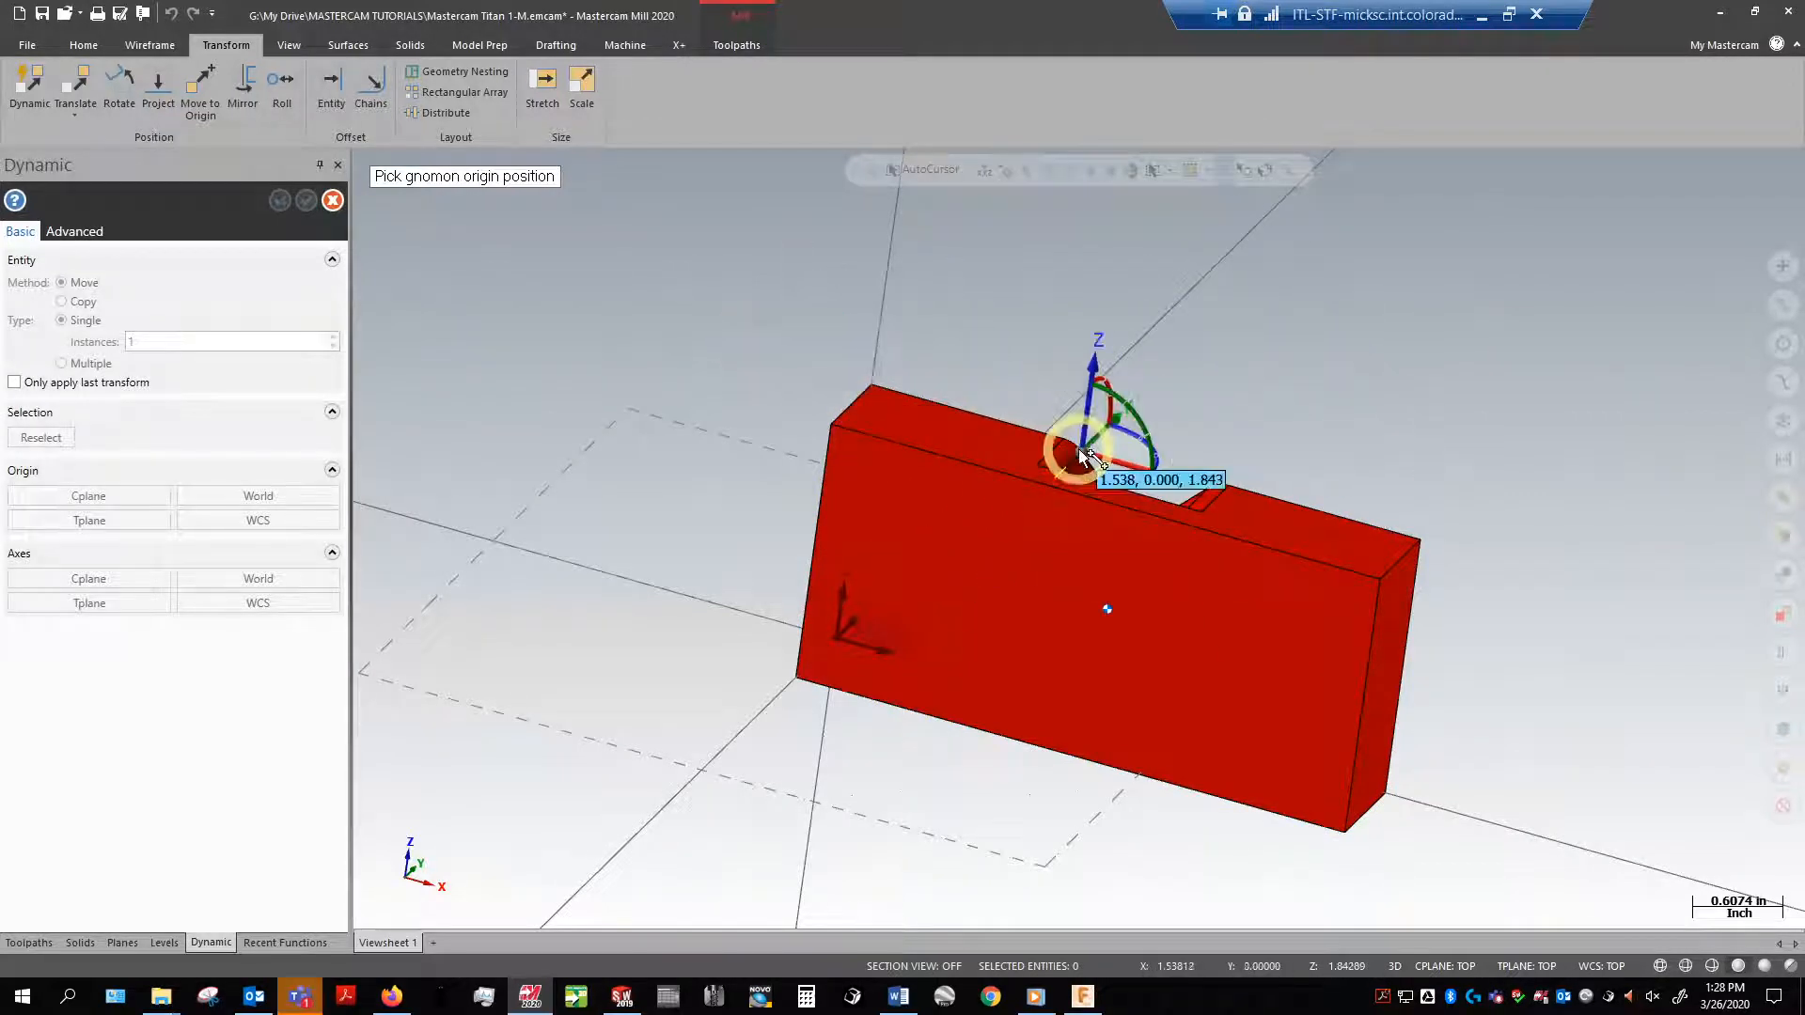
mouse_move(1112, 450)
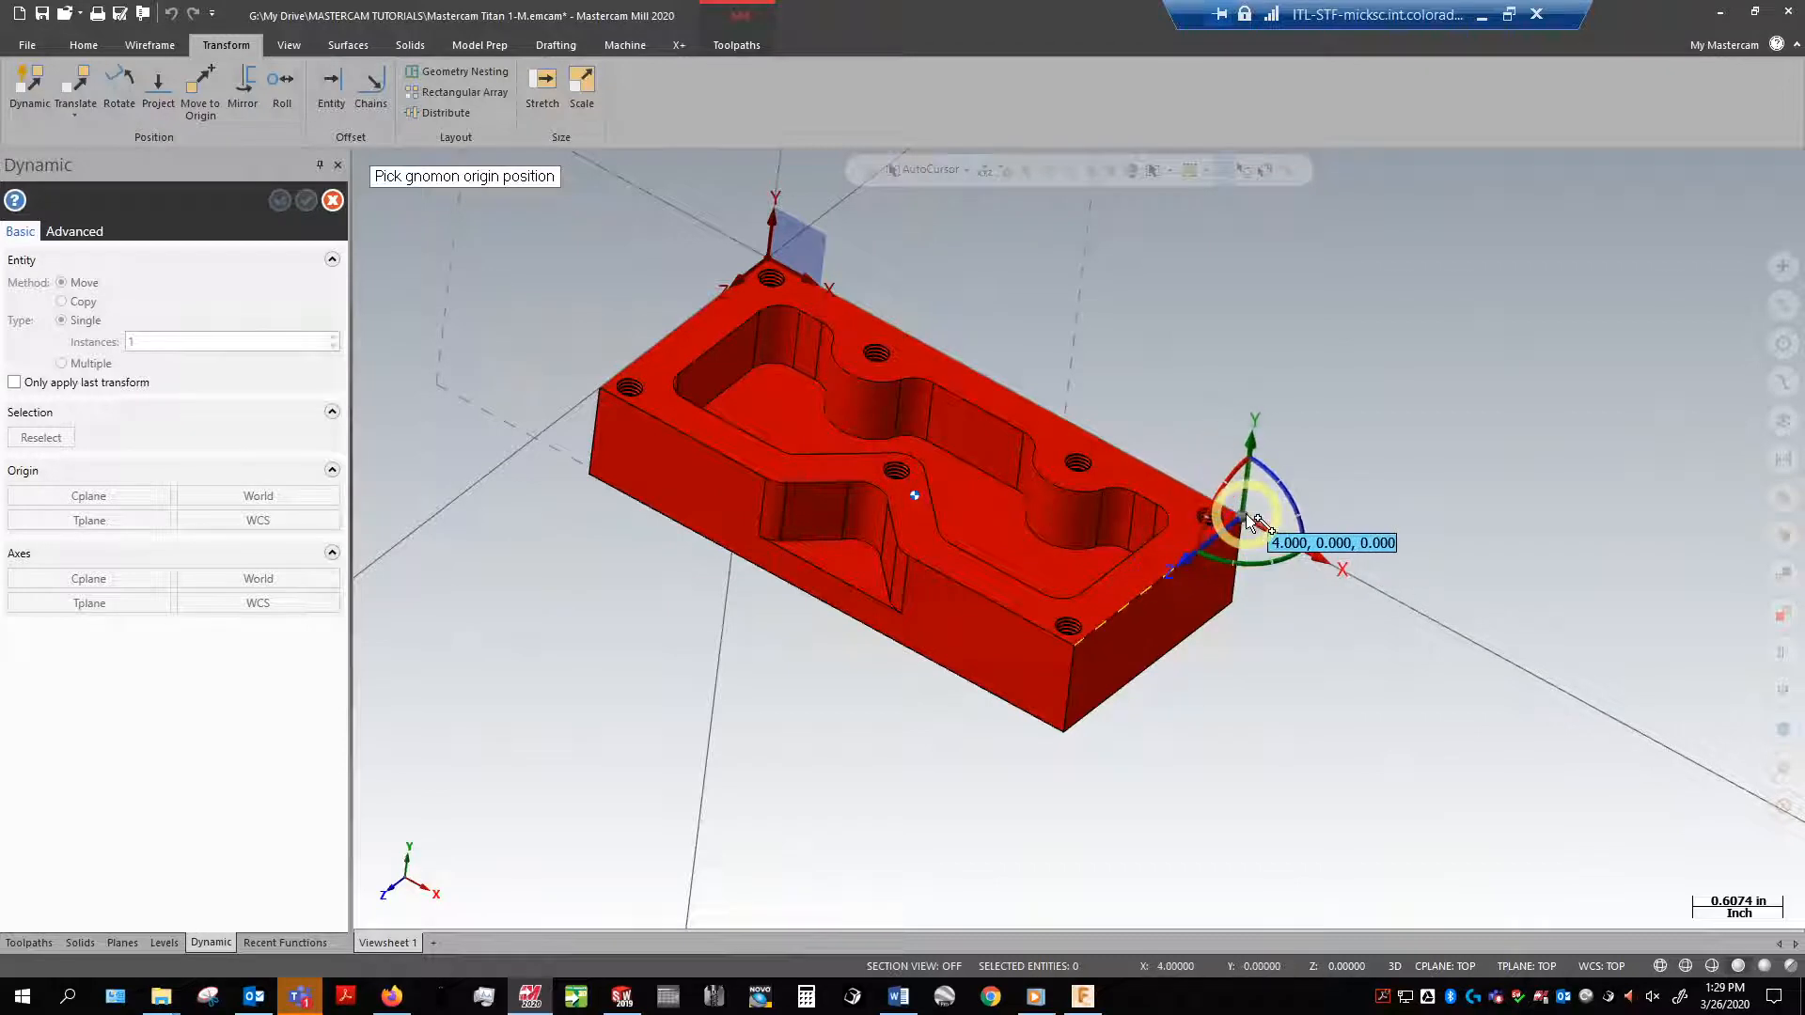
drag(1249, 519, 1041, 488)
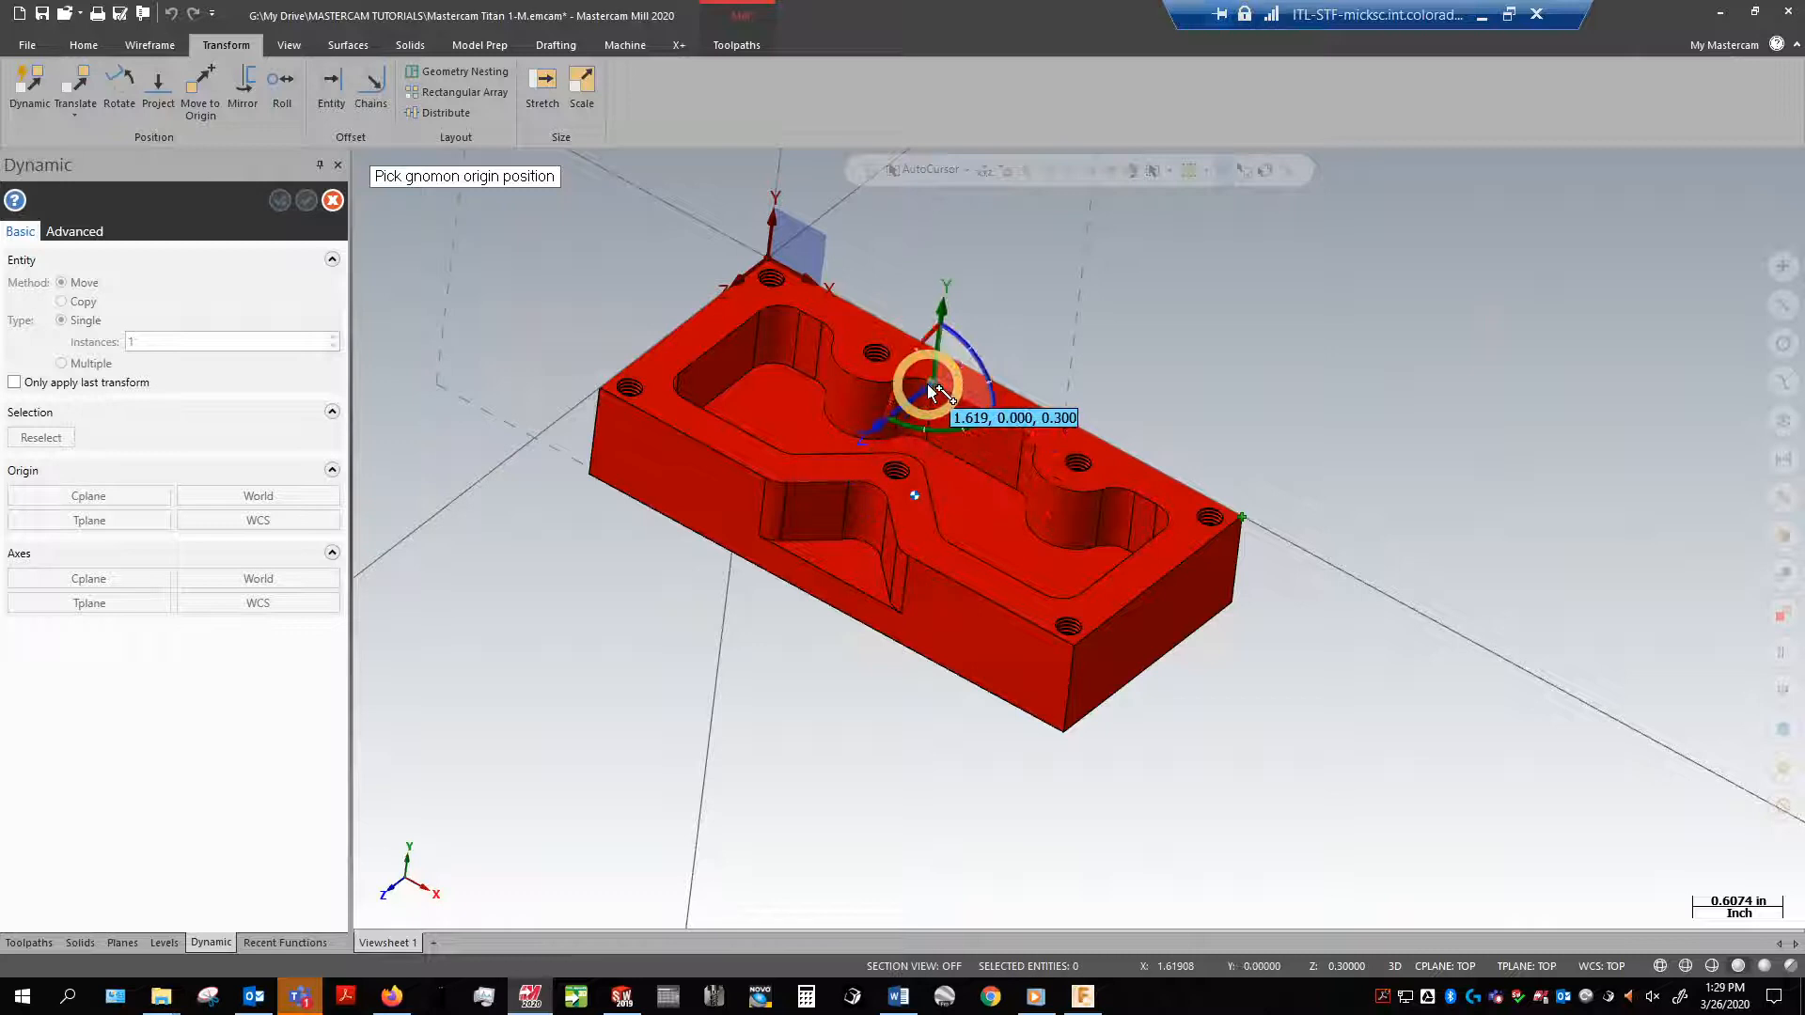
drag(933, 386, 857, 542)
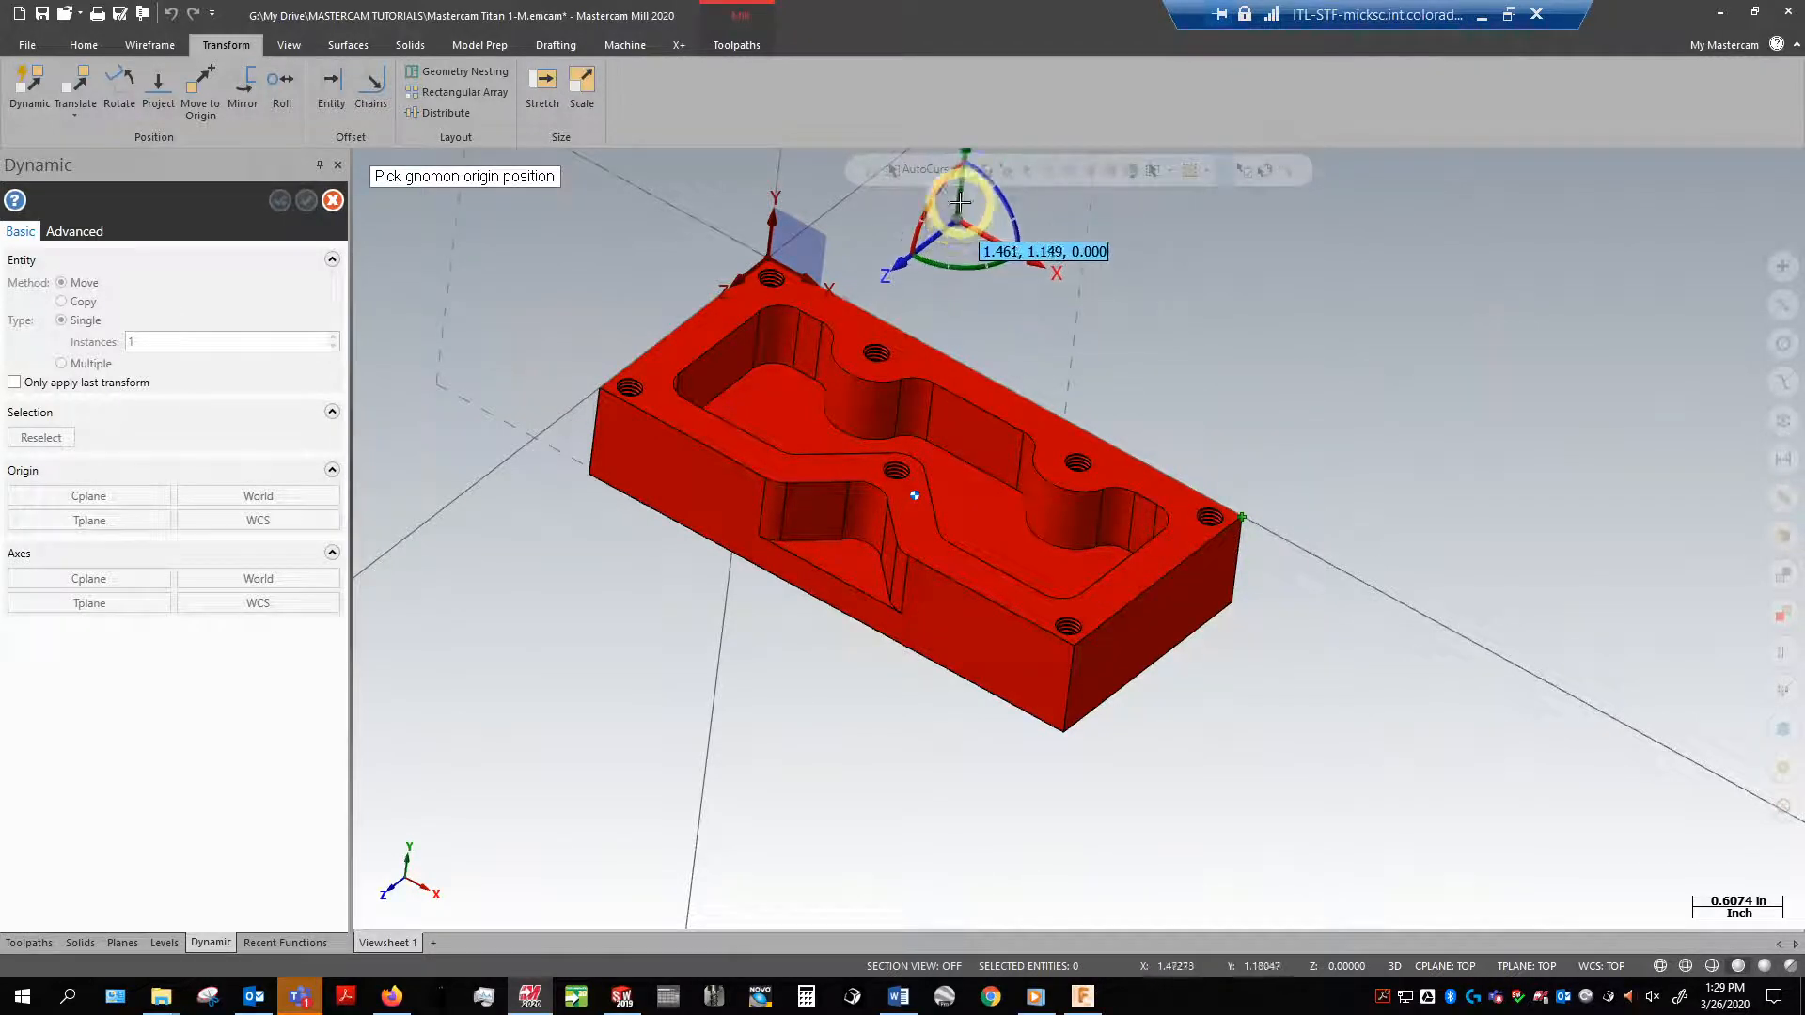
Step: Anchor the gnomon at the midpoint between two opposite top corners via AutoCursor
click(976, 169)
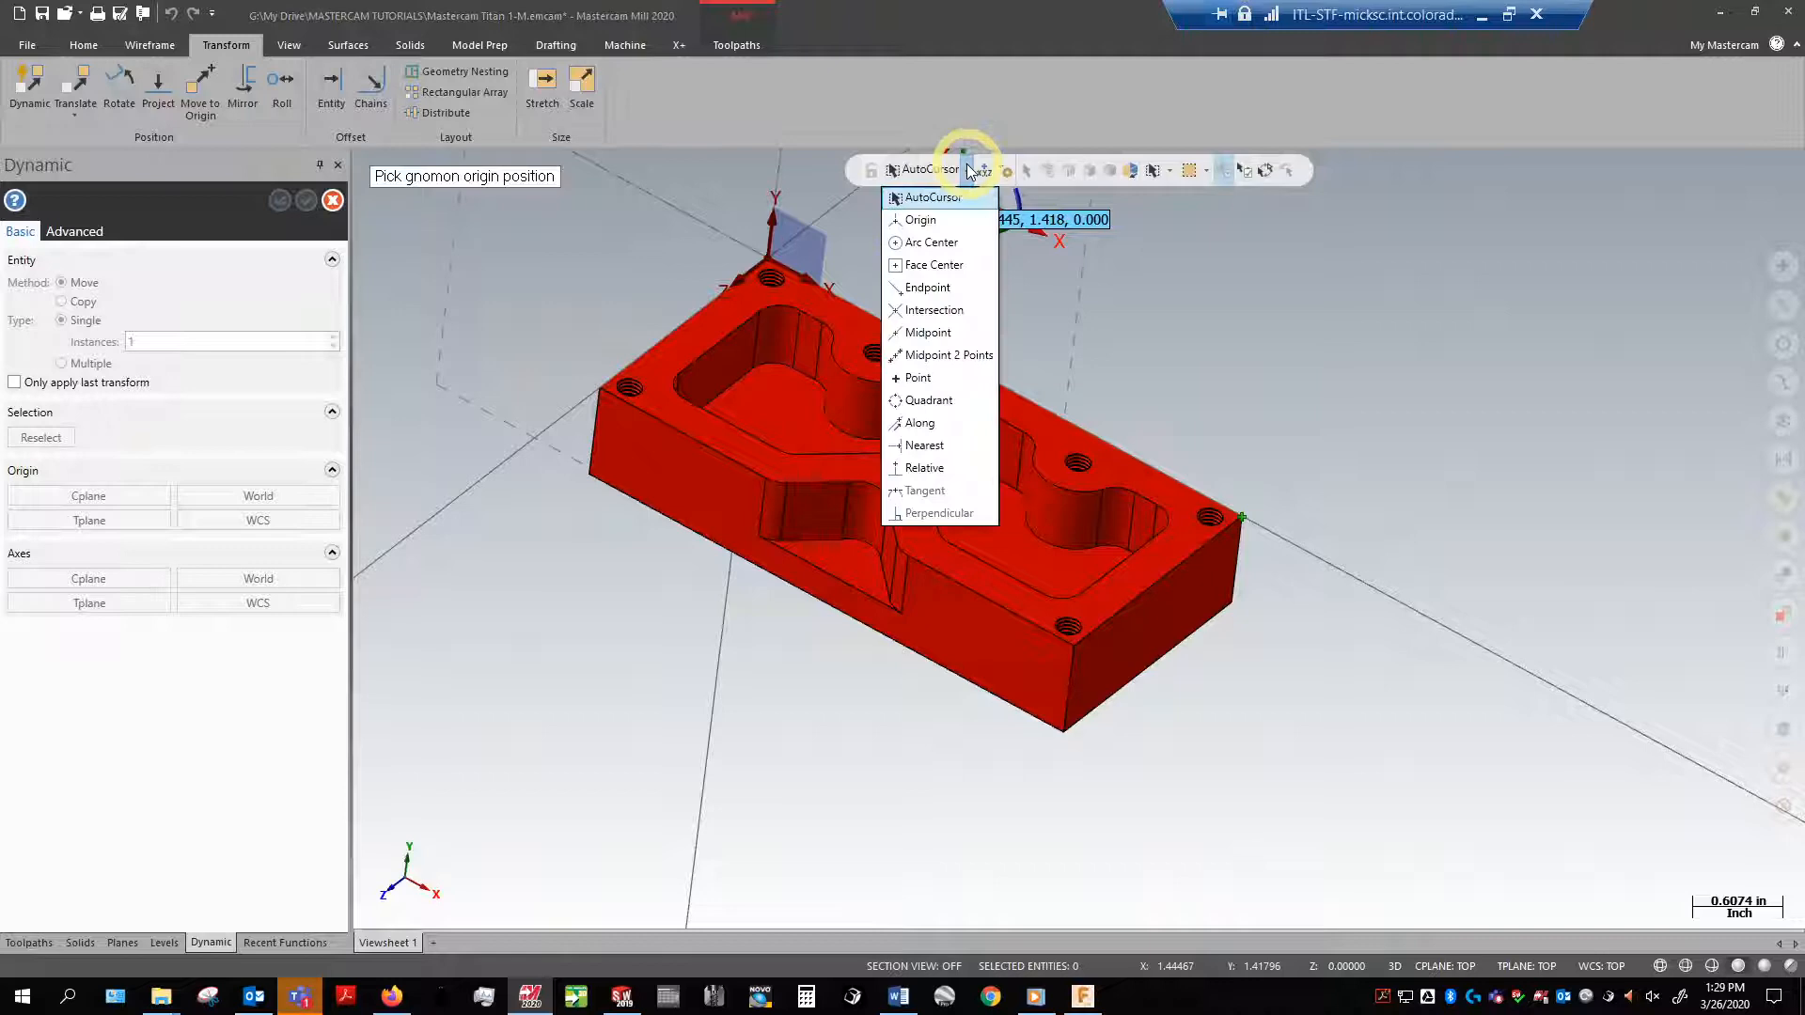
mouse_move(935, 265)
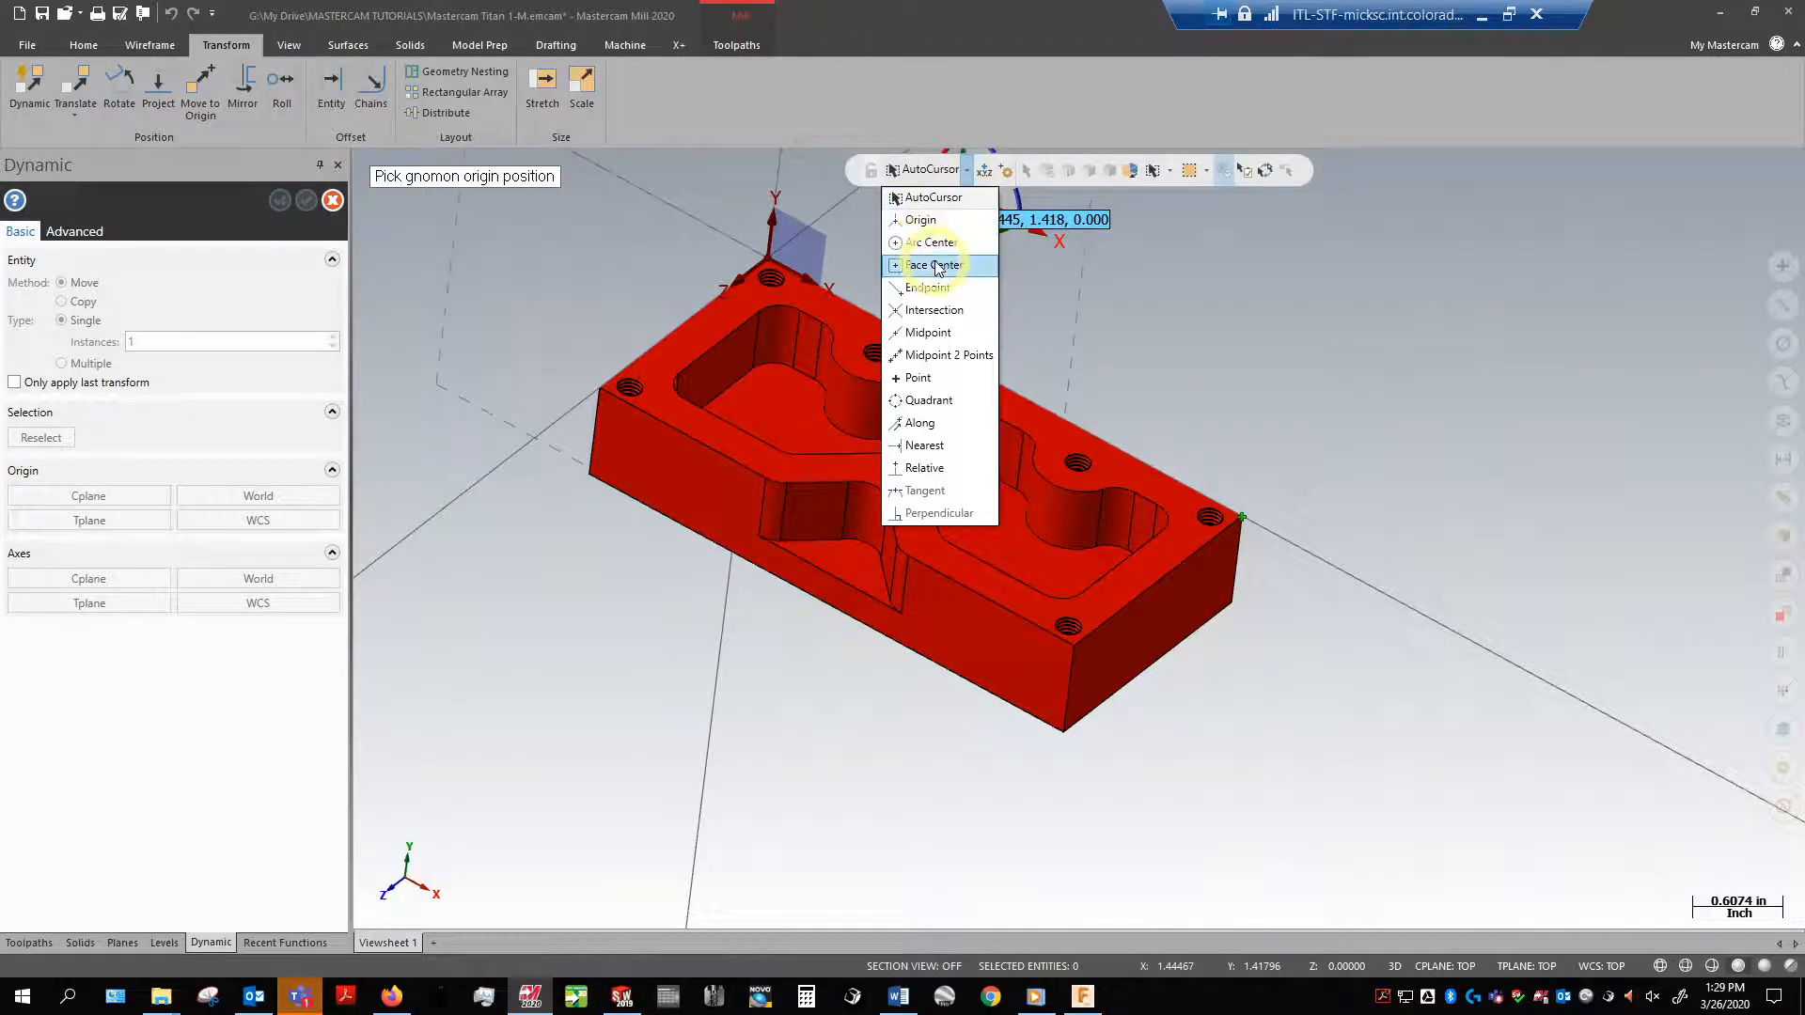
mouse_move(944, 356)
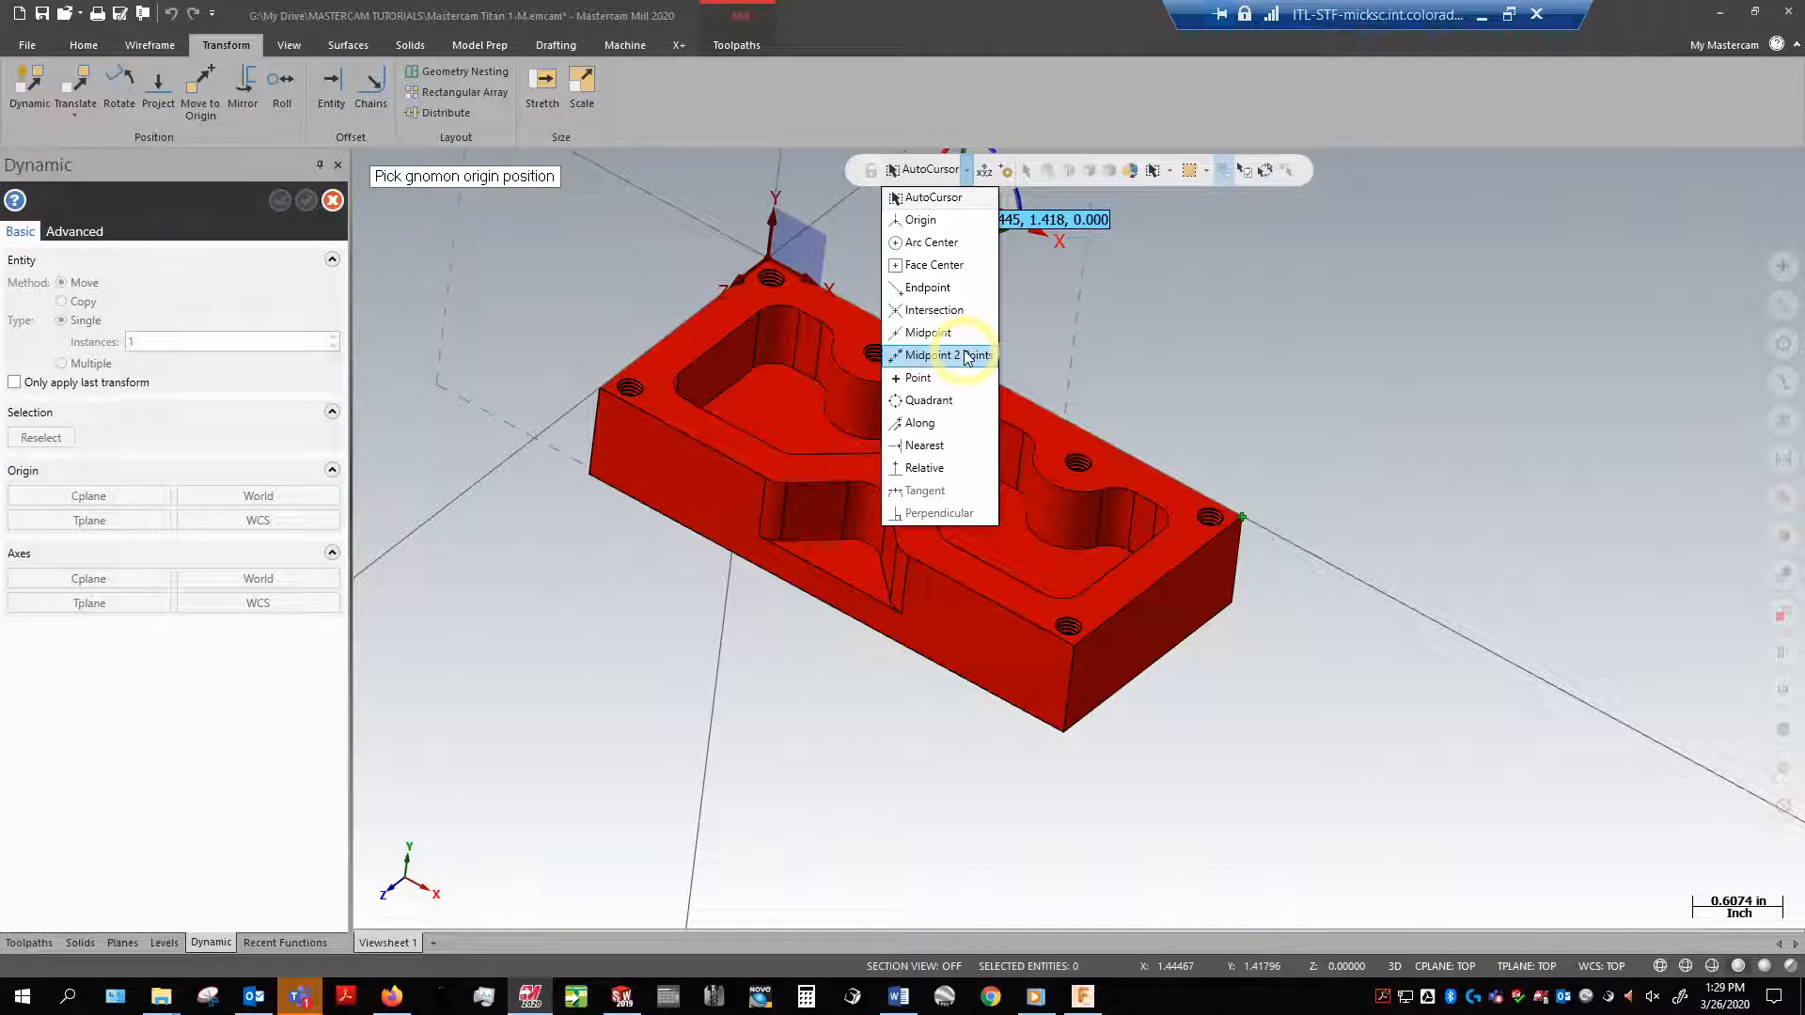
click(935, 356)
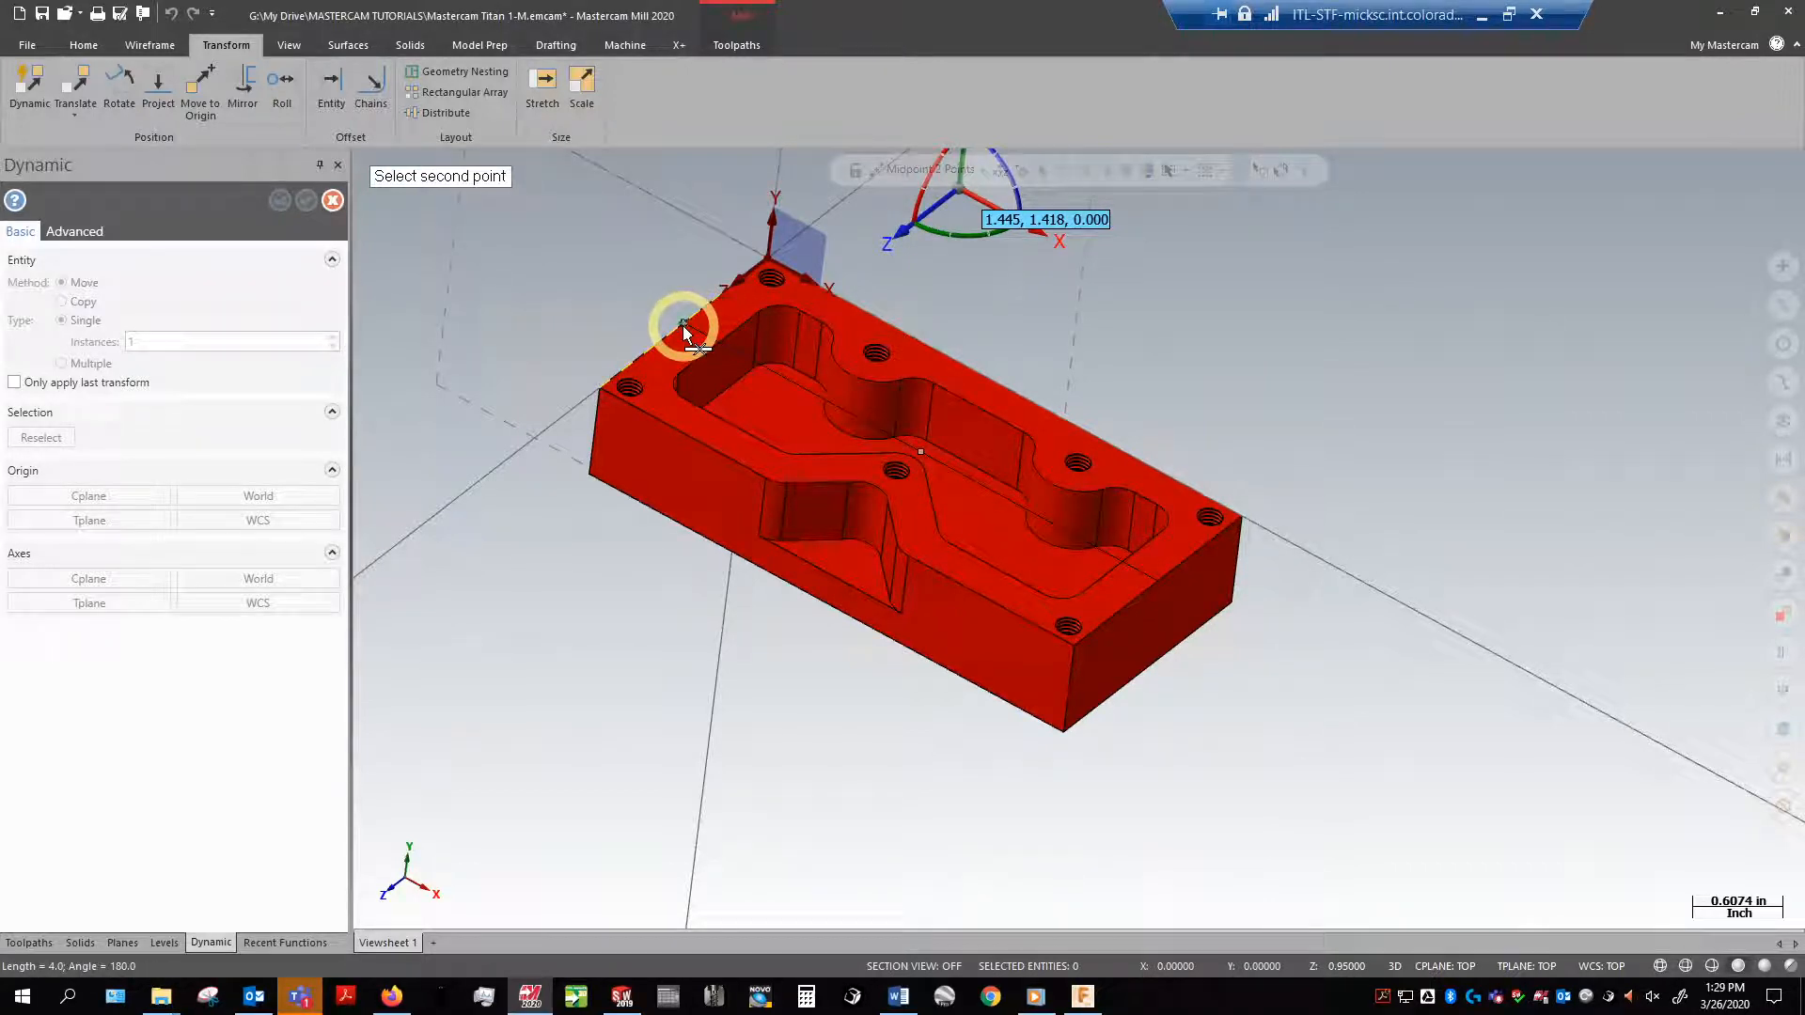
click(685, 327)
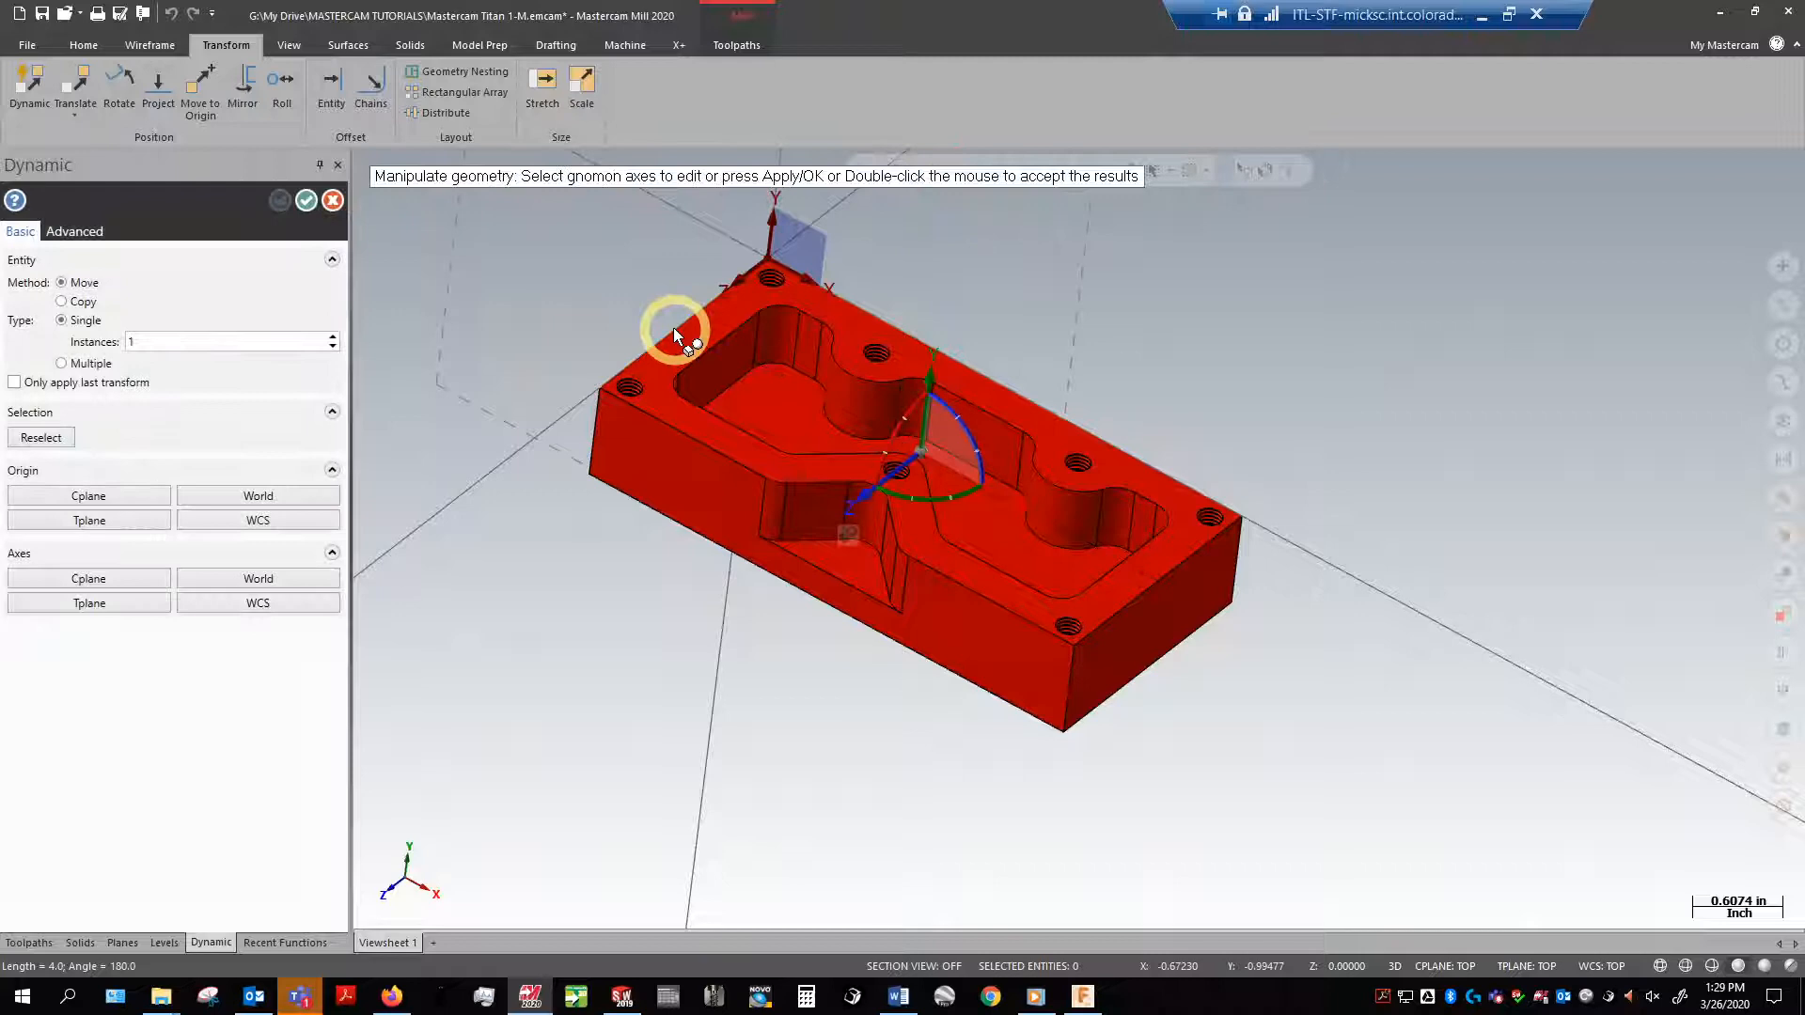
mouse_move(1037, 265)
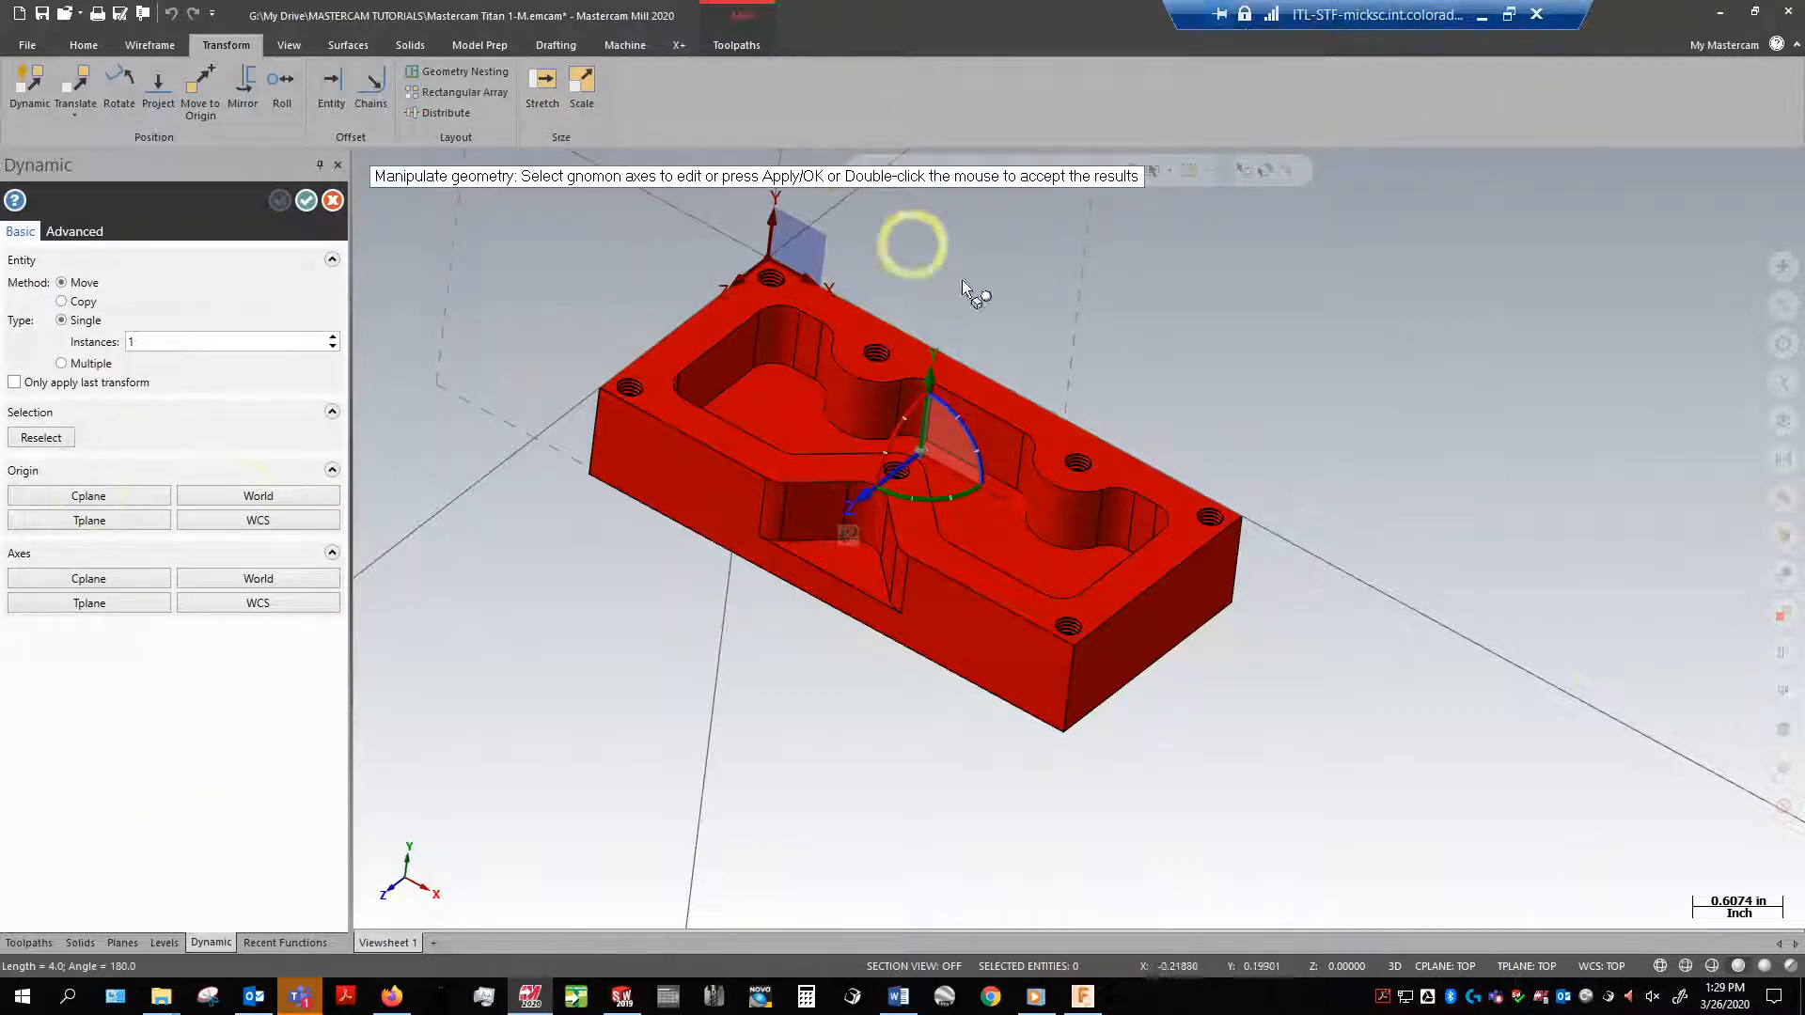
Step: Move the part's center to the world origin and rotate it 90 degrees about its center
click(930, 455)
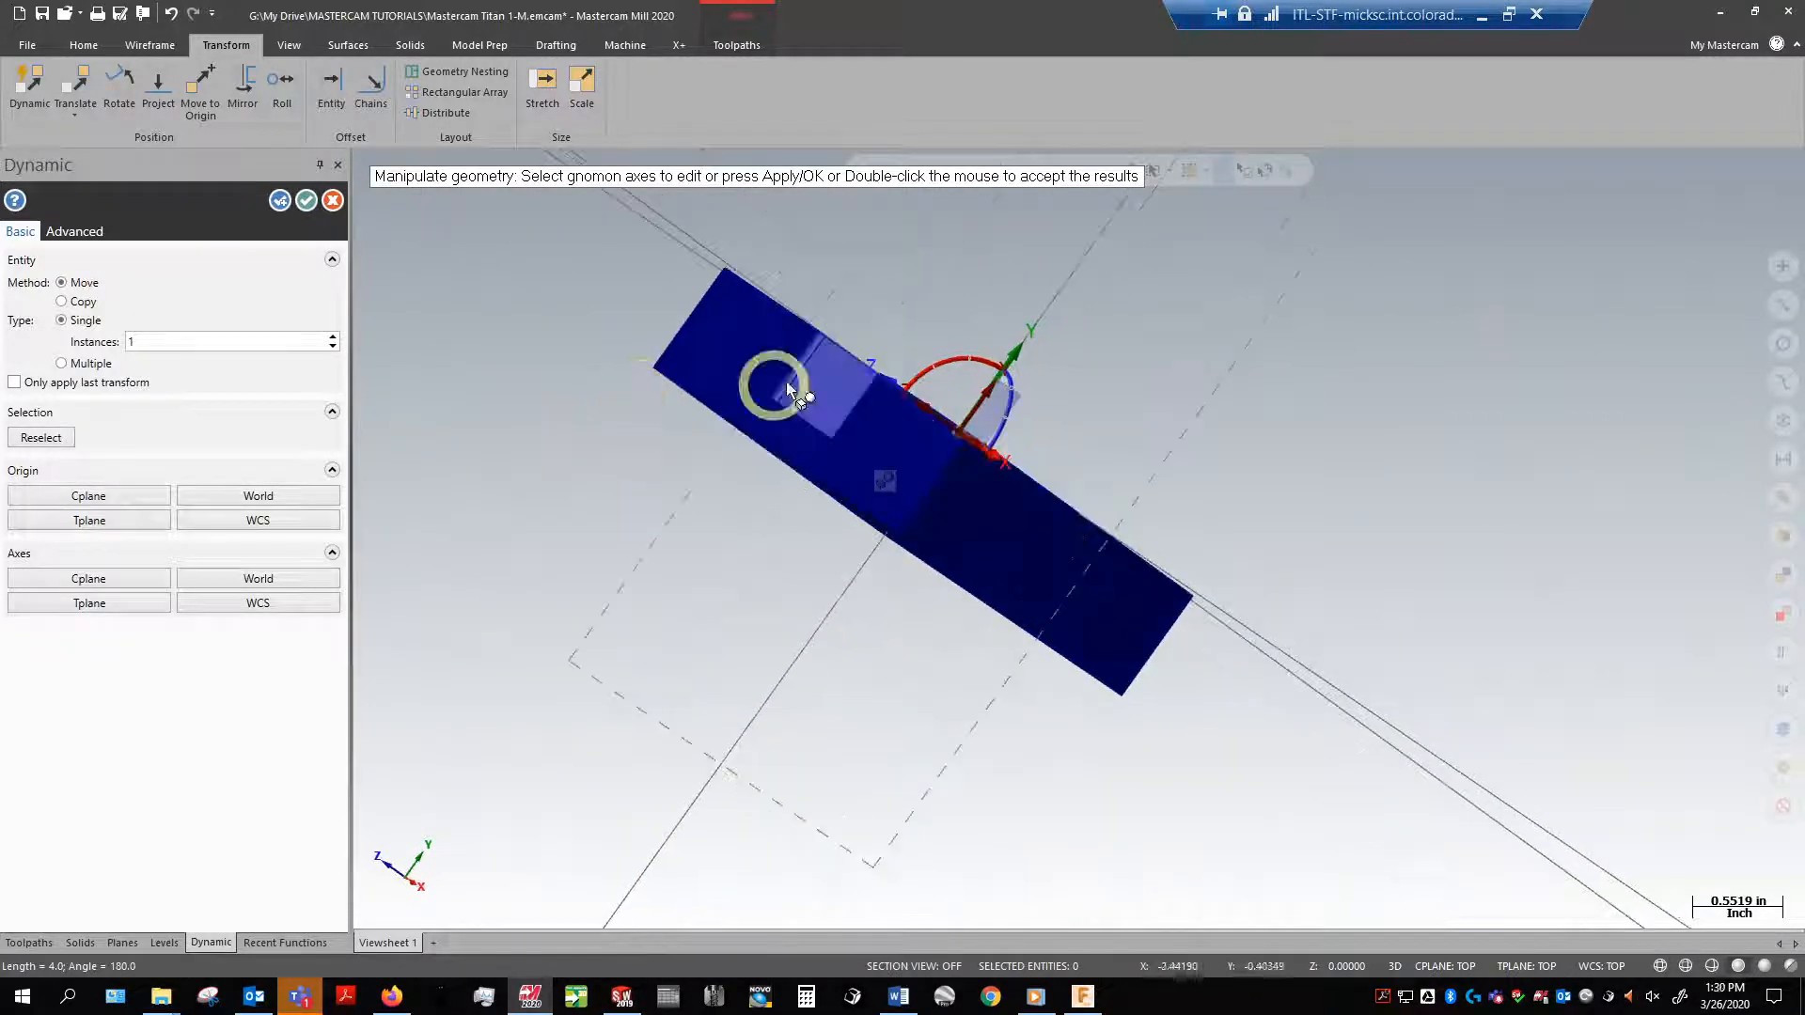
click(978, 368)
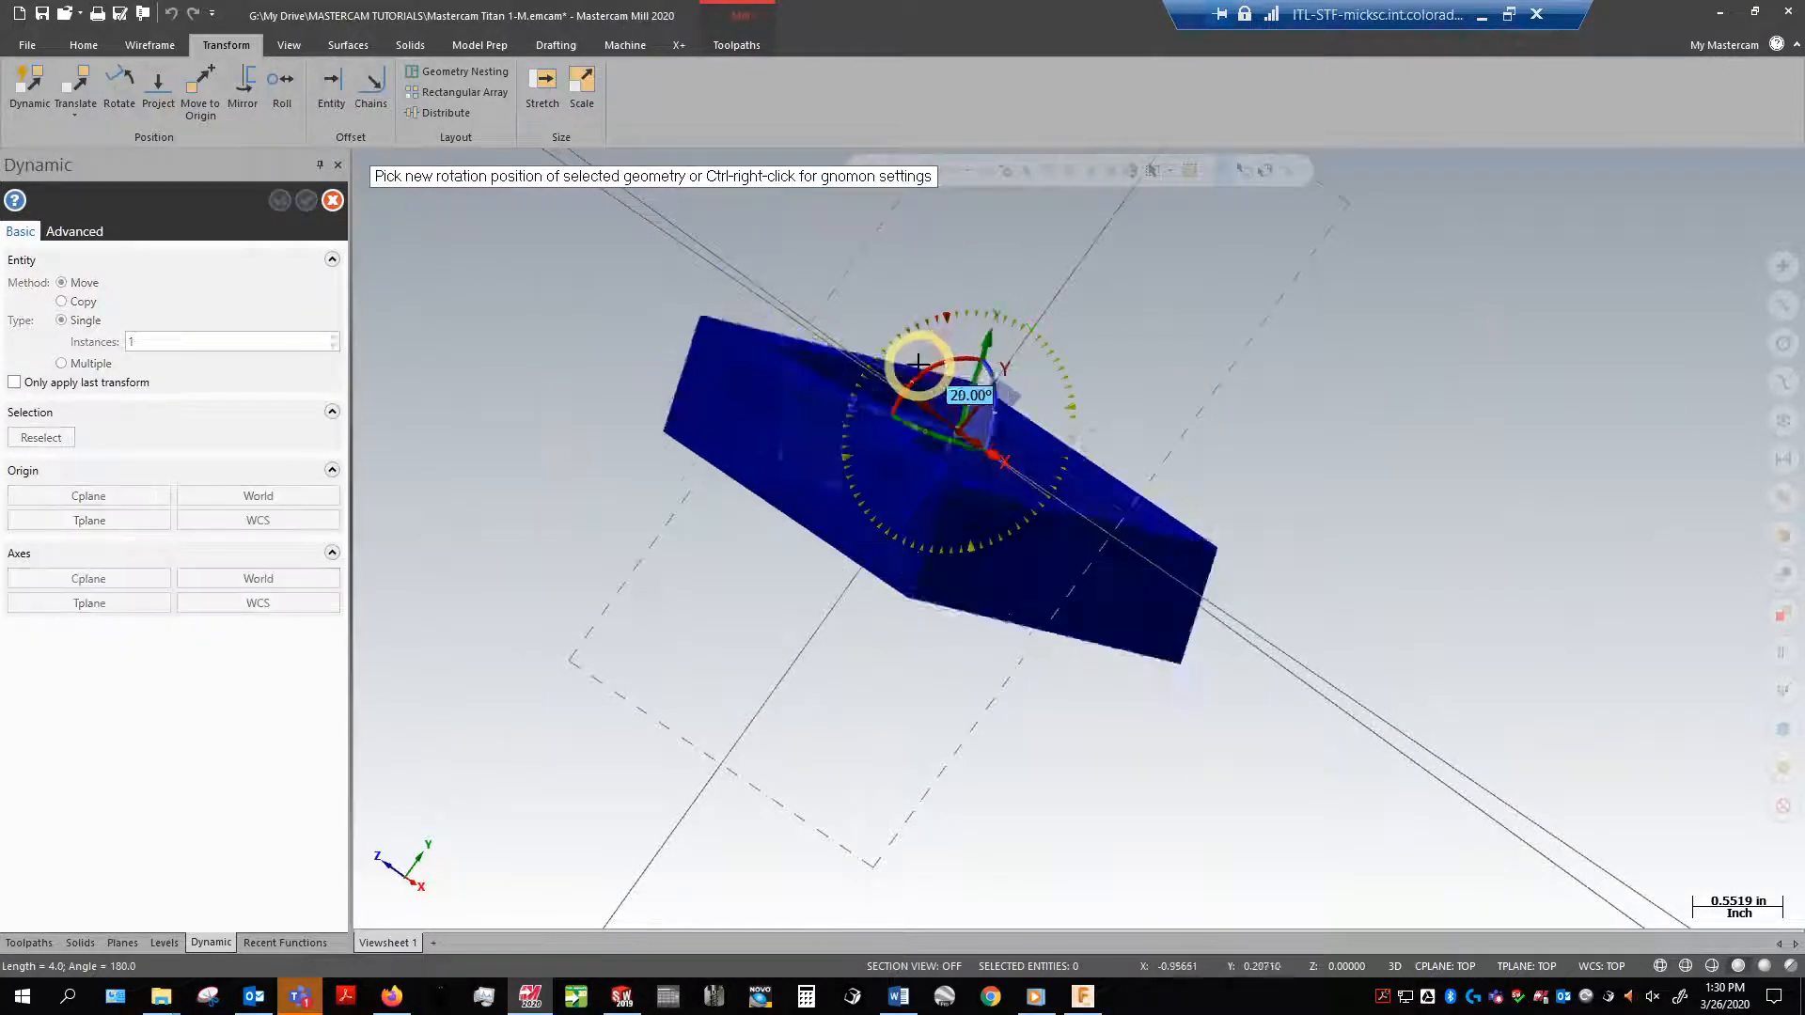
drag(918, 366, 871, 464)
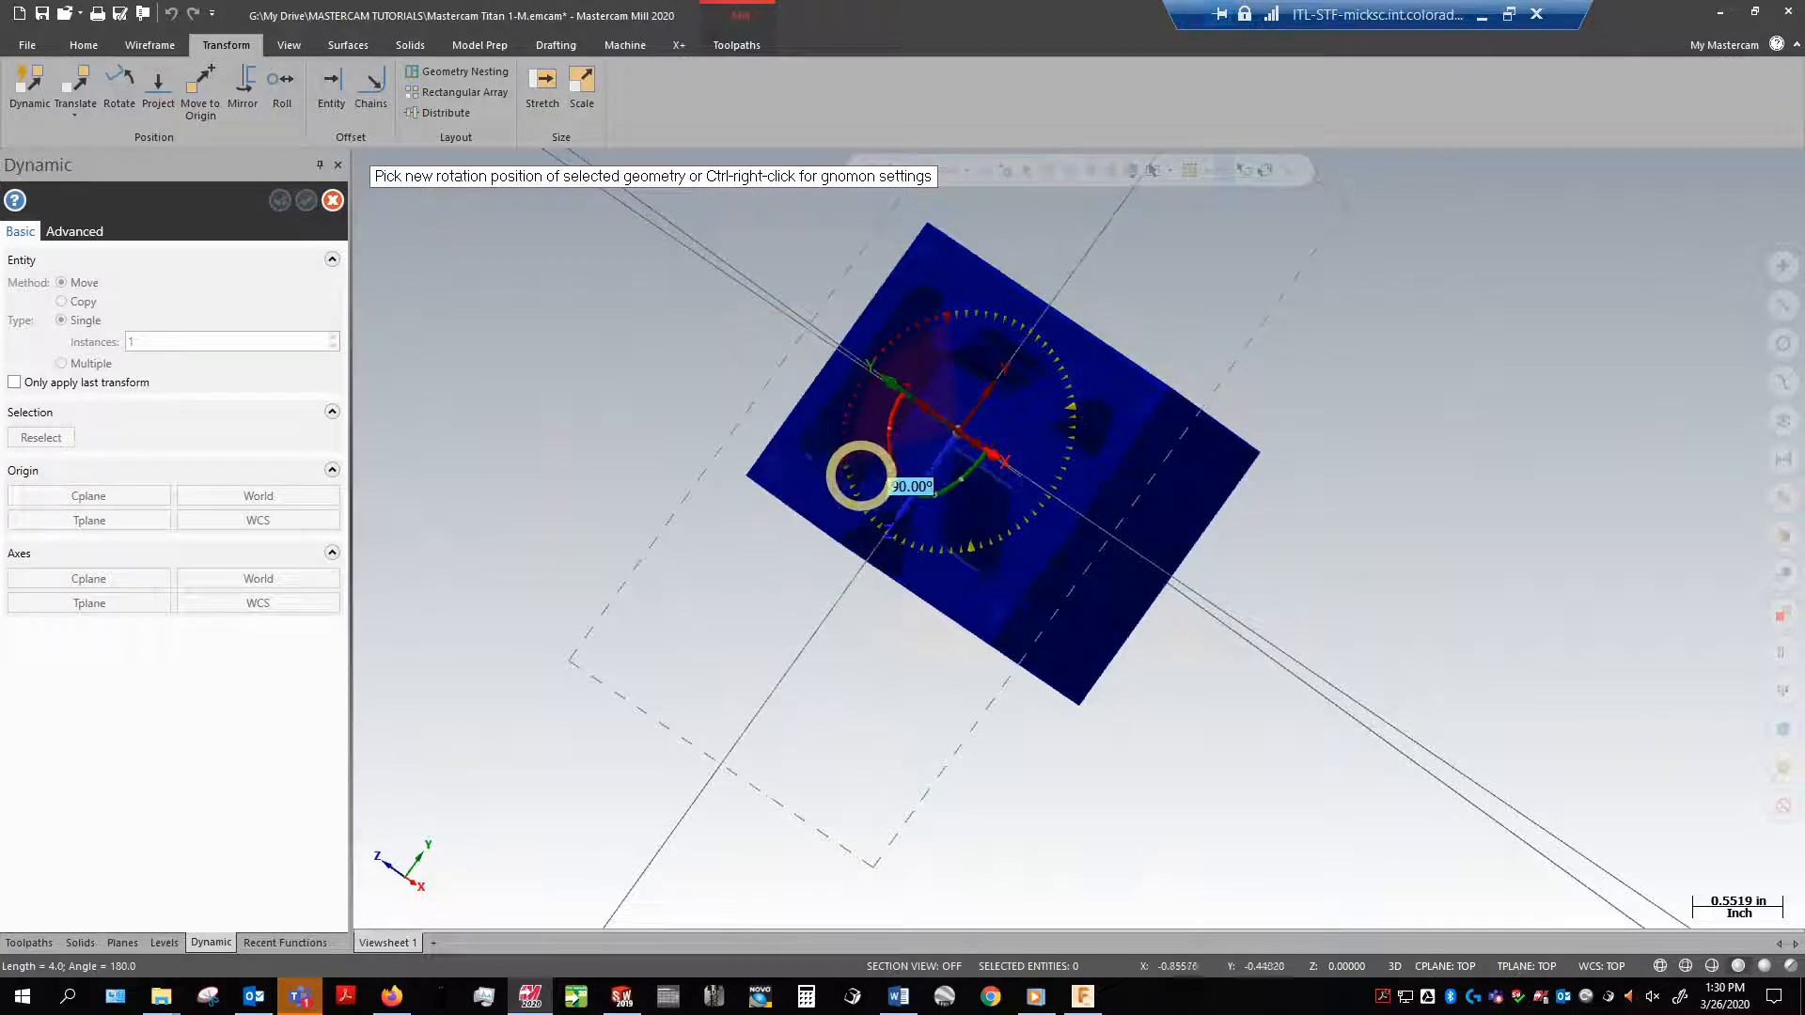
drag(858, 472, 684, 425)
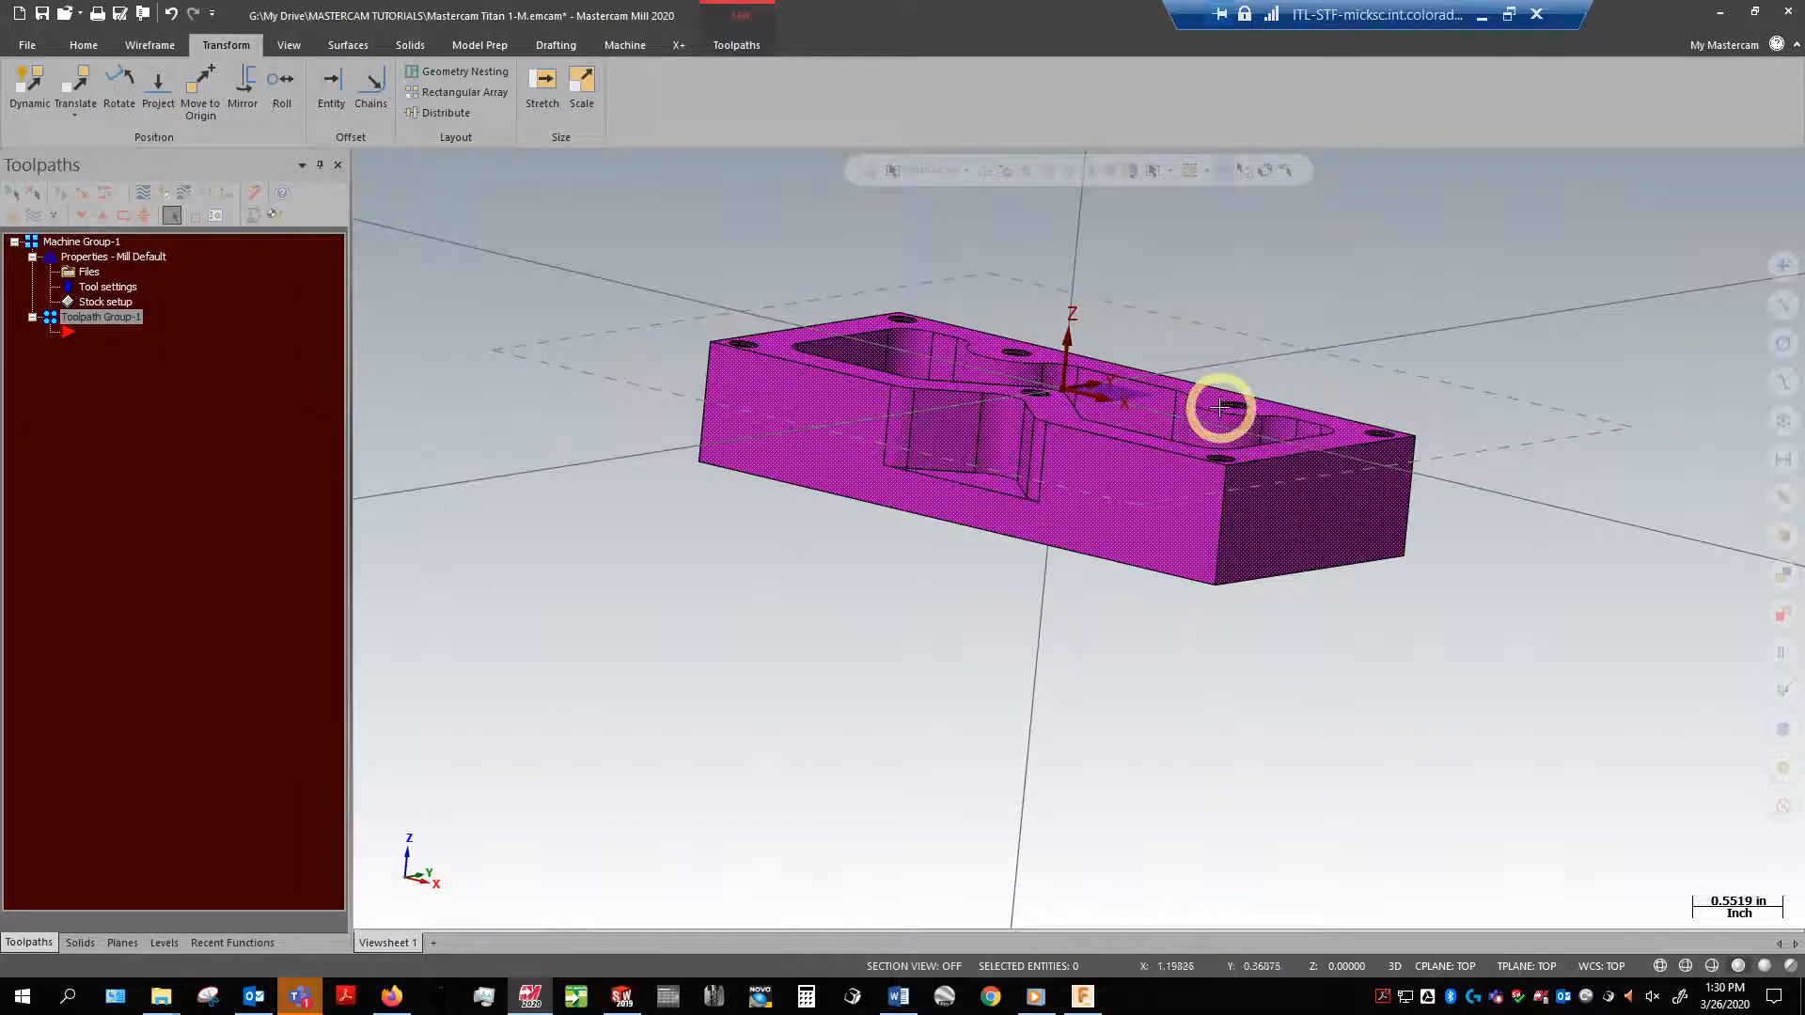
click(1220, 408)
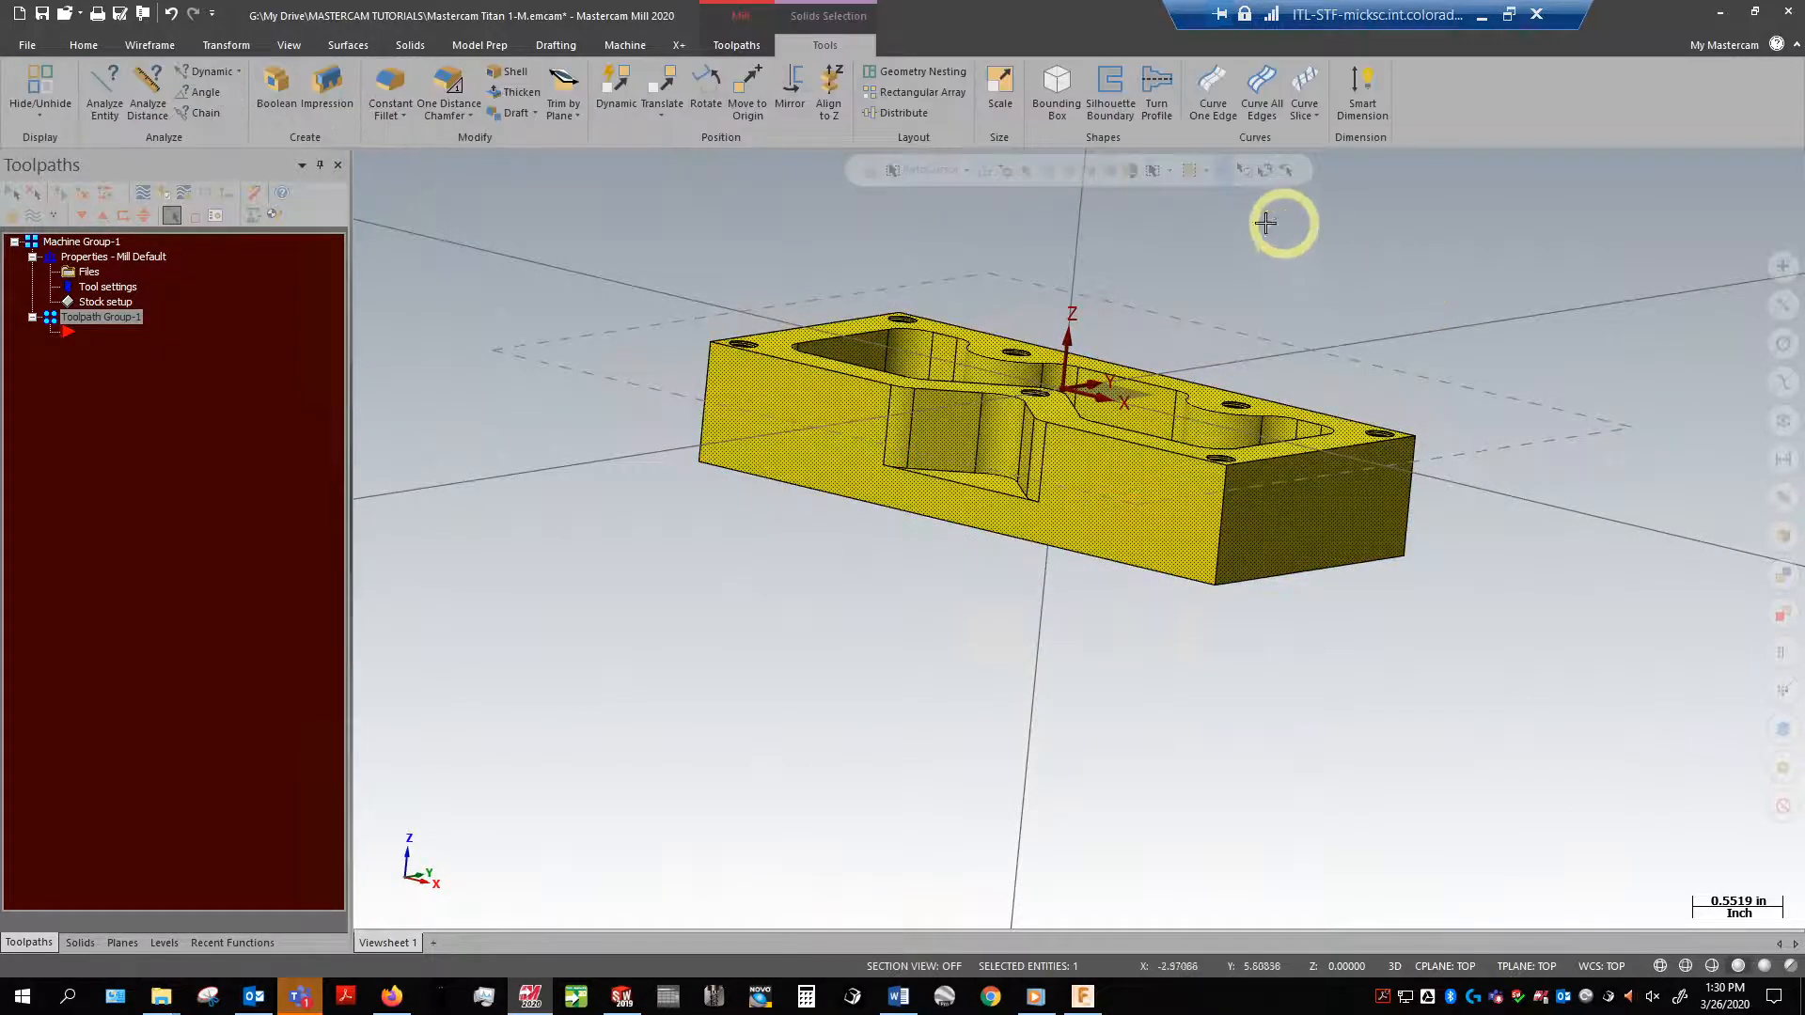
click(1340, 186)
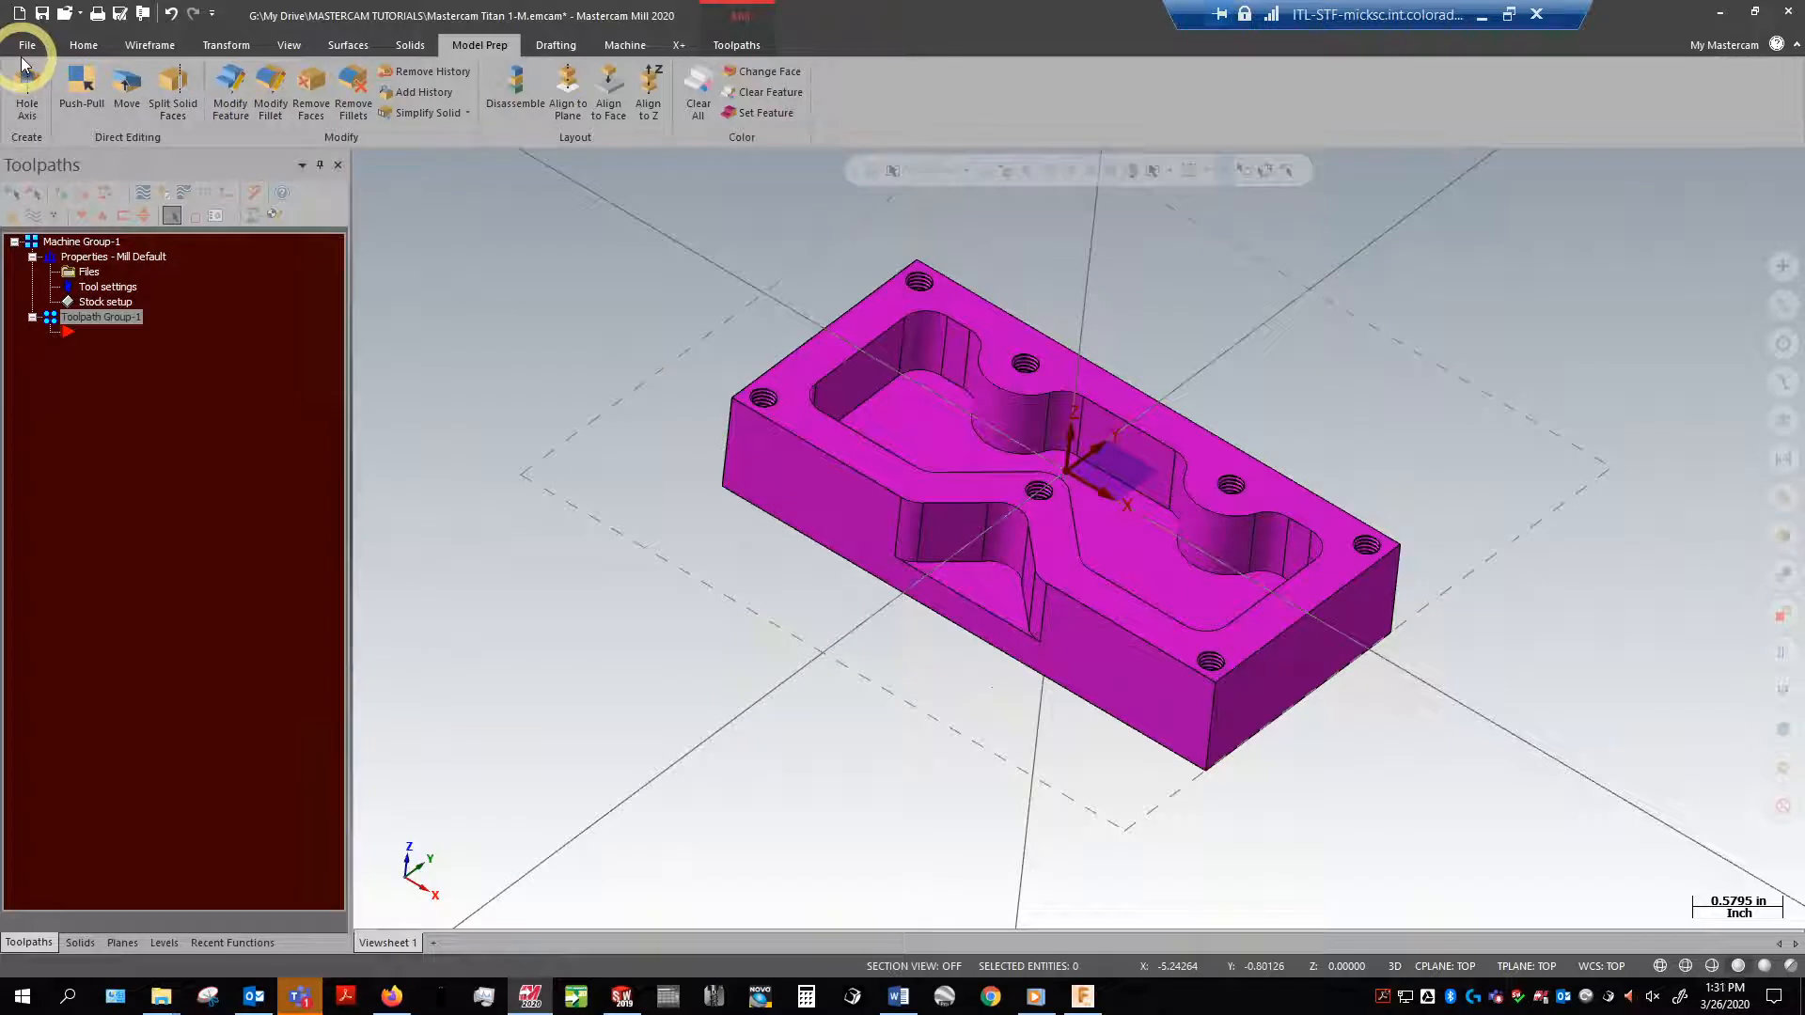
Step: Save the part file as a copy on the Desktop
click(24, 45)
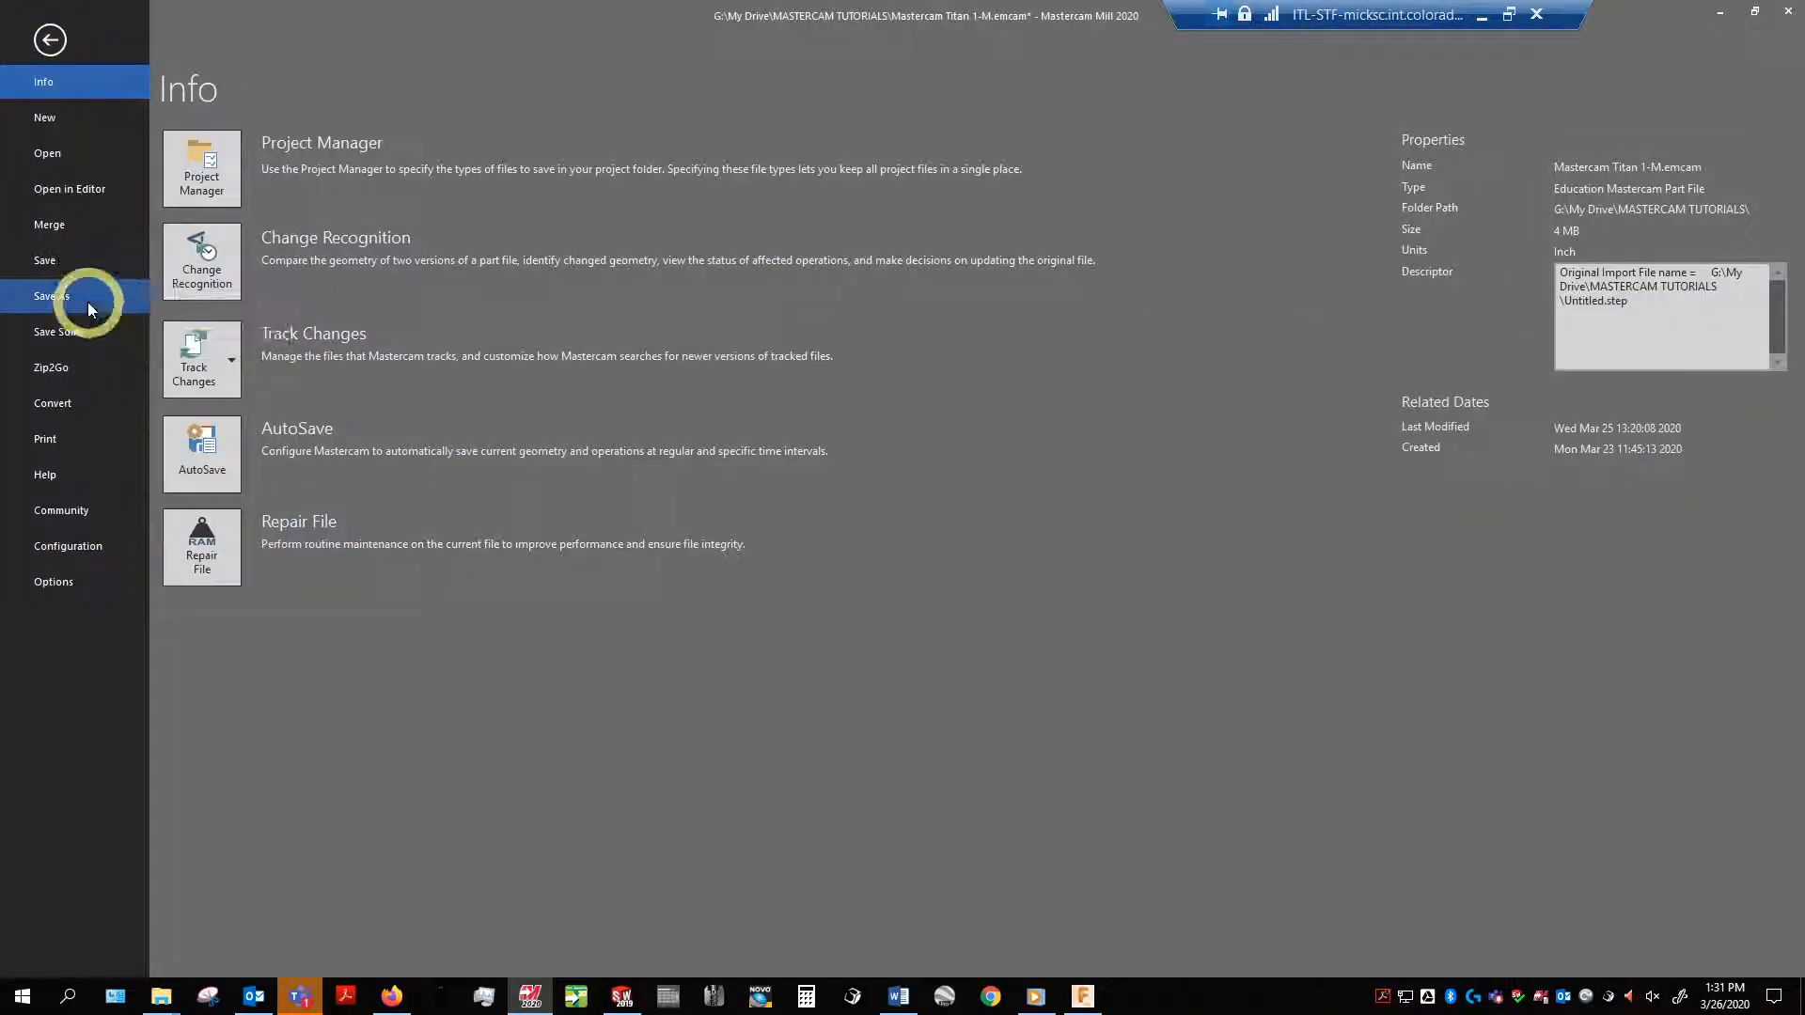
click(51, 296)
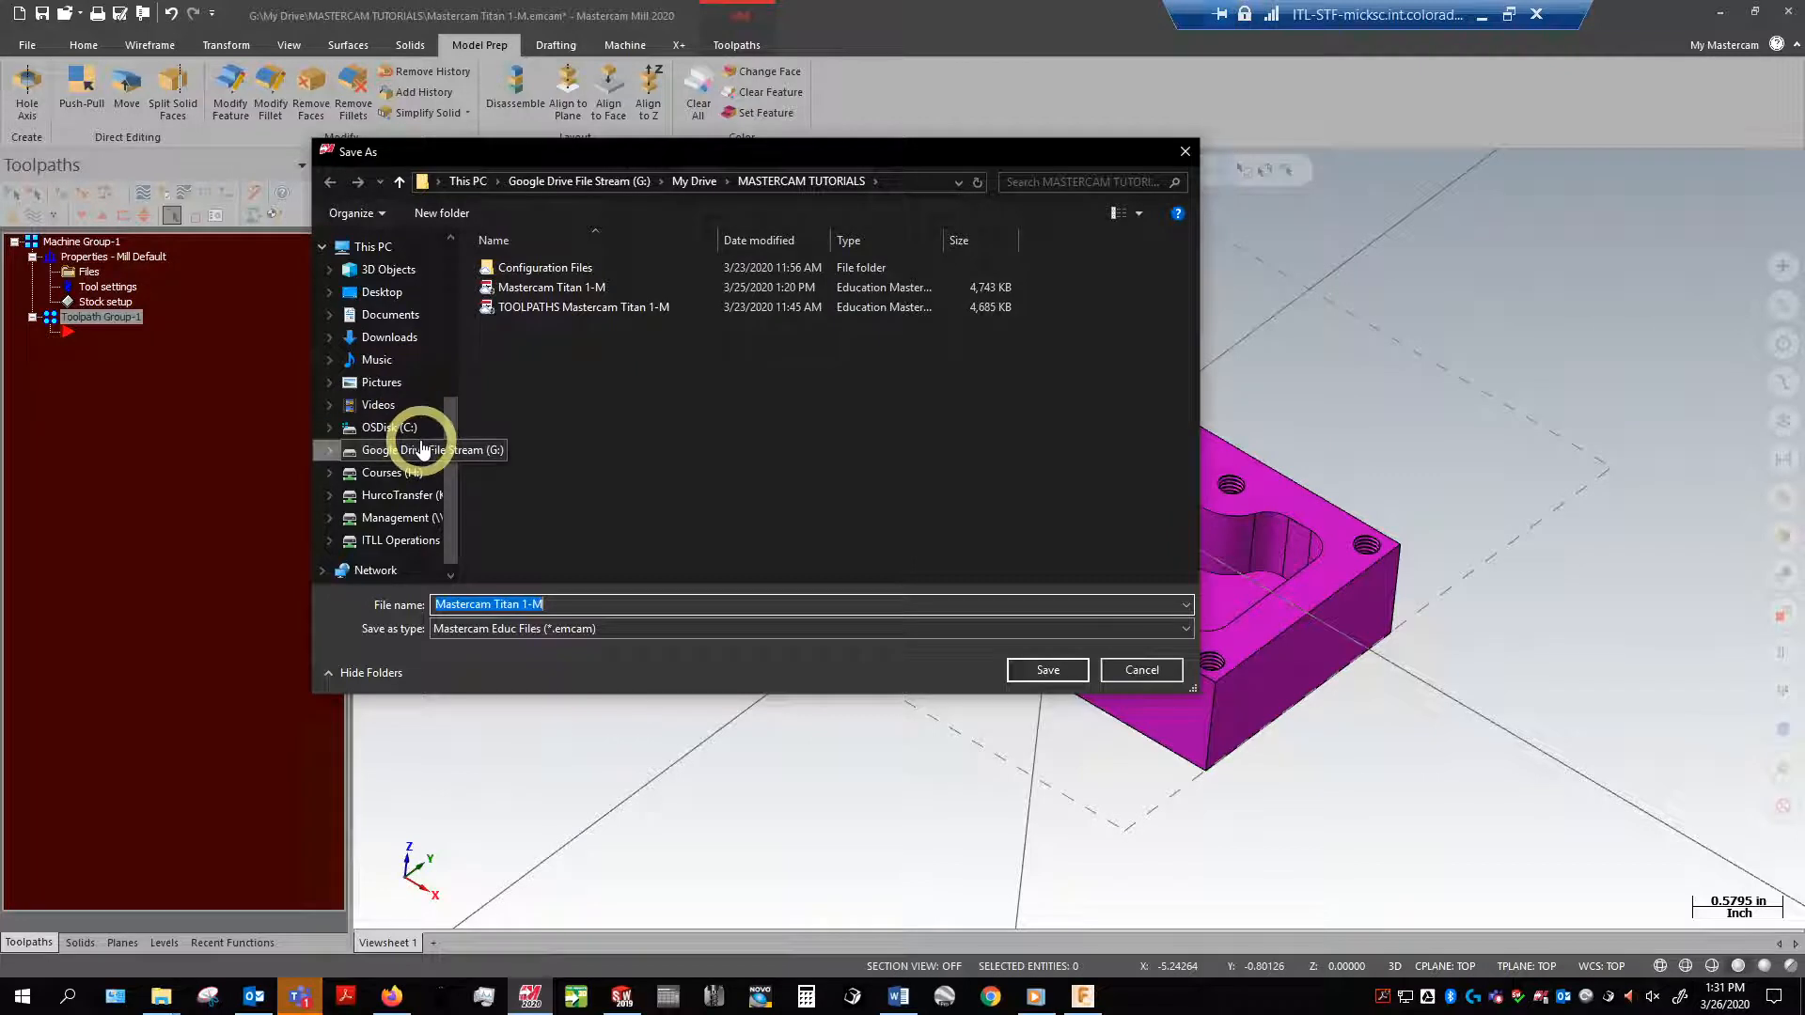
mouse_move(408, 376)
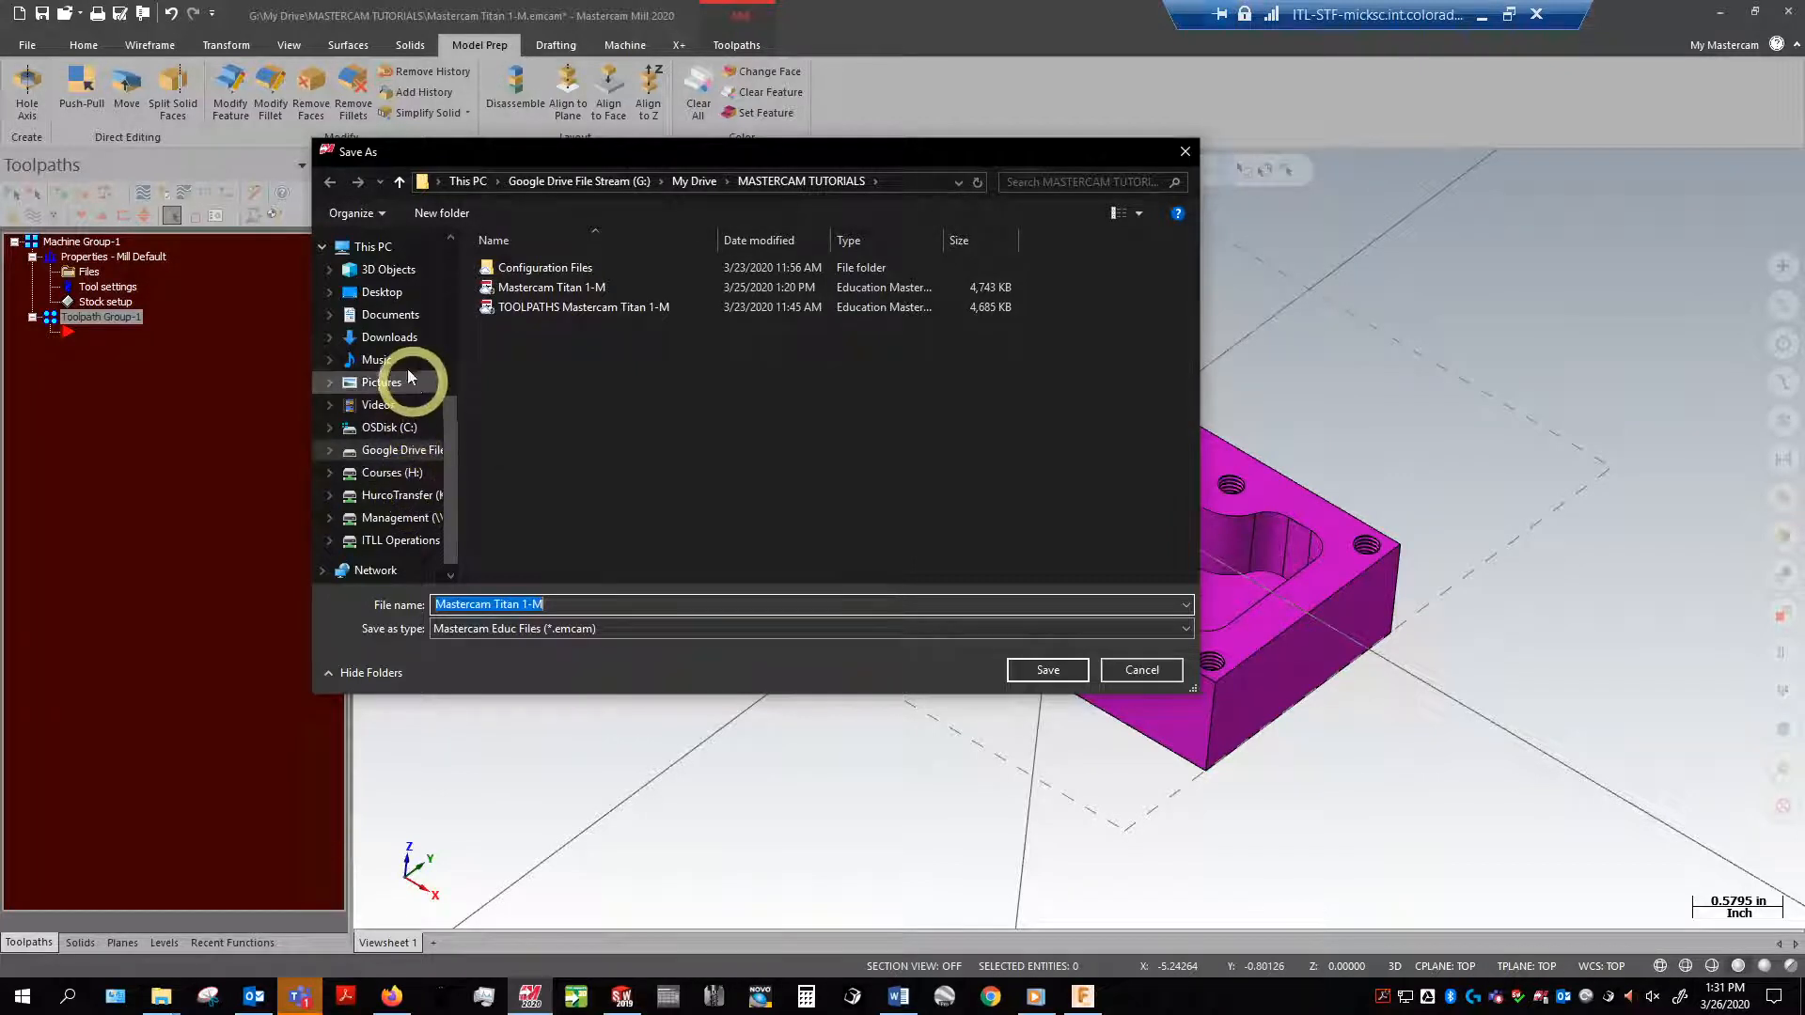
click(382, 292)
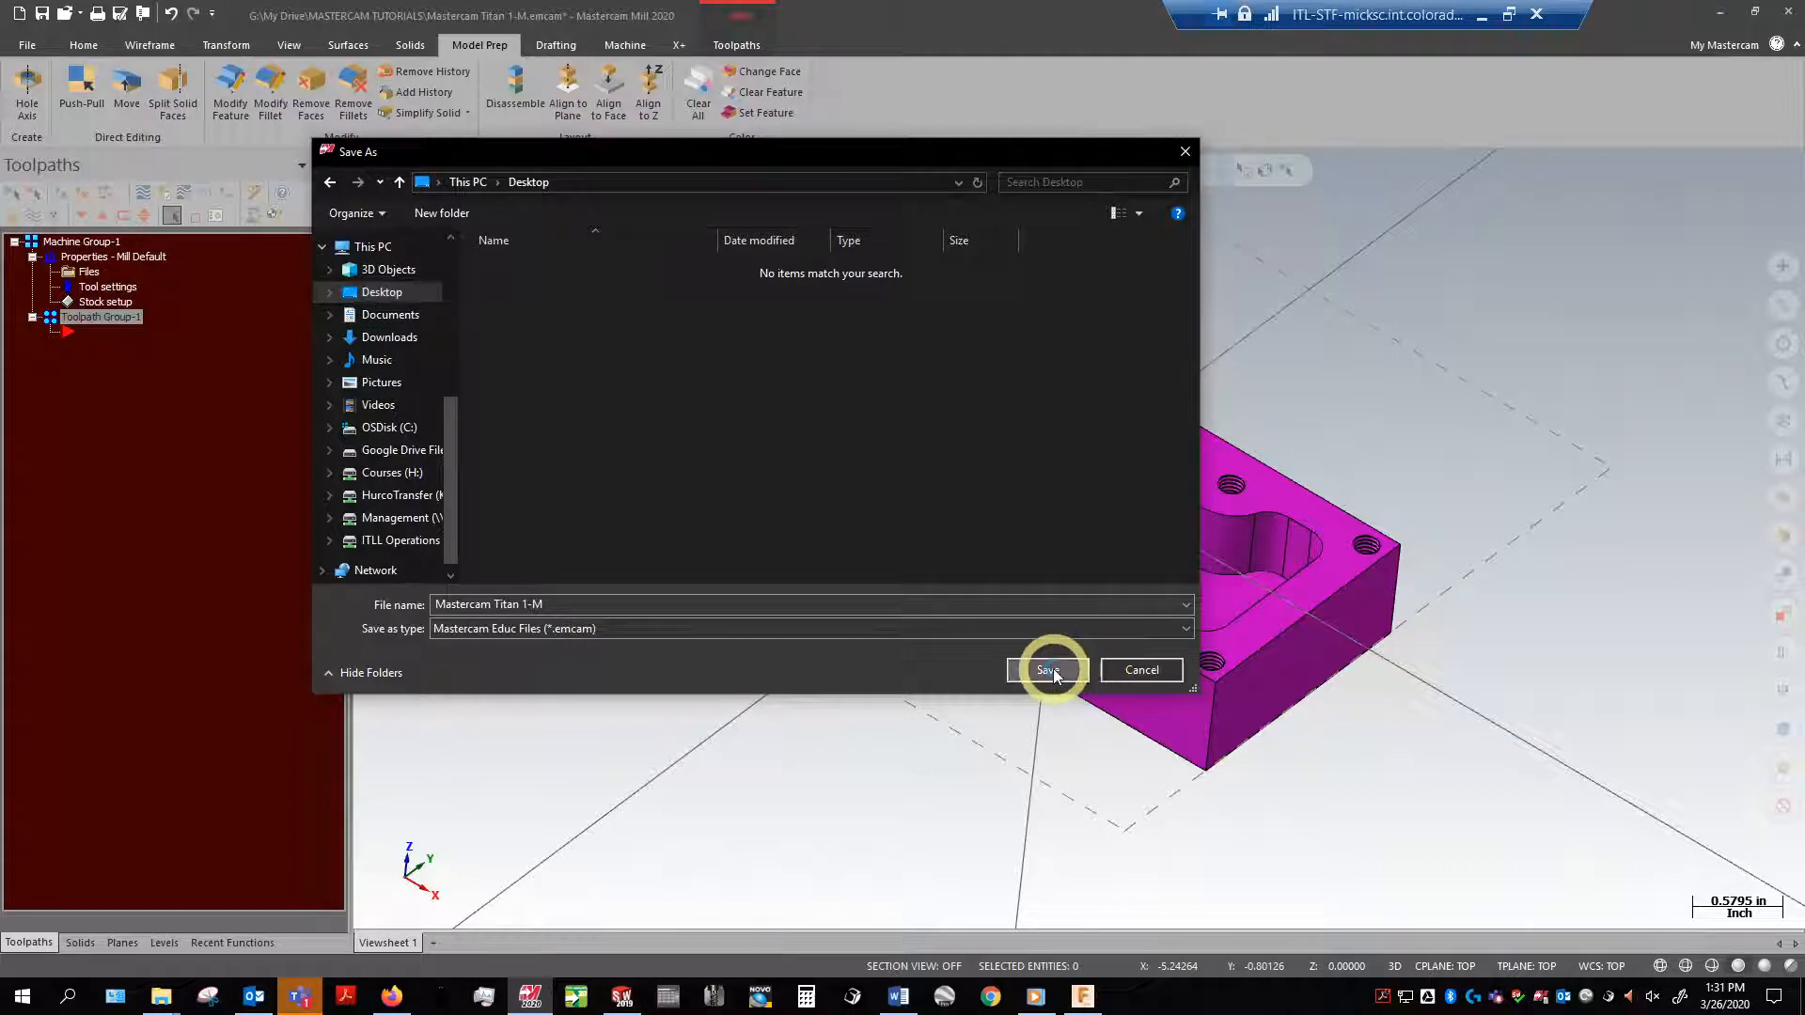
click(1045, 670)
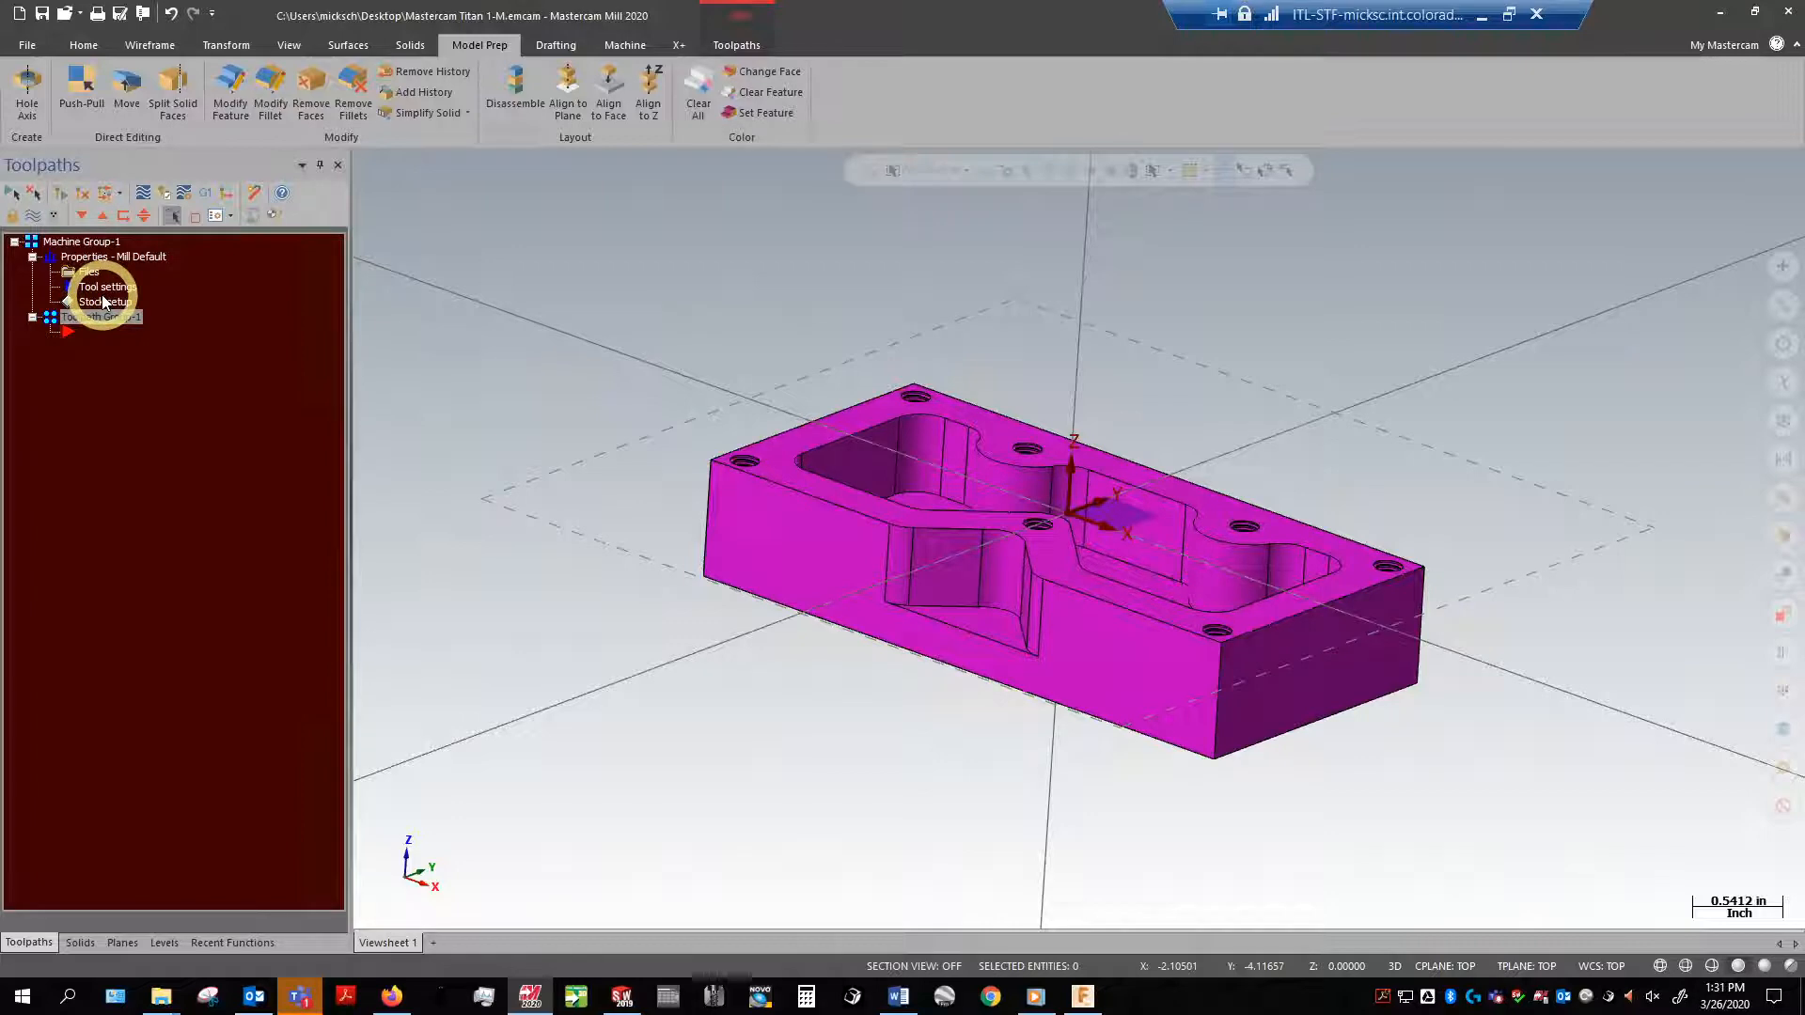
Step: In Stock setup, try the Bounding box tool and close it without creating geometry
click(105, 301)
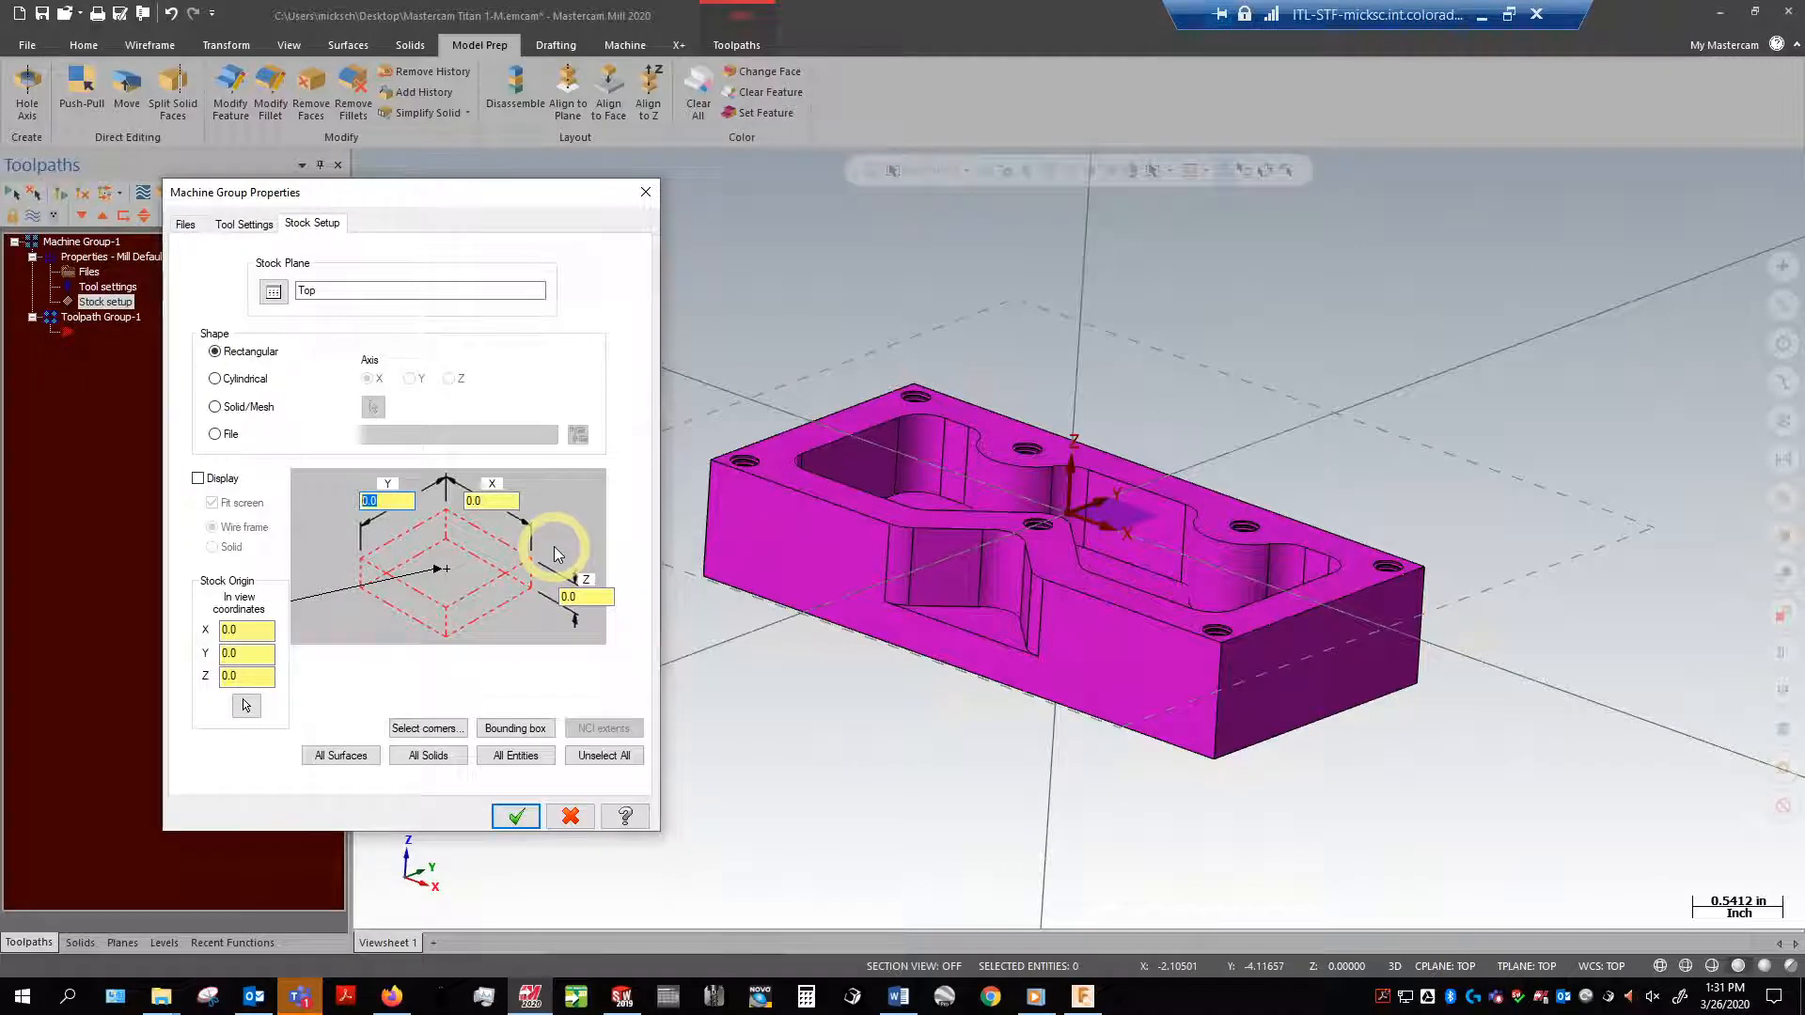
mouse_move(515, 521)
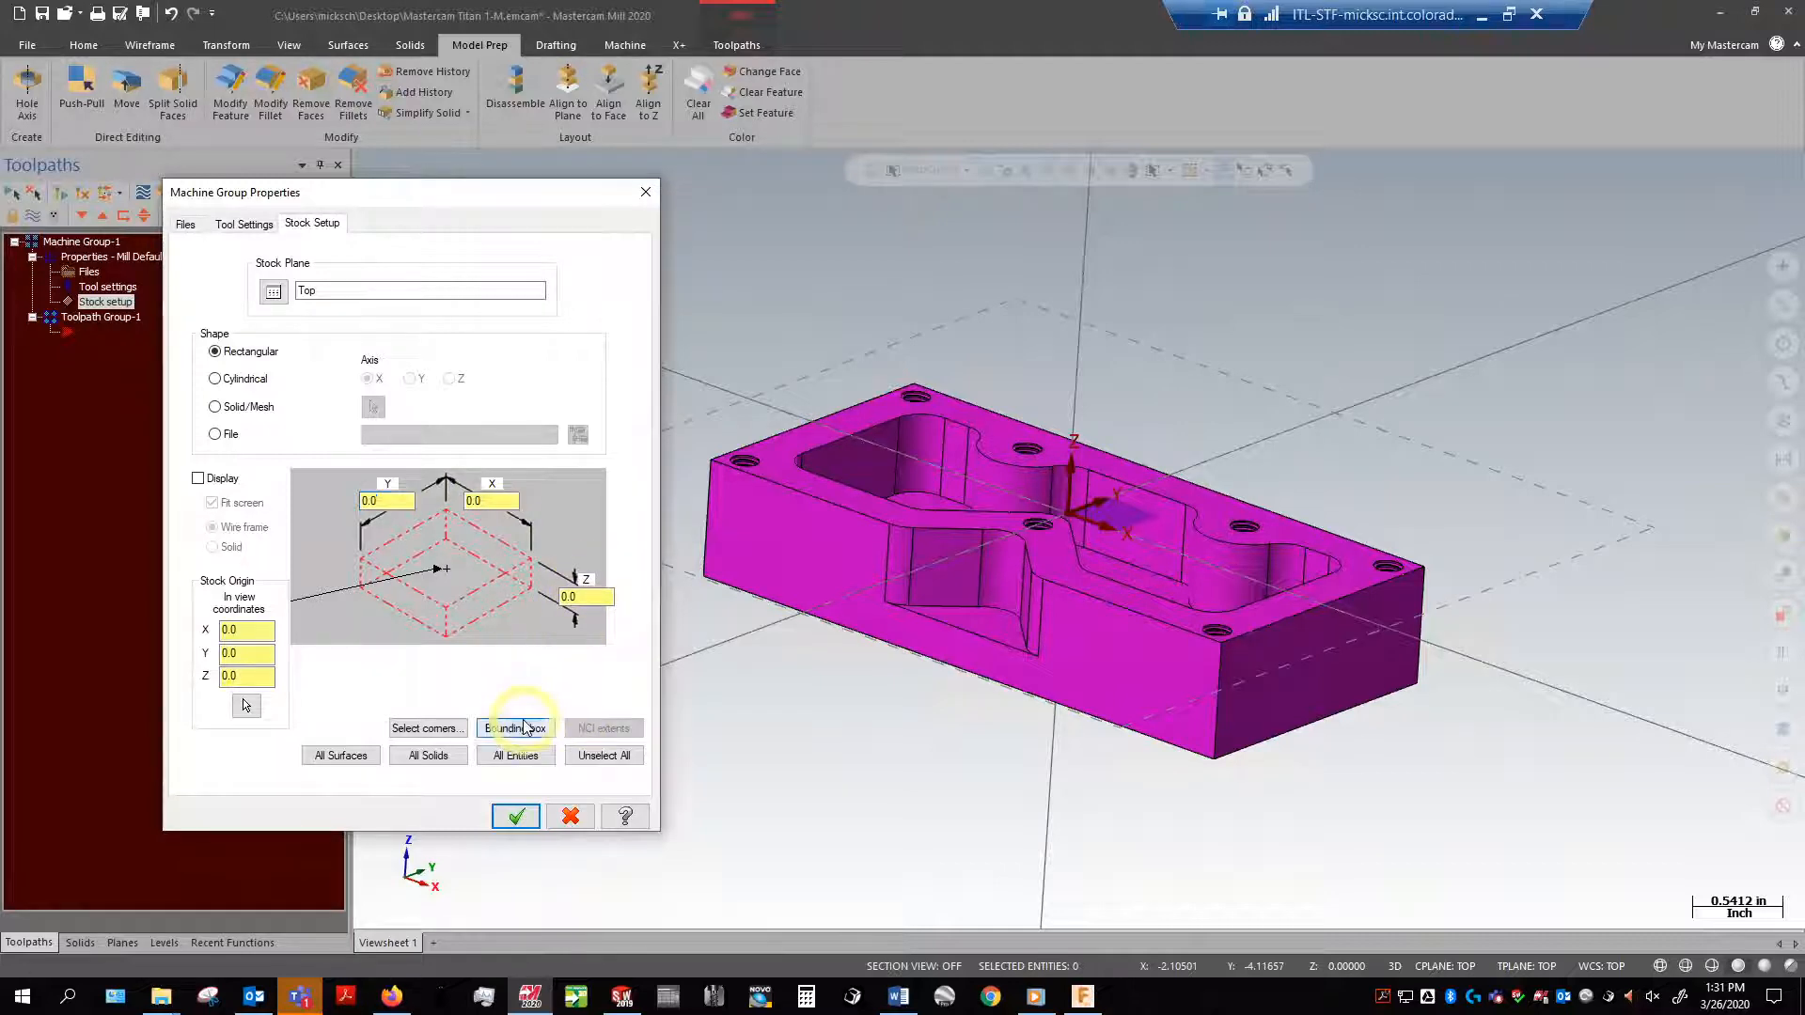
click(515, 727)
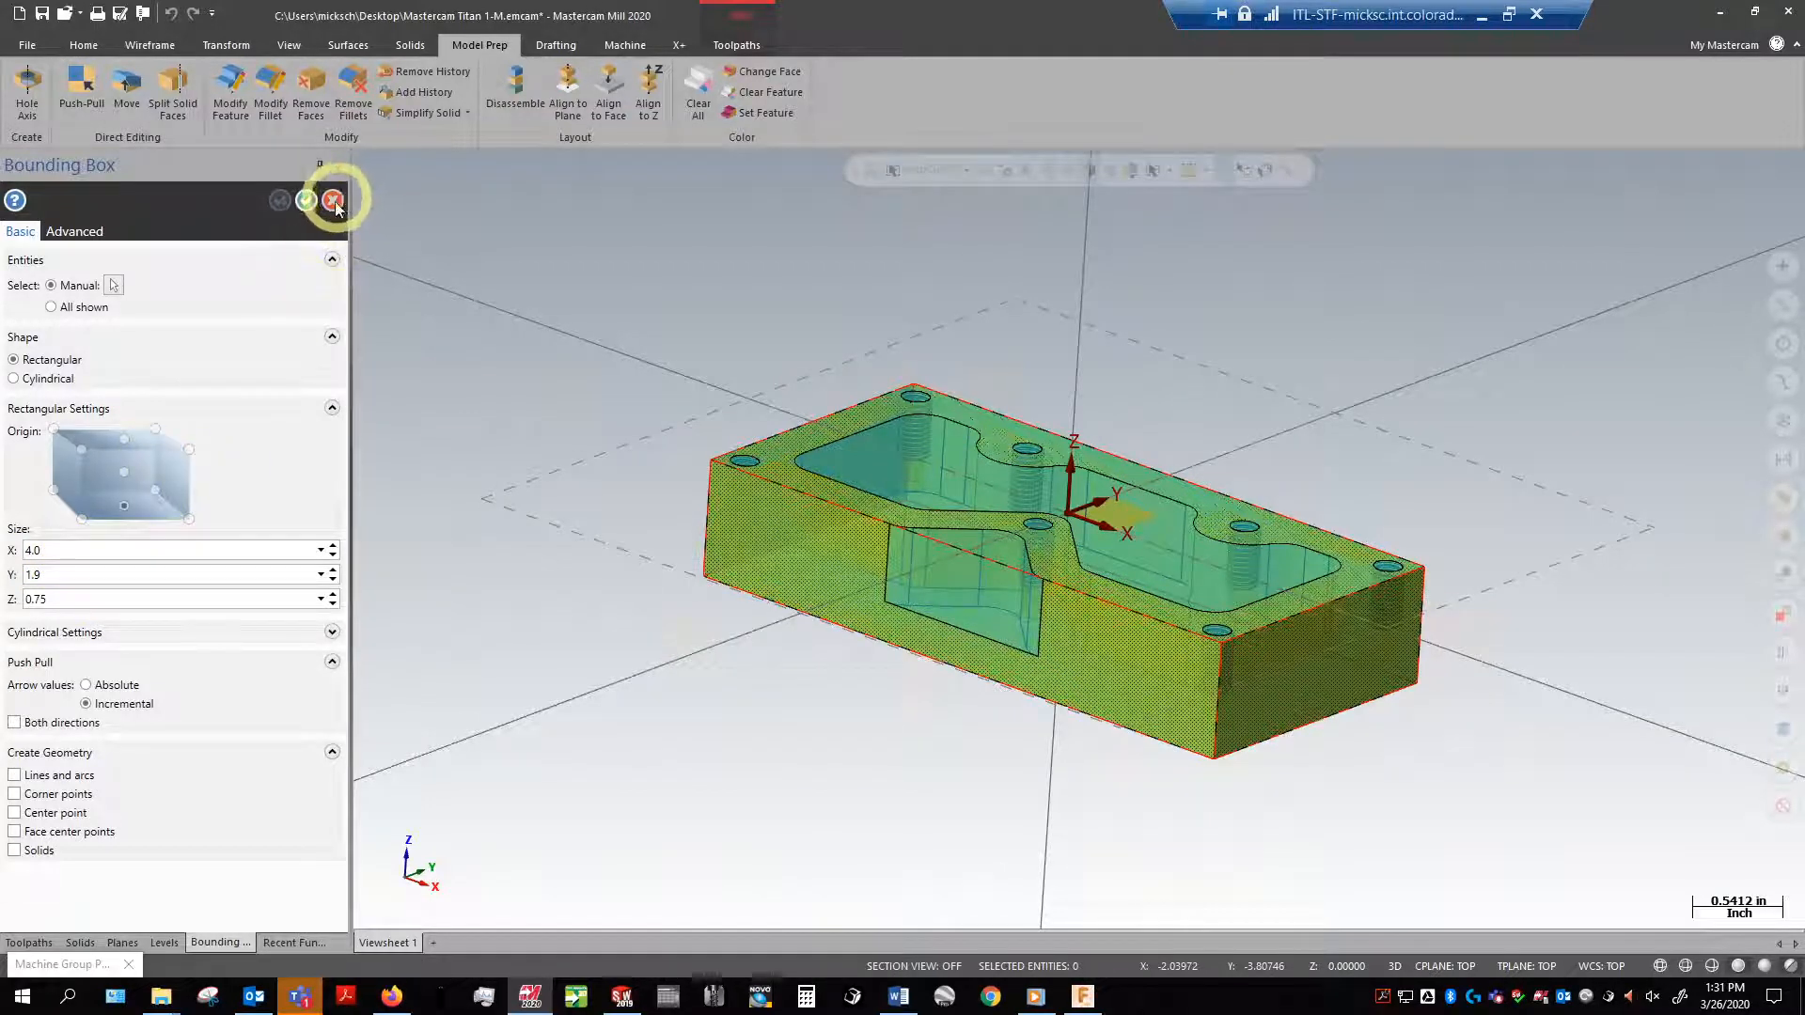
click(335, 202)
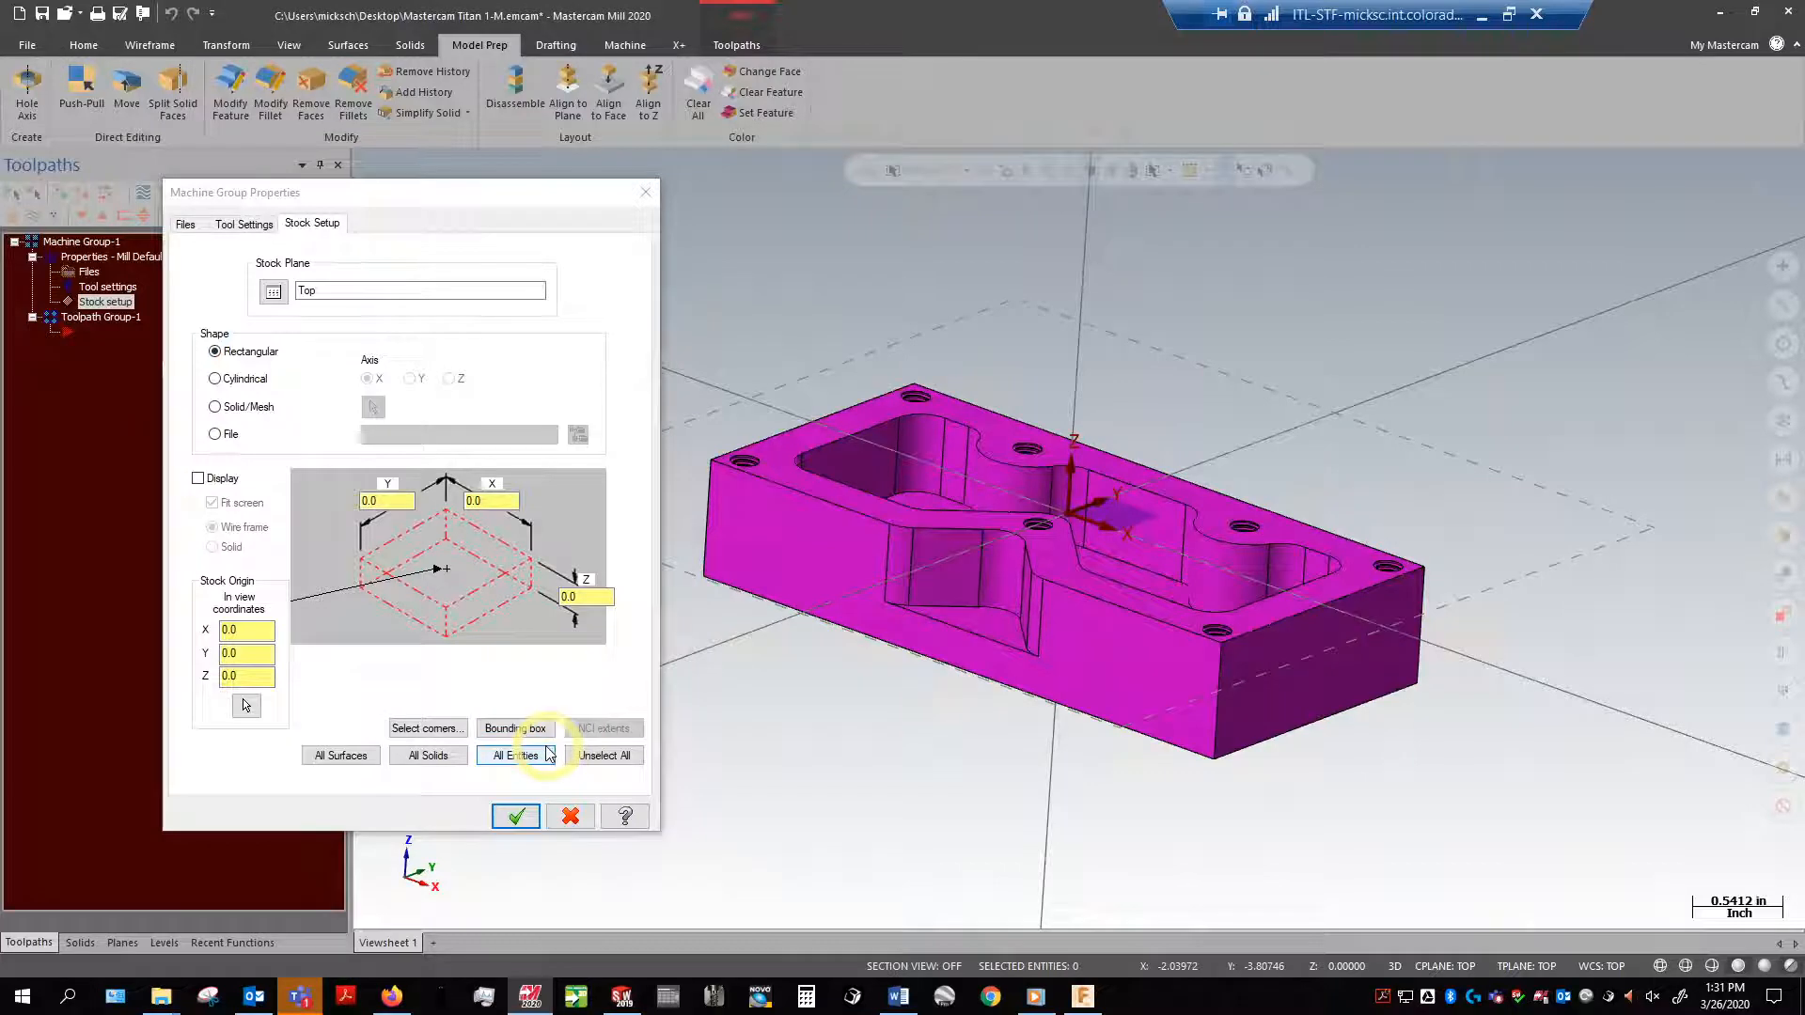
Step: Fill the stock size from all entities, about 4.0 × 1.9 × 0.75
click(515, 755)
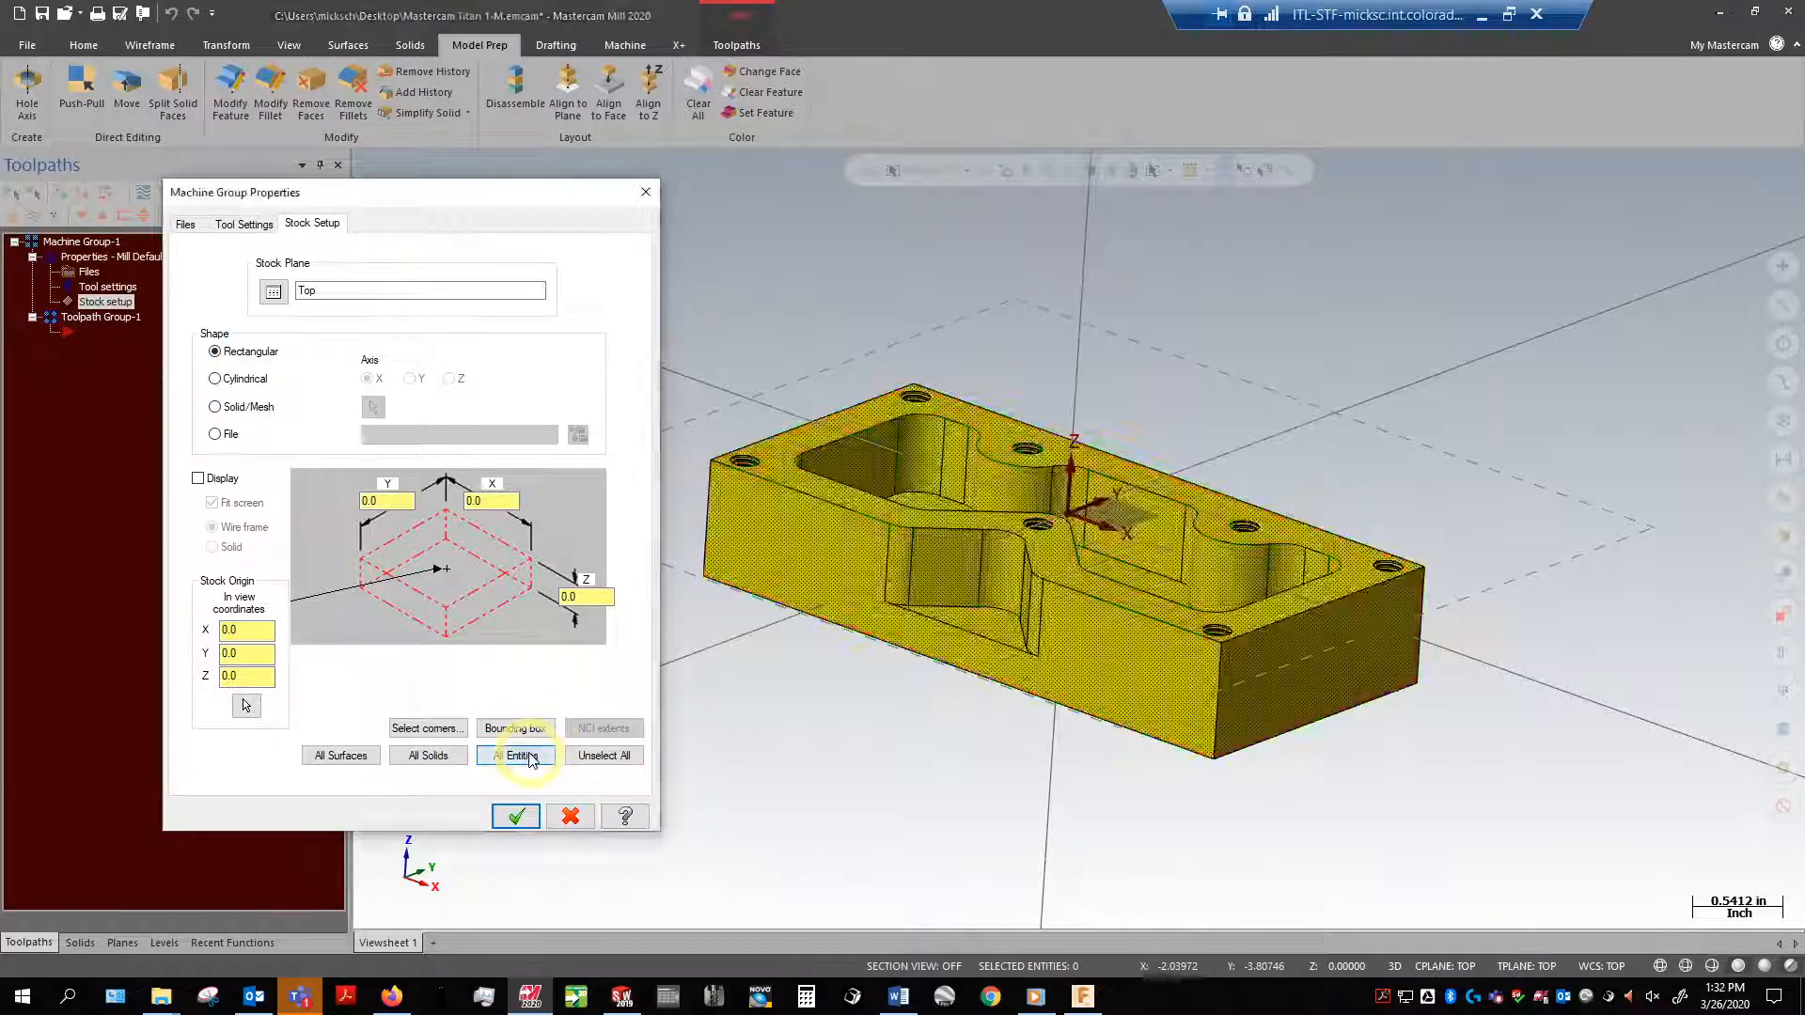
click(516, 756)
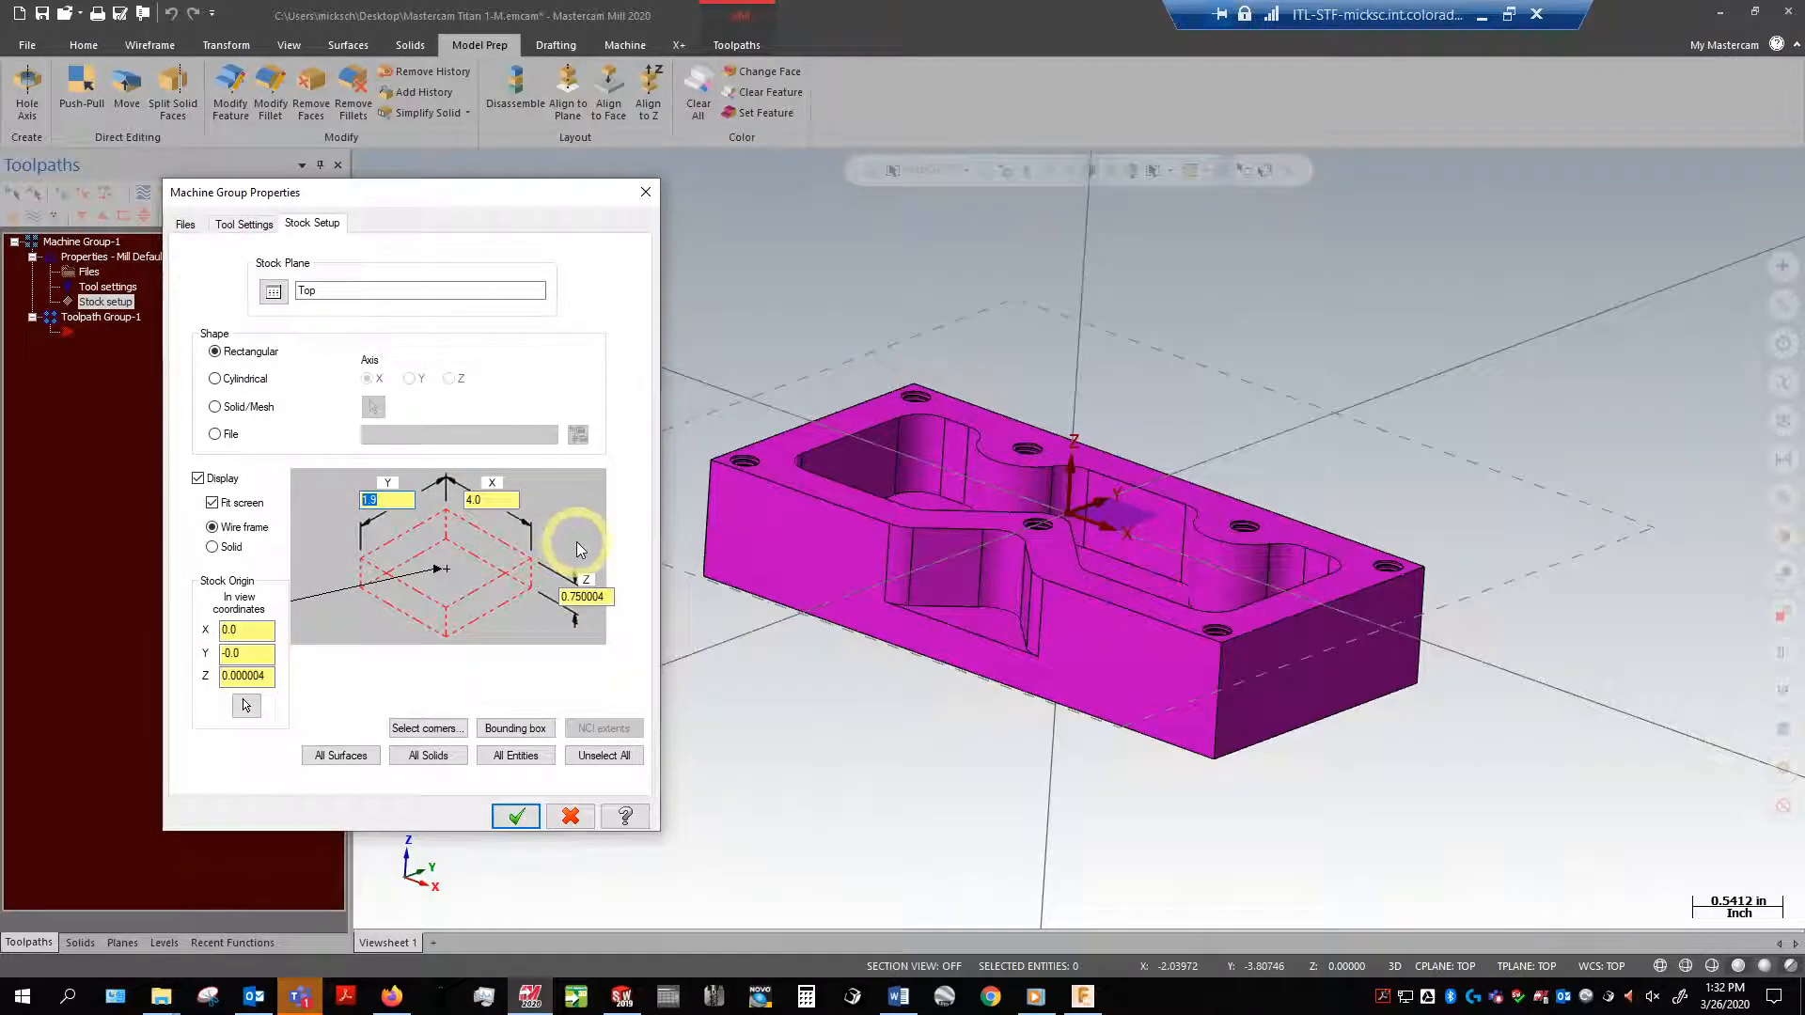
Step: Set stock to 4.125 × 2.125 × 1.0 with origin Z 0 and accept it
text(2125)
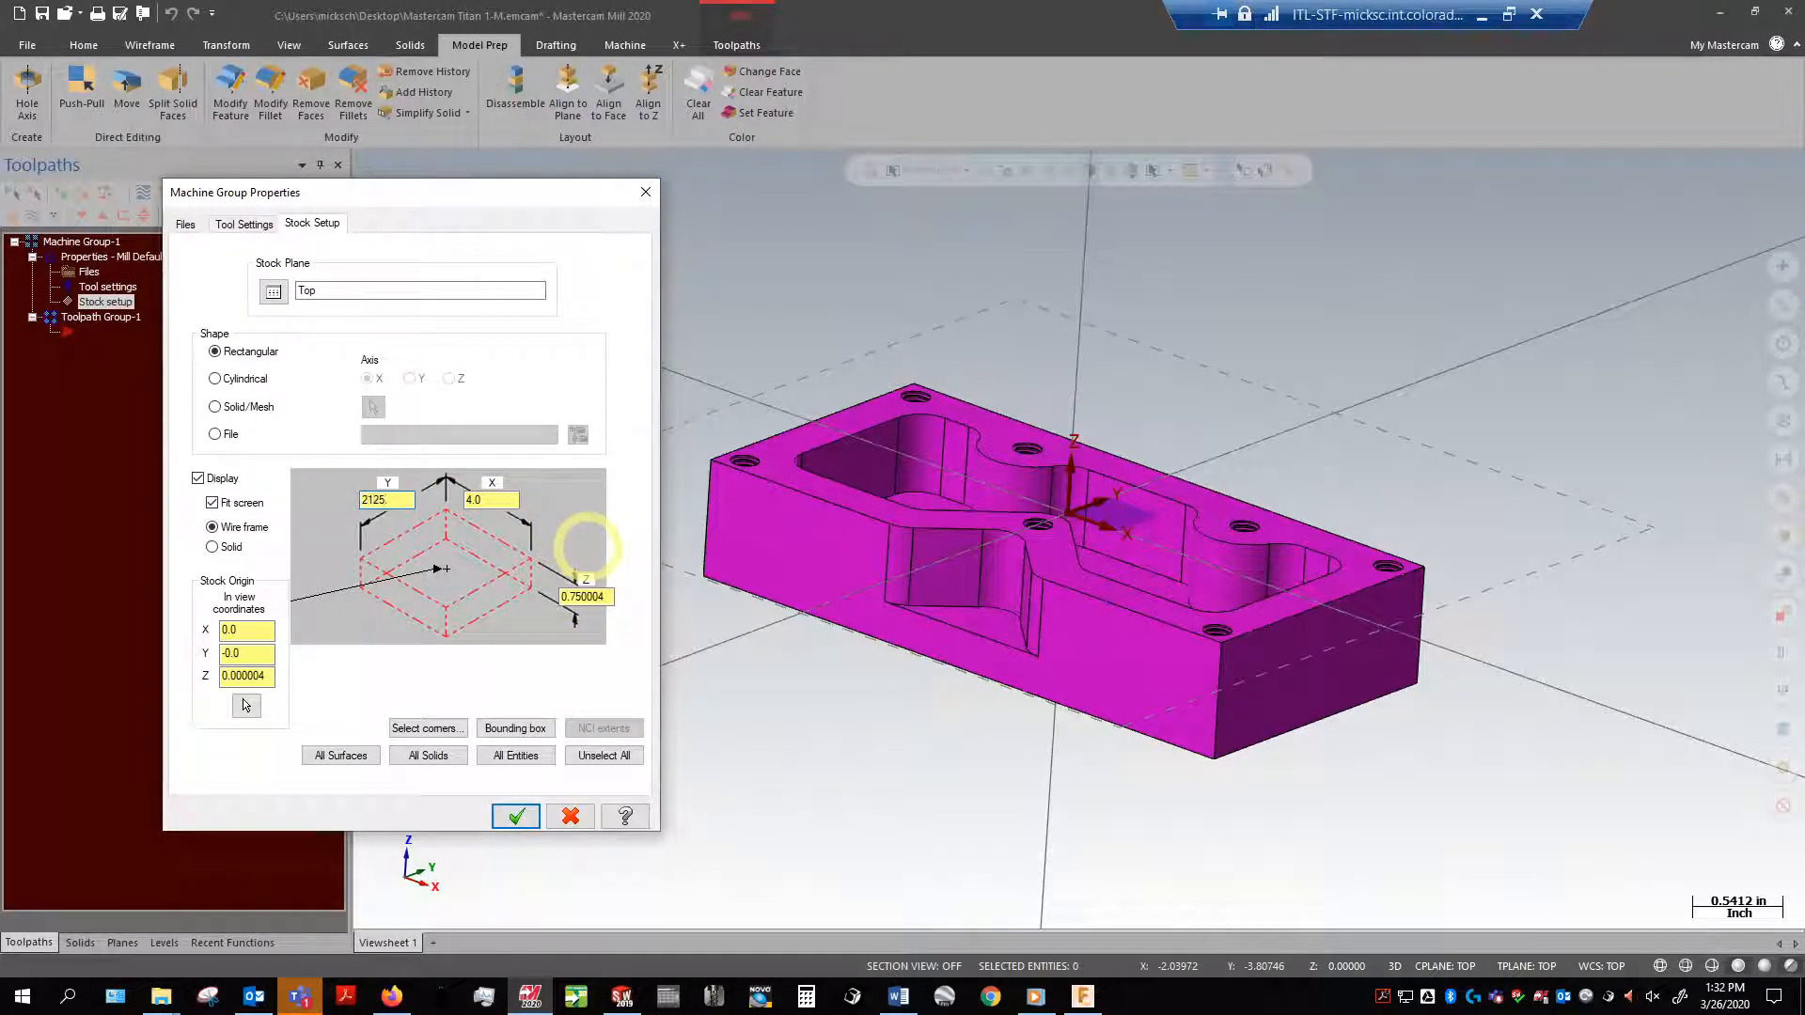
click(385, 500)
text(4.125)
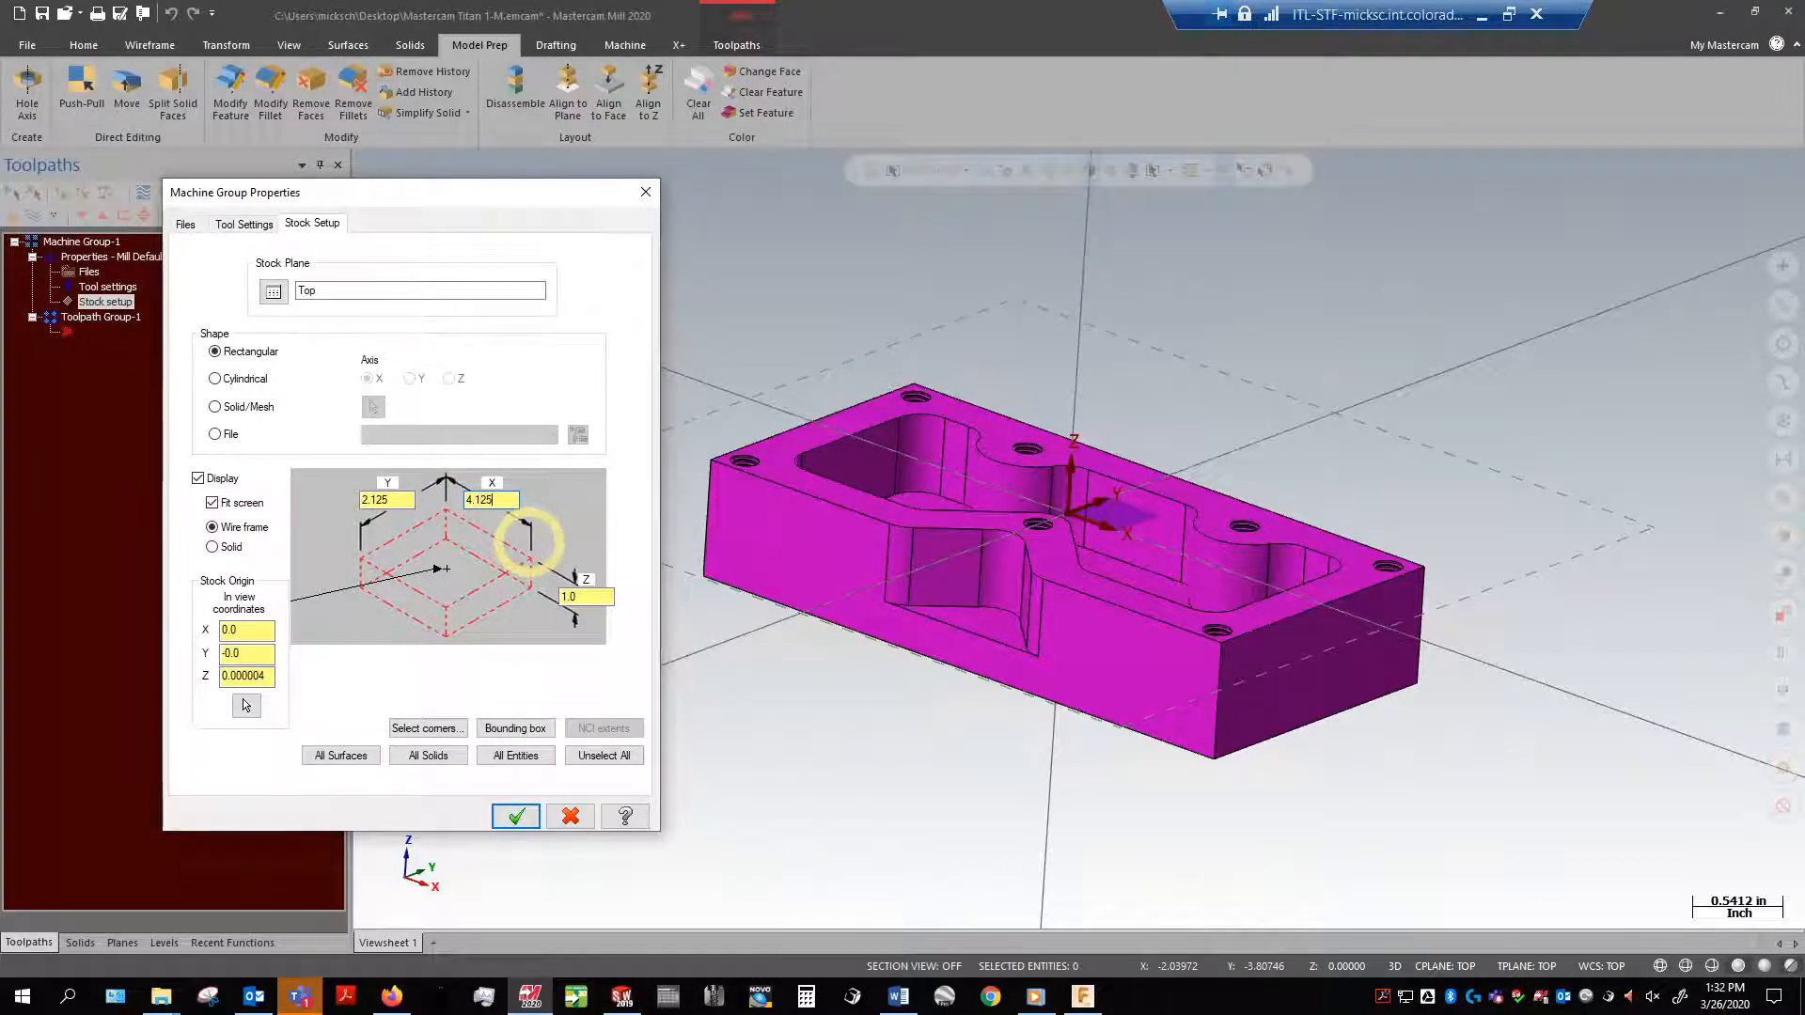
click(587, 596)
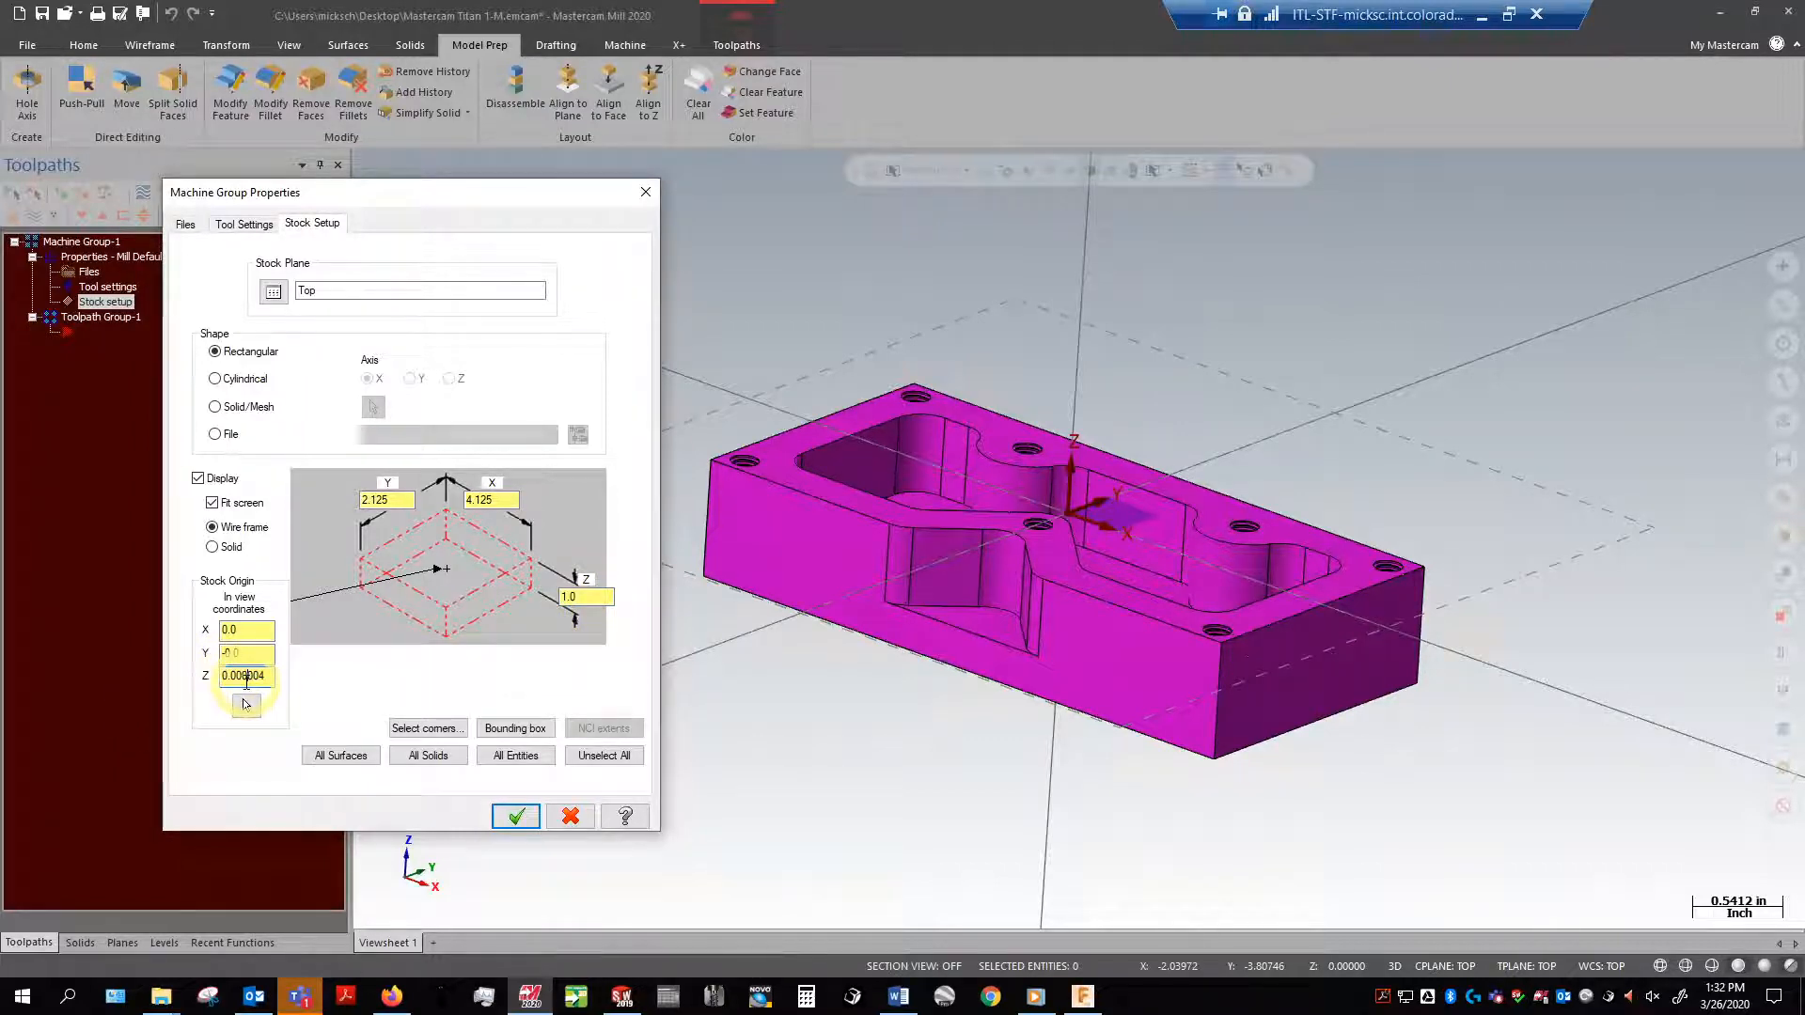
text(0.0)
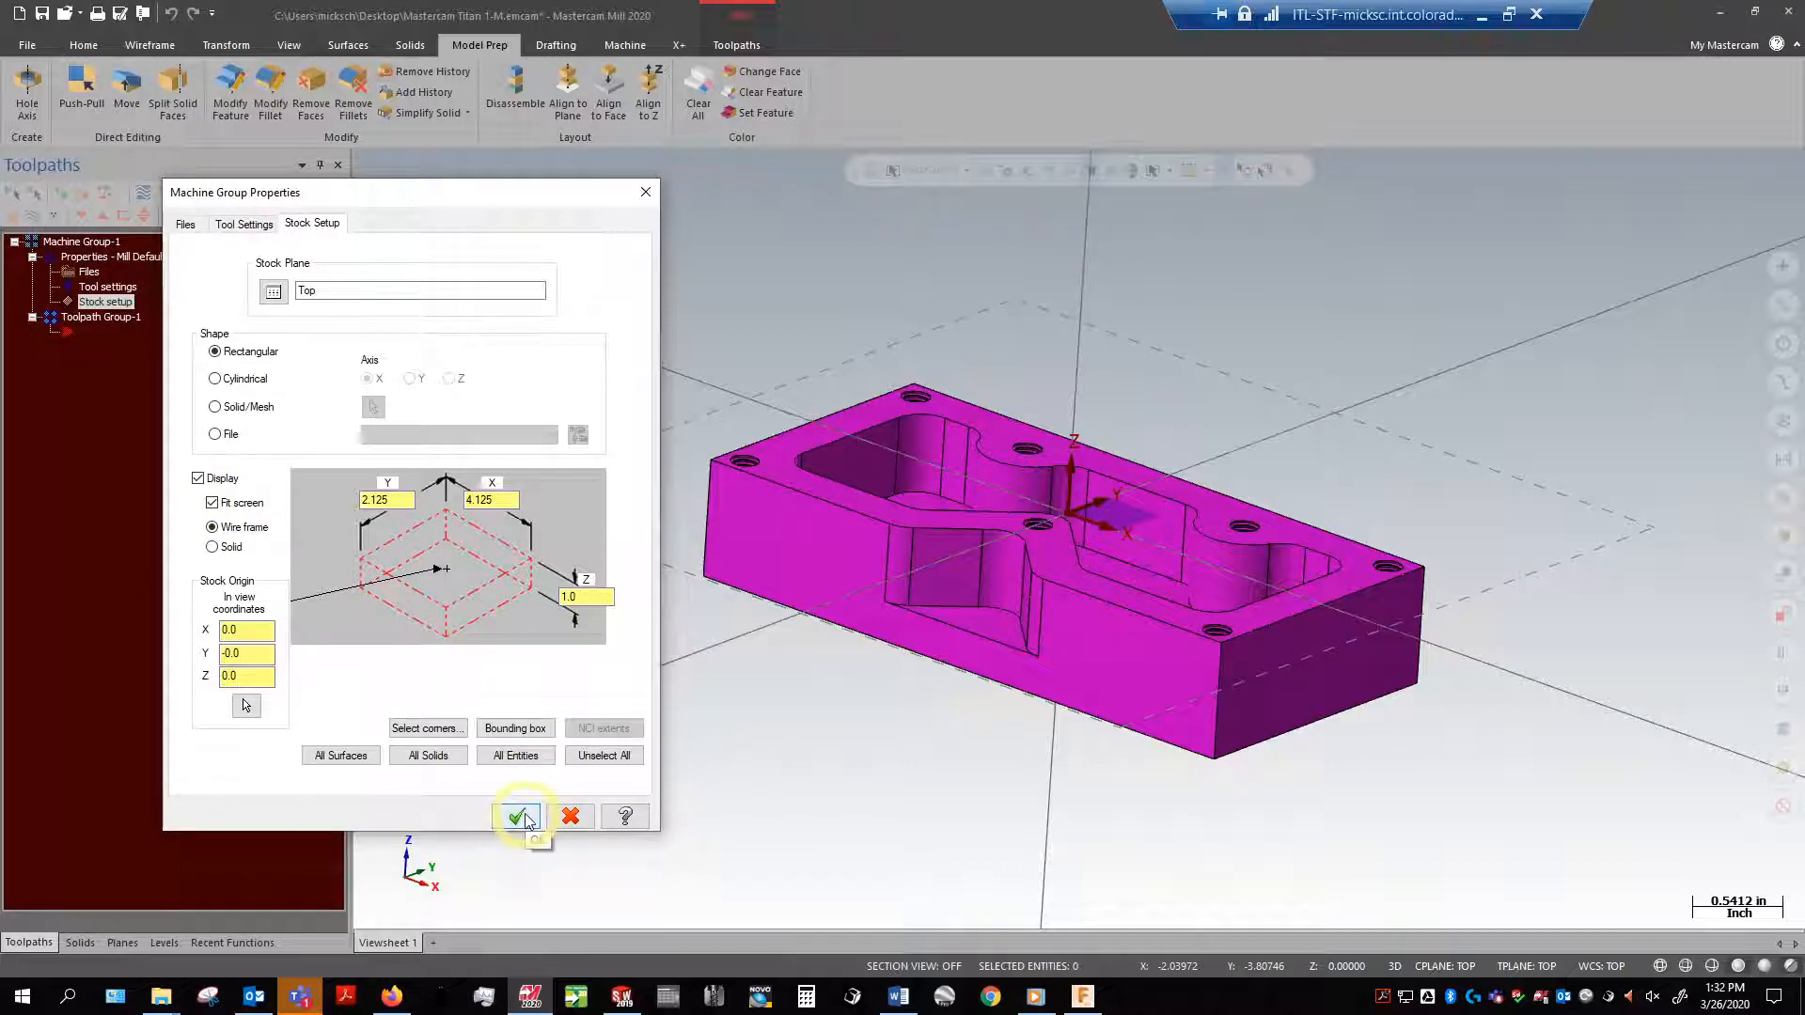
click(521, 816)
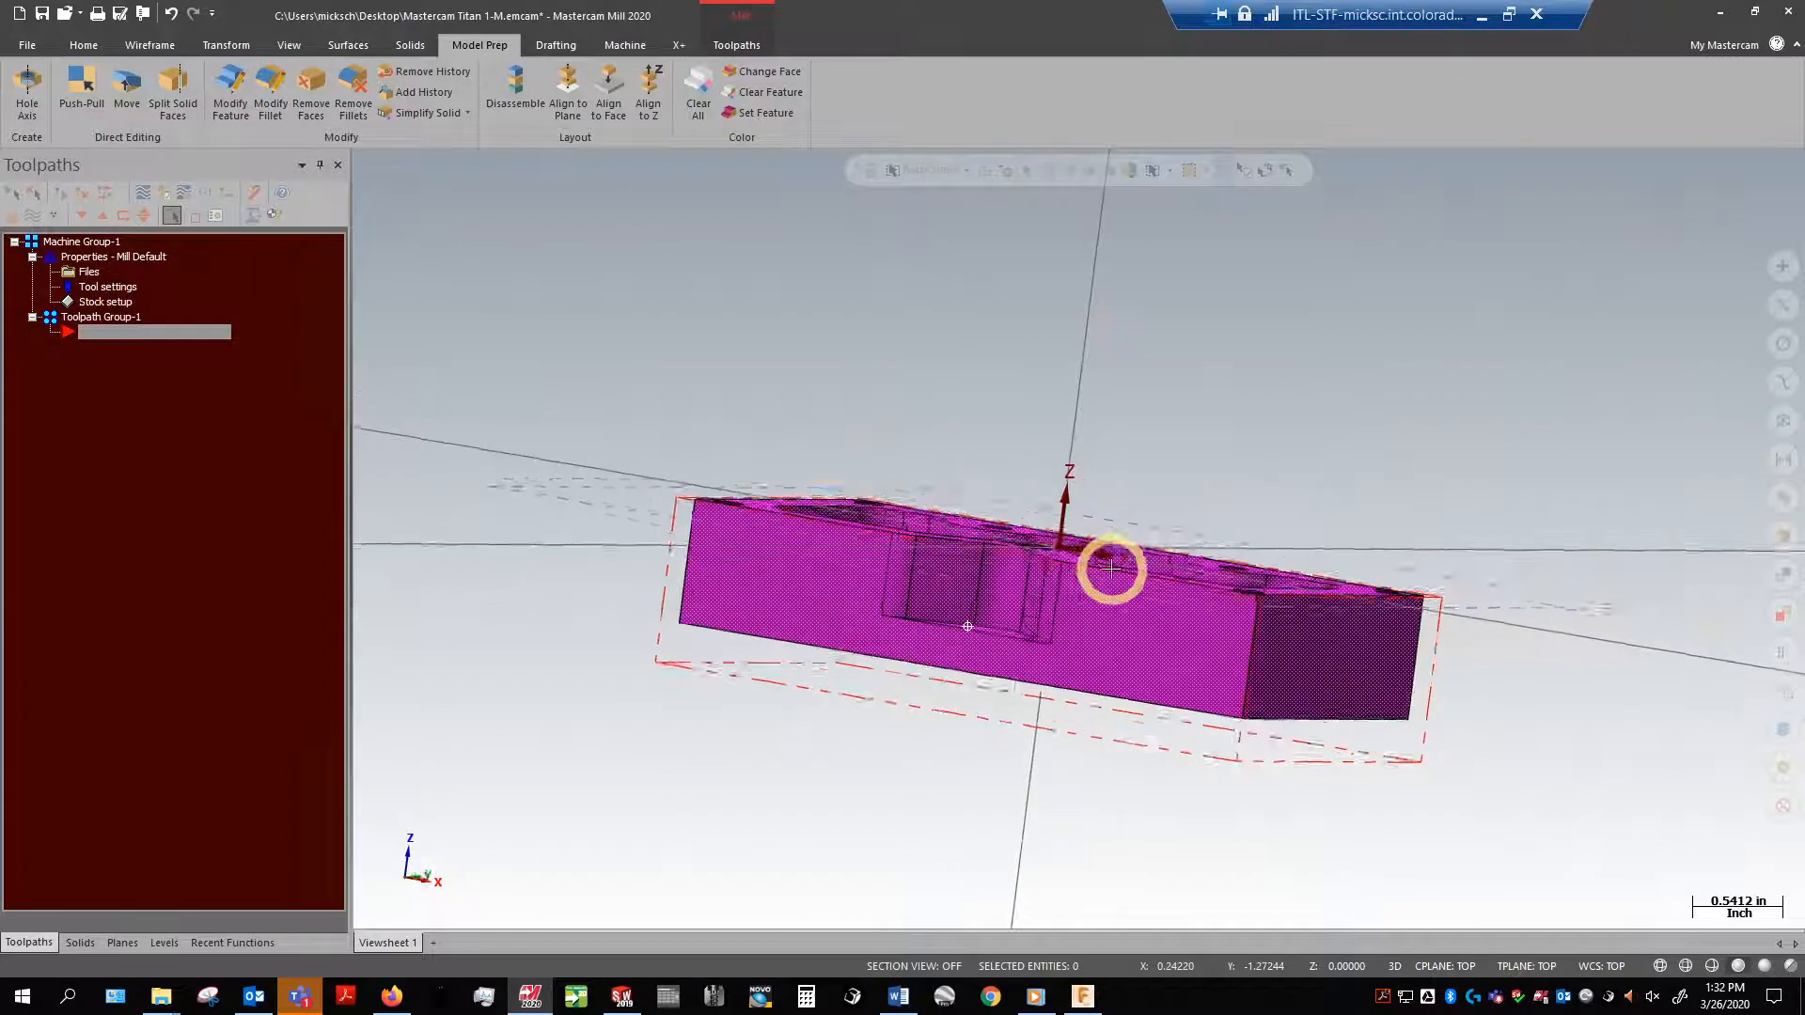
drag(1112, 564, 1140, 583)
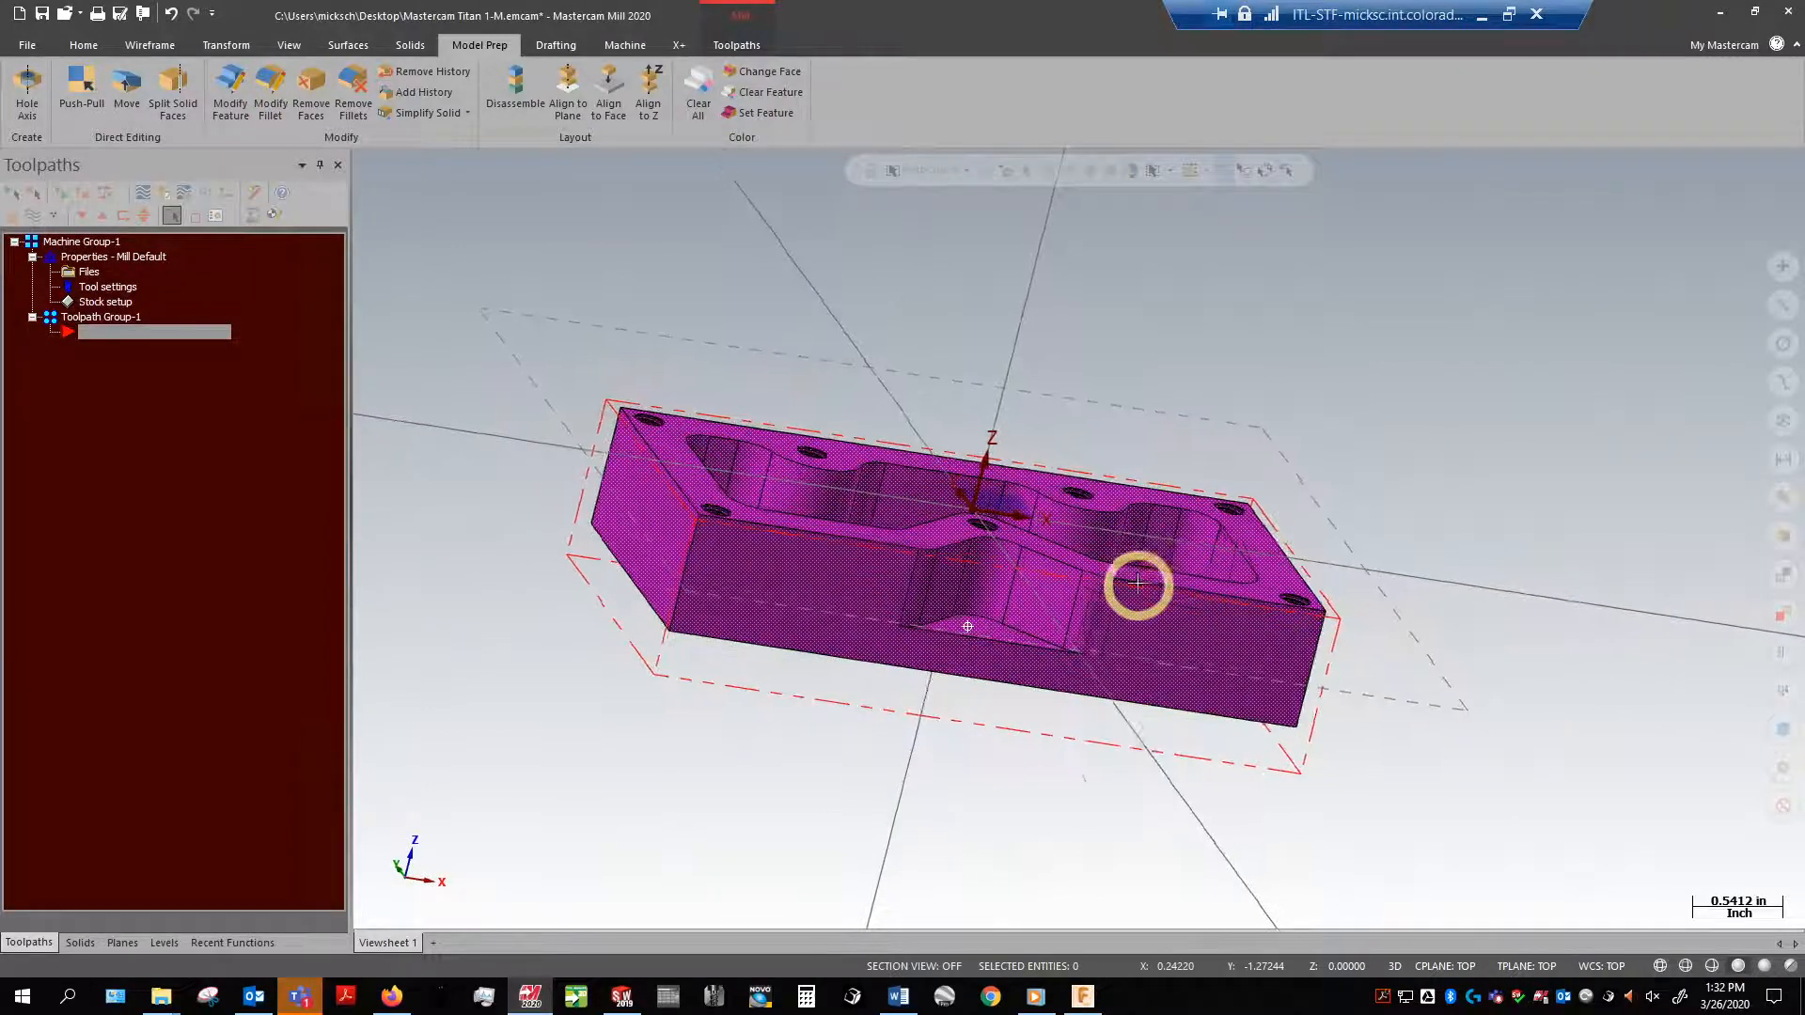
drag(1137, 585, 1275, 645)
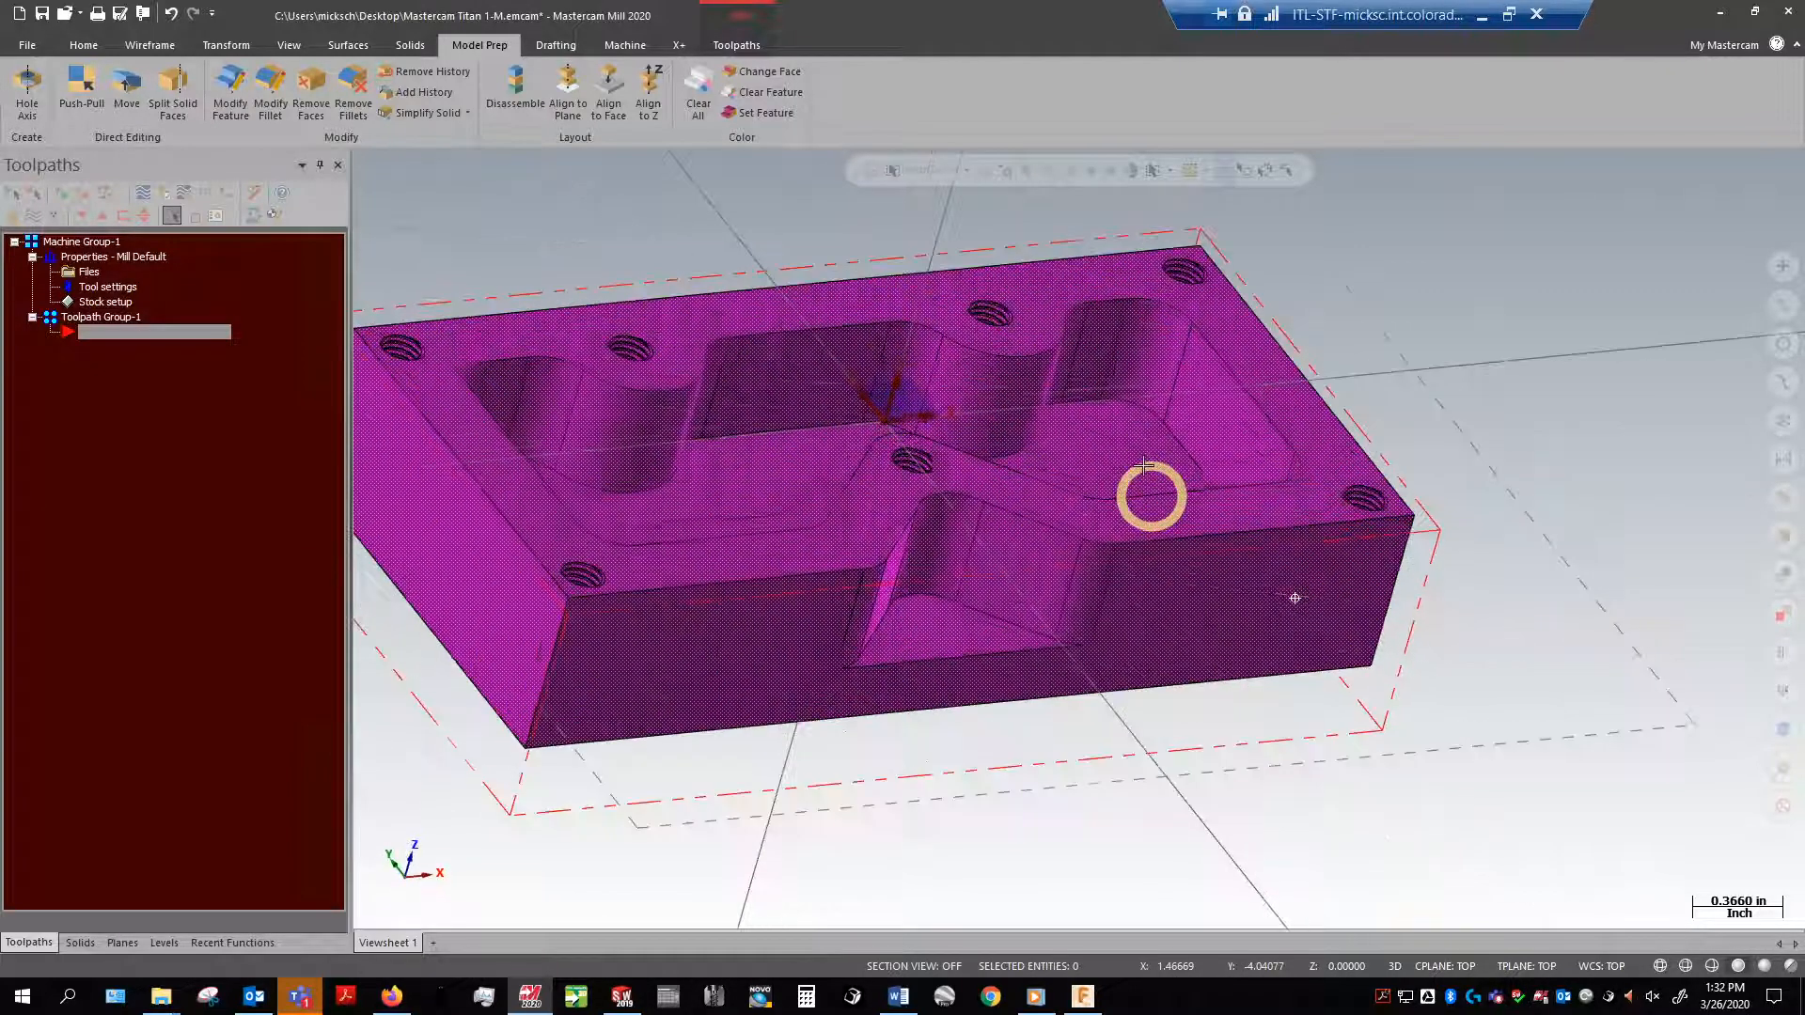
right_click(1149, 497)
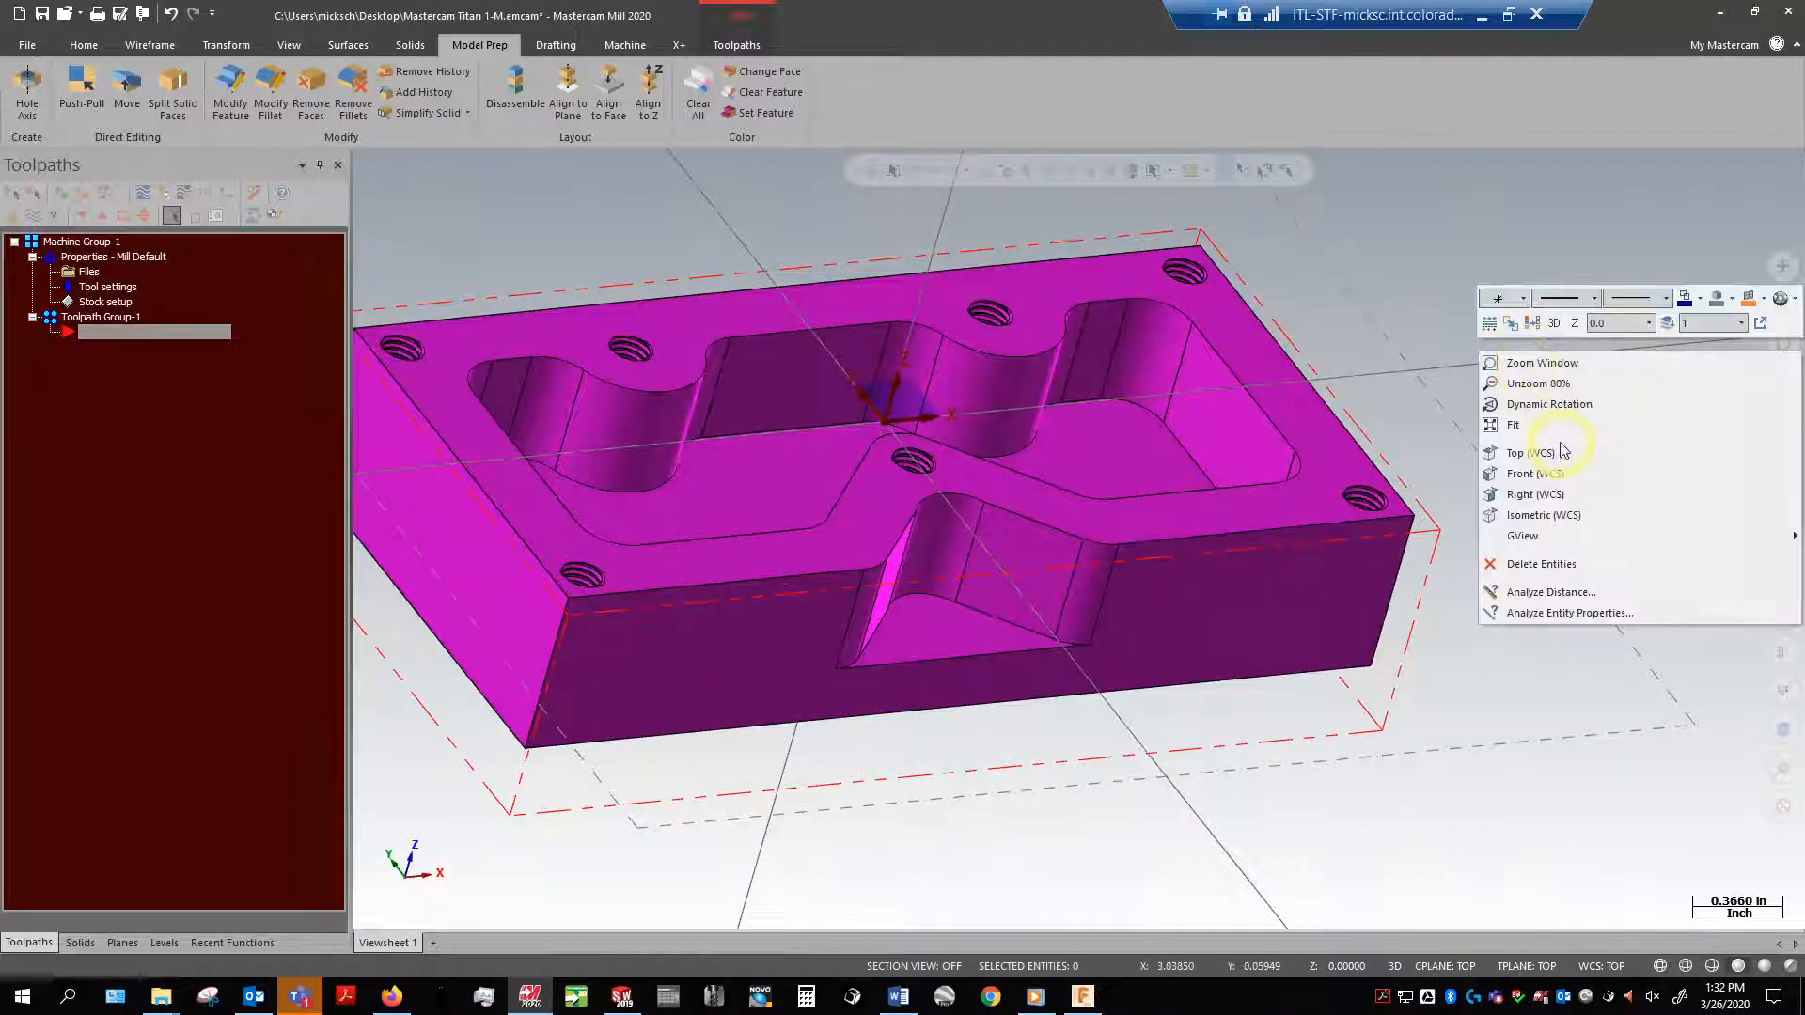
click(1523, 451)
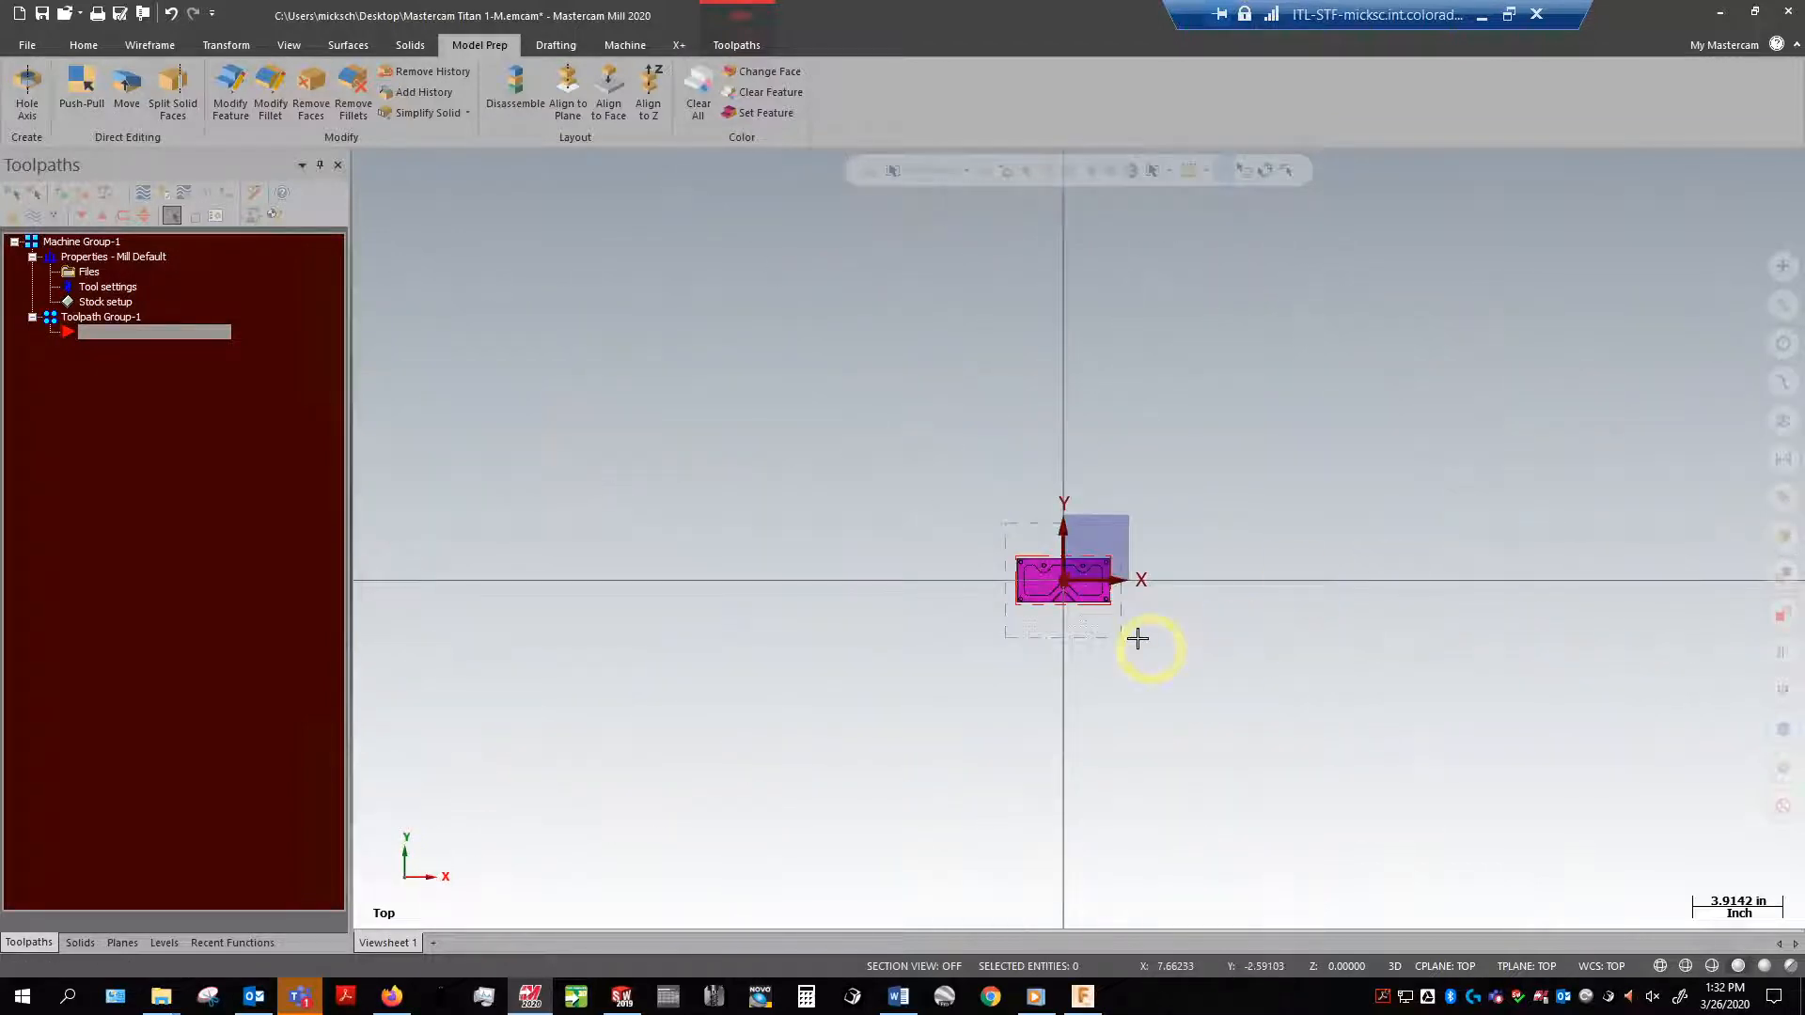
right_click(1137, 639)
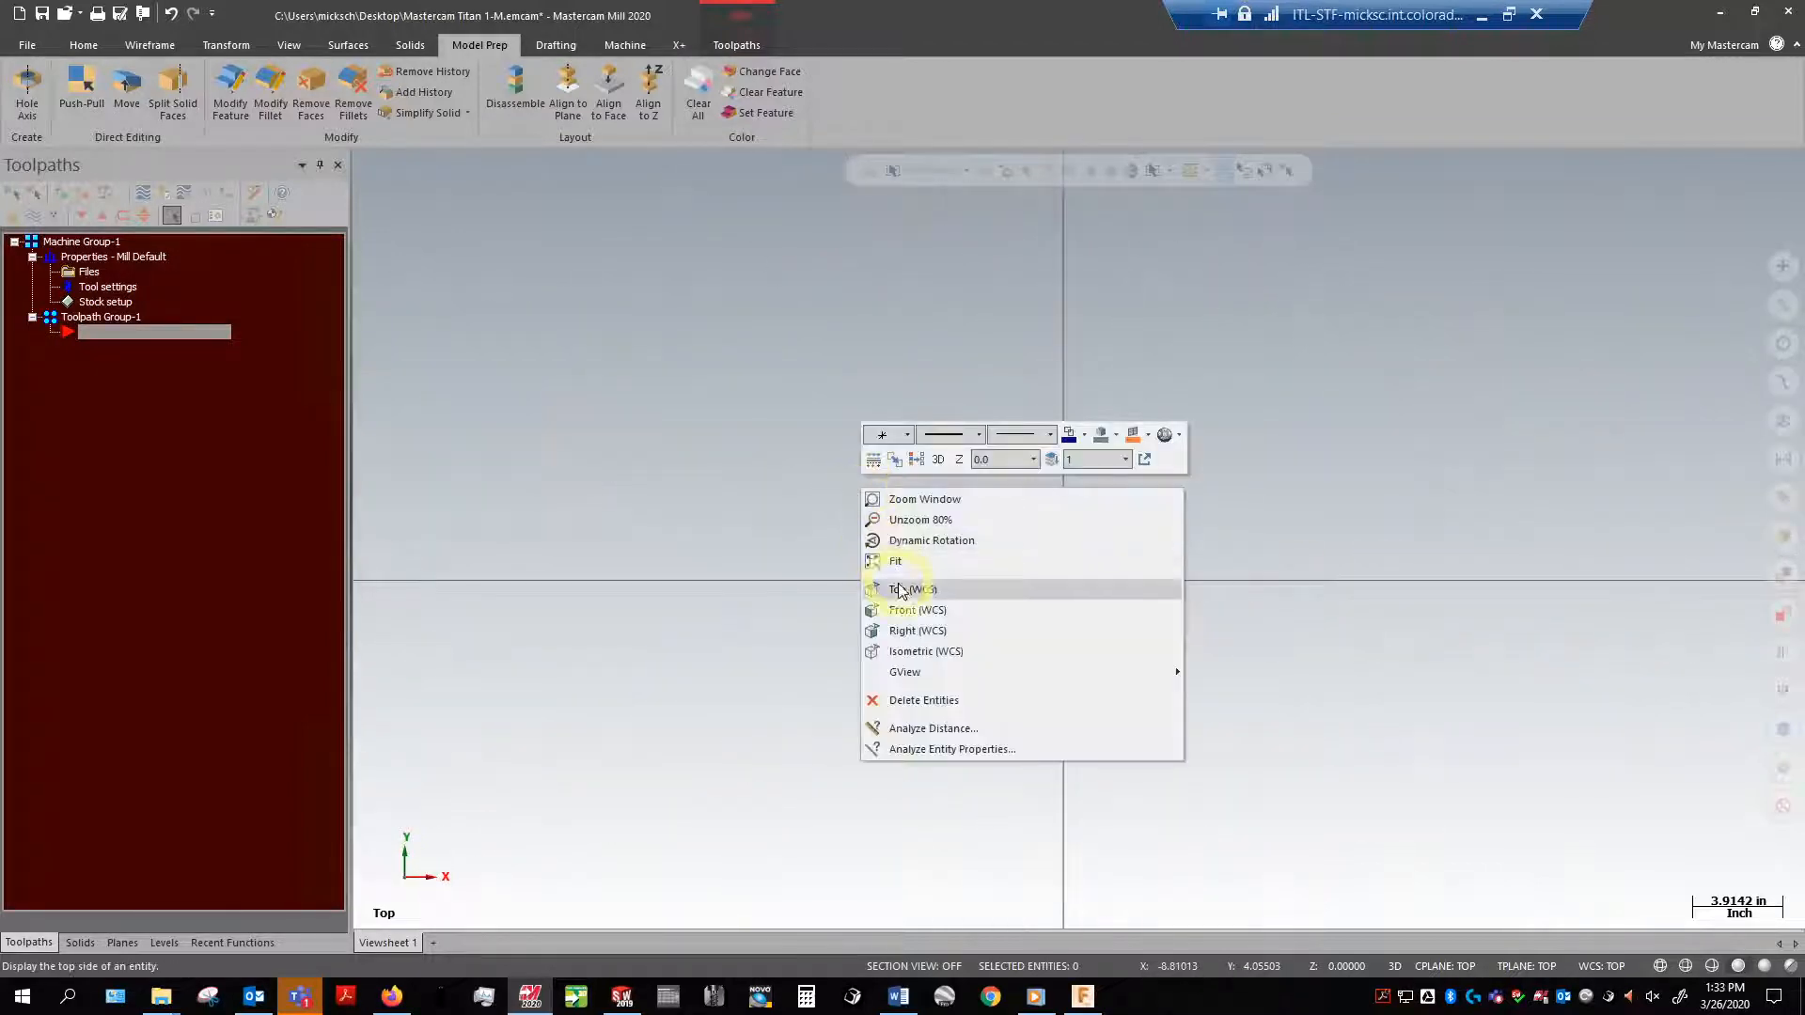
click(914, 589)
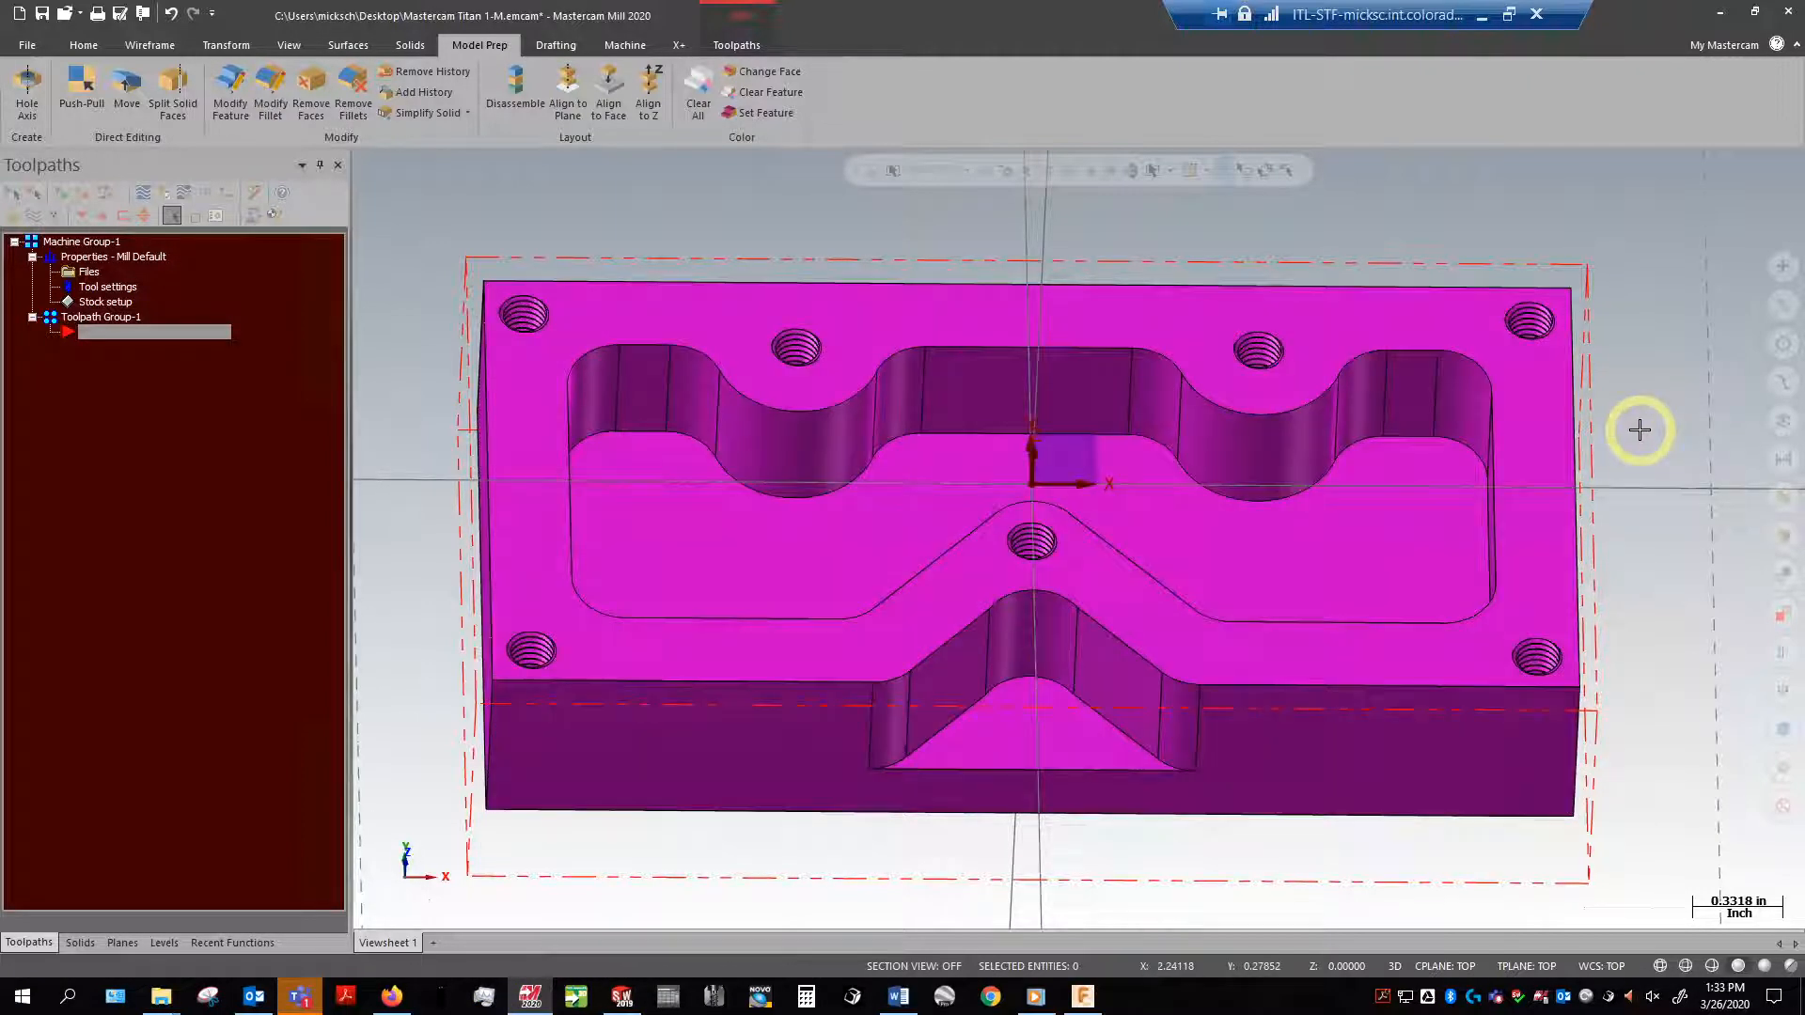
mouse_move(1655, 371)
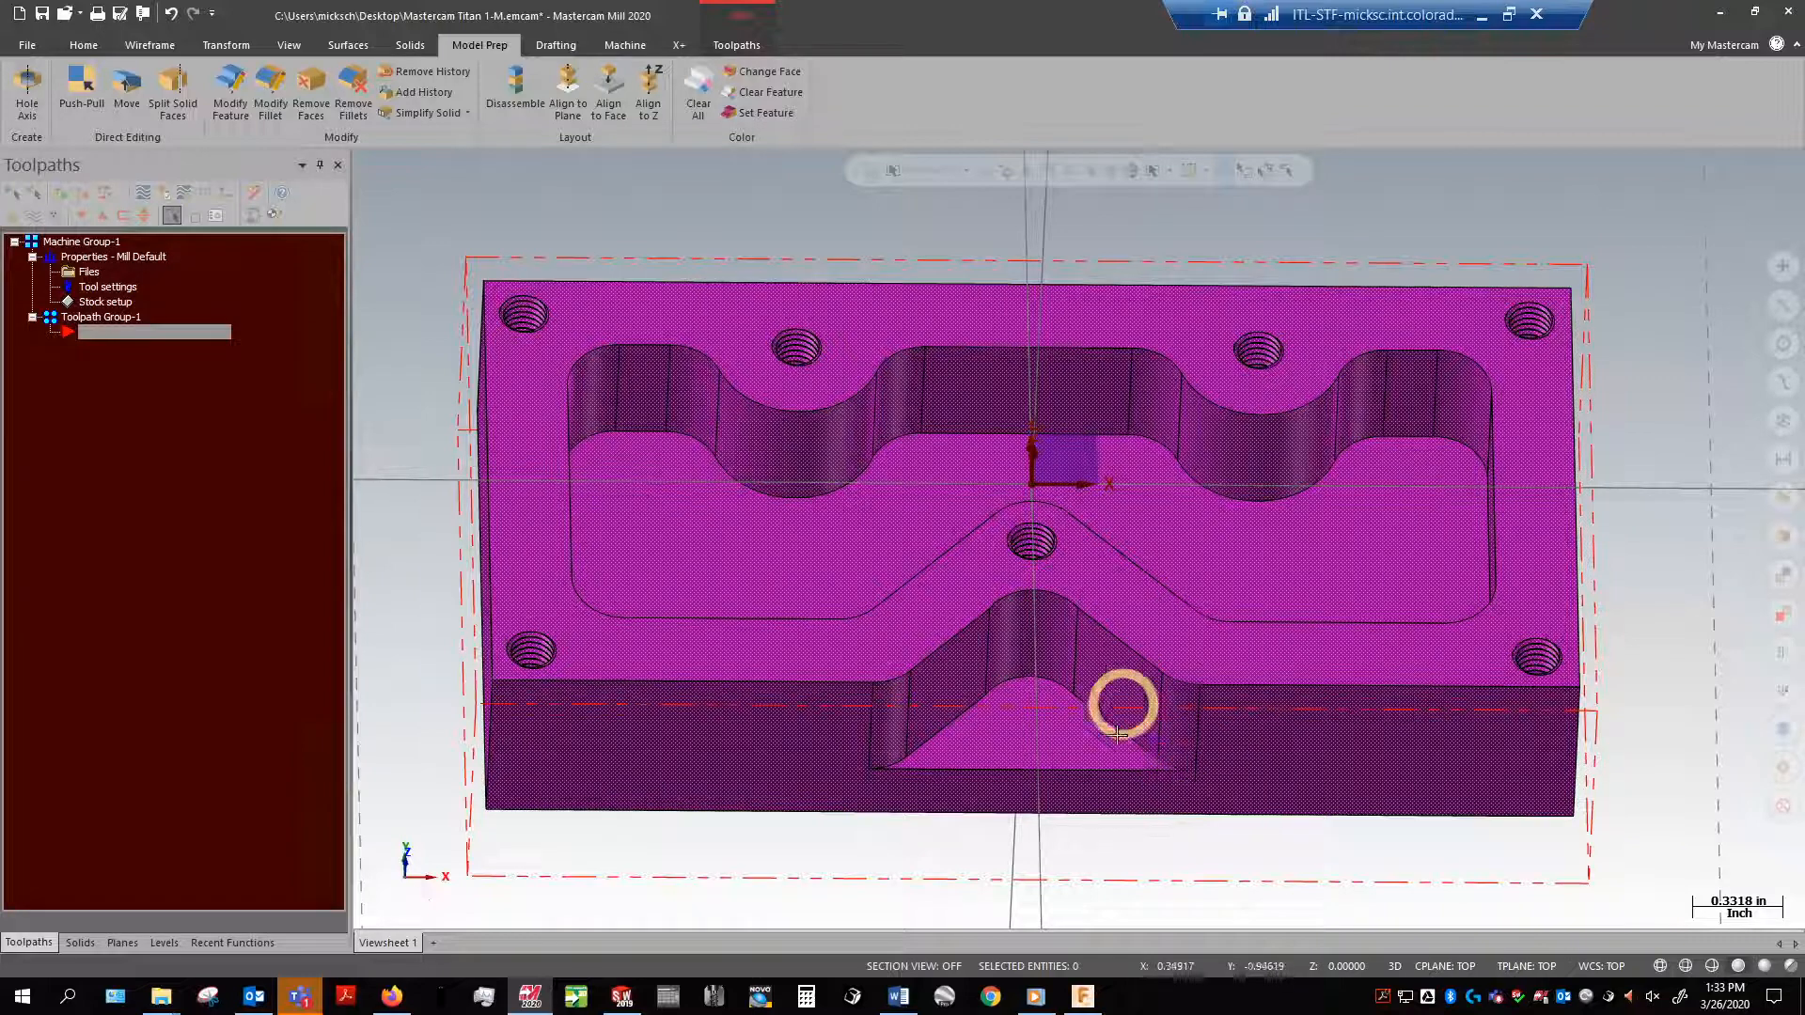
mouse_move(997, 673)
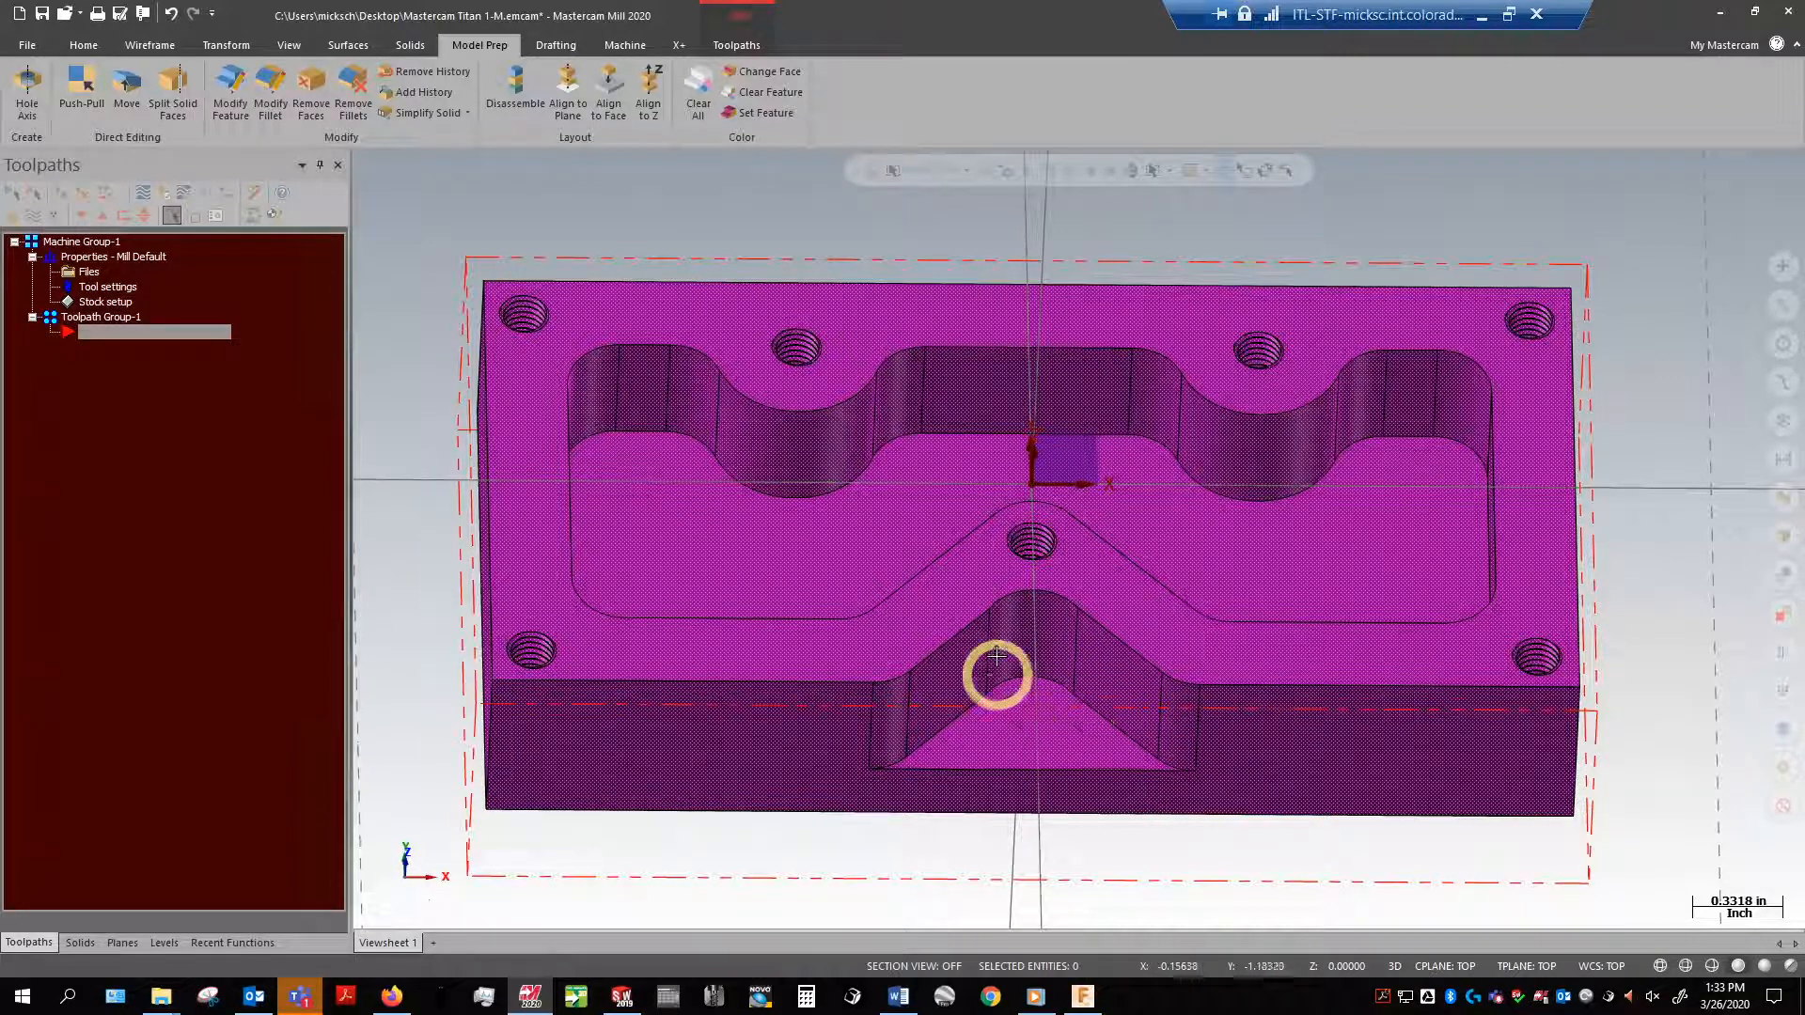